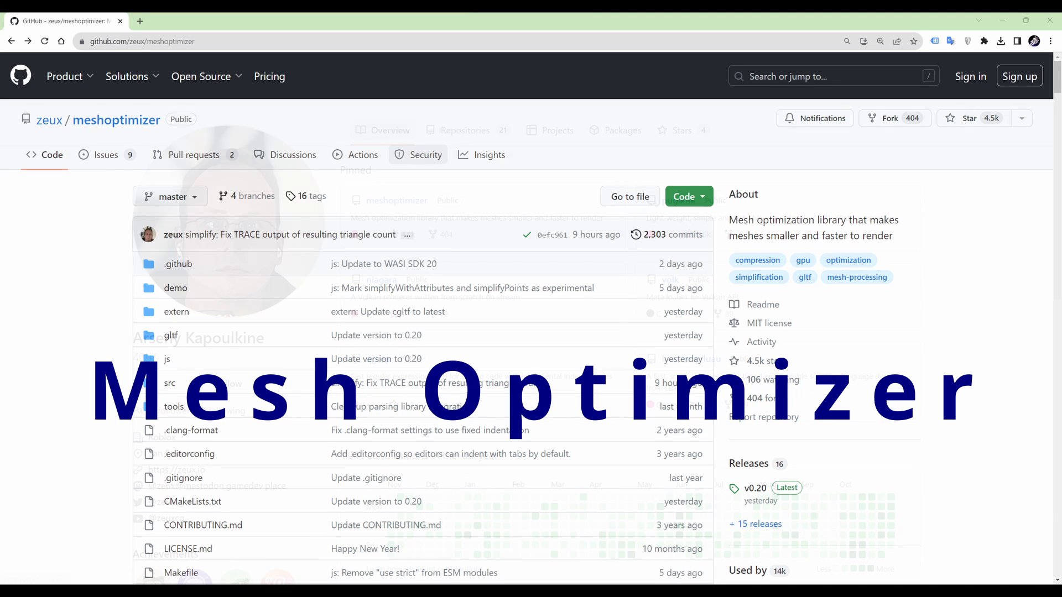
- Browse Arseny Kapoulkine's YouTube channel Home tab, then go to github.com/zeux/meshoptimizer in Chrome
{"action": "left_click", "coordinate": [47, 120]}
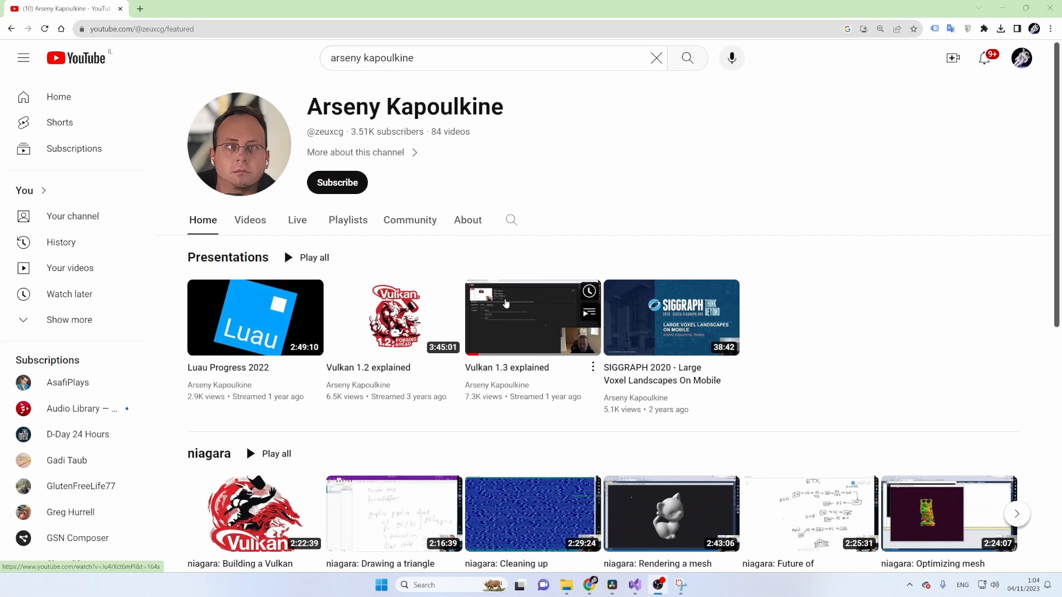
{"action": "mouse_move", "coordinate": [234, 514]}
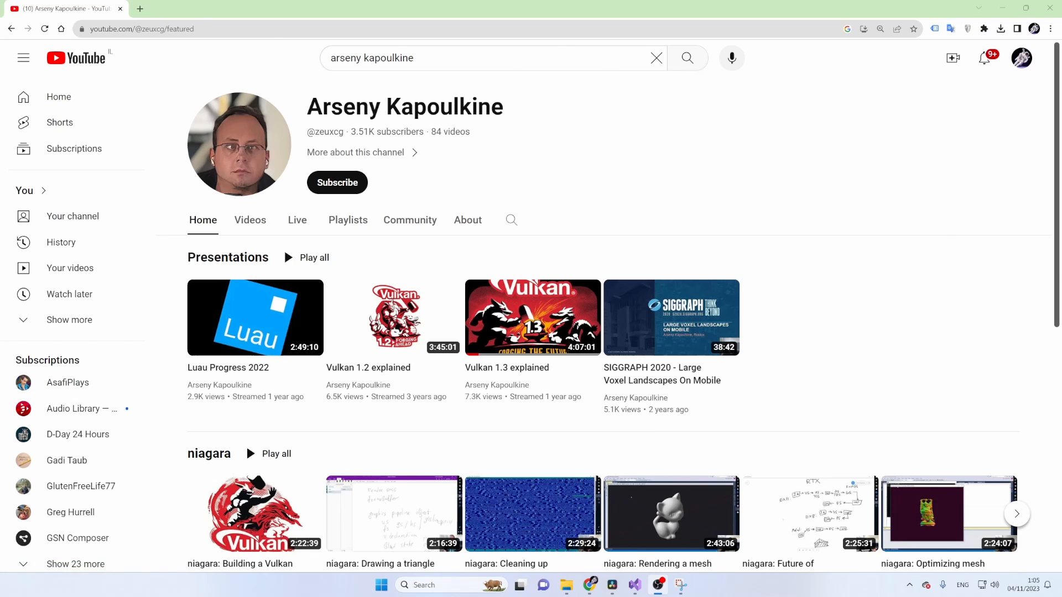
{"action": "left_click", "coordinate": [947, 512]}
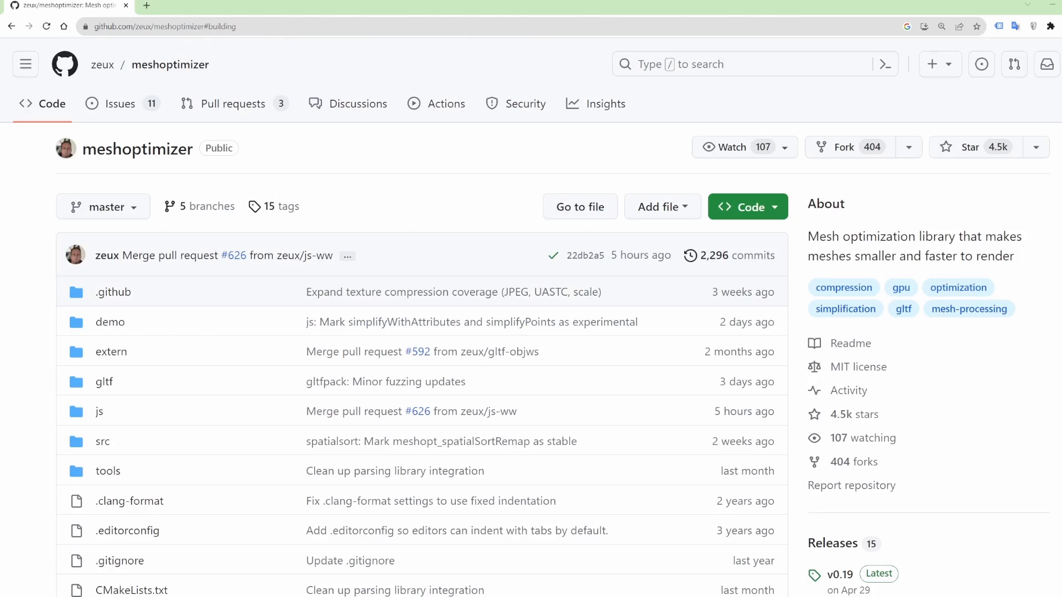
- Scroll the meshoptimizer README down to the Installing section
{"action": "scroll", "scroll_direction": "down", "scroll_amount": 3}
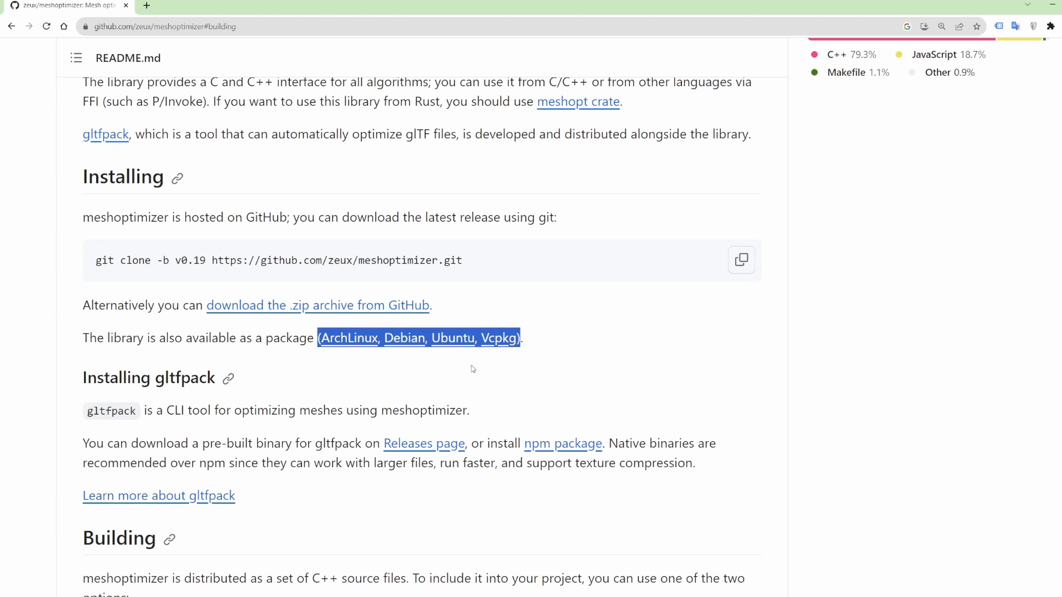
{"action": "mouse_move", "coordinate": [364, 374]}
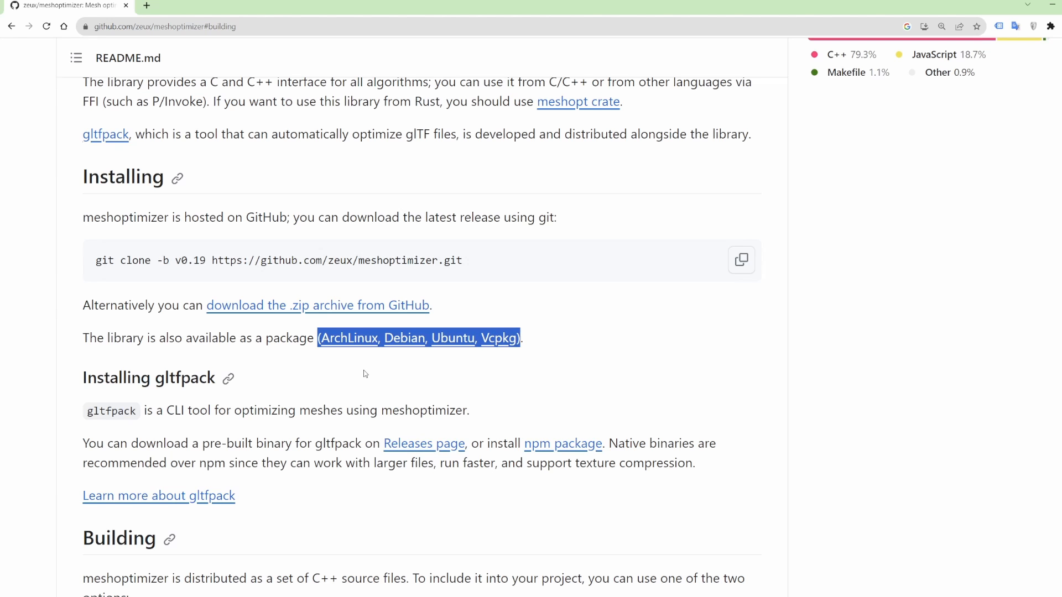
{"action": "scroll", "scroll_direction": "down", "scroll_amount": 3}
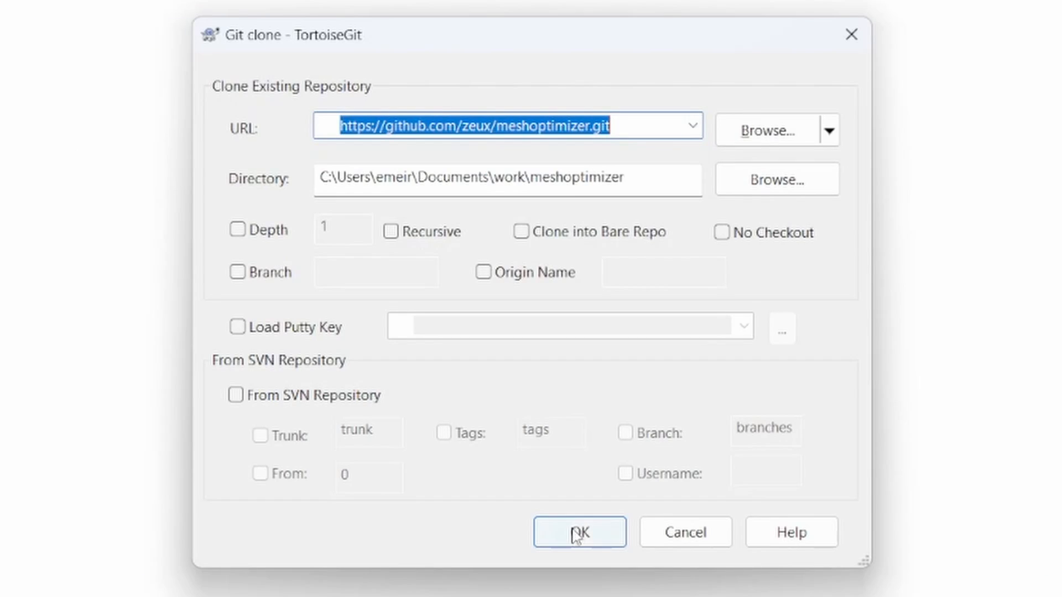
- Clone meshoptimizer with TortoiseGit, run cmake in a terminal there, and load meshoptimizer.sln in Visual Studio
{"action": "left_click", "coordinate": [578, 532]}
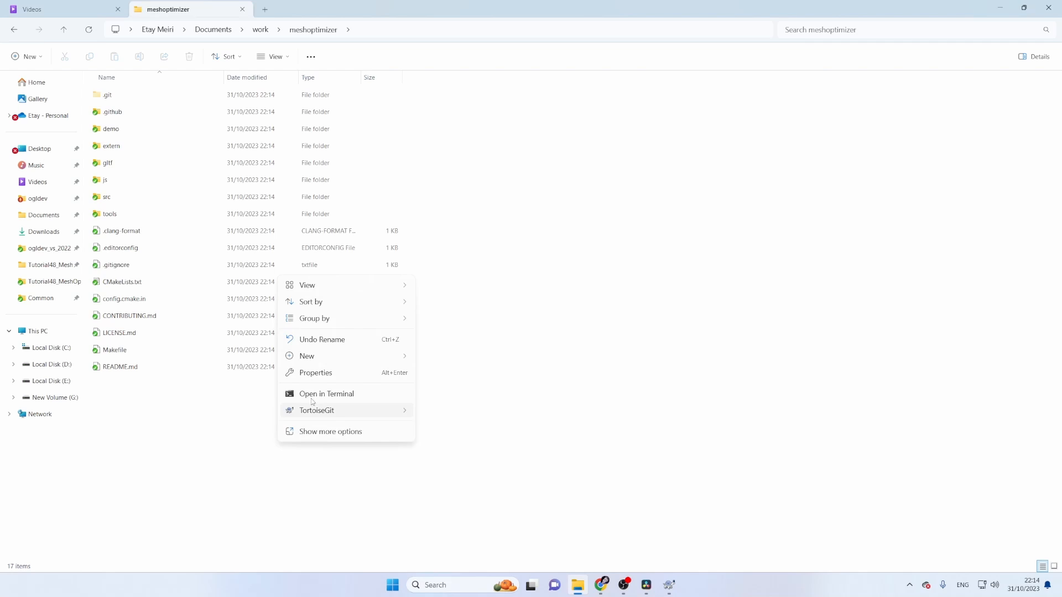
{"action": "left_click", "coordinate": [325, 394]}
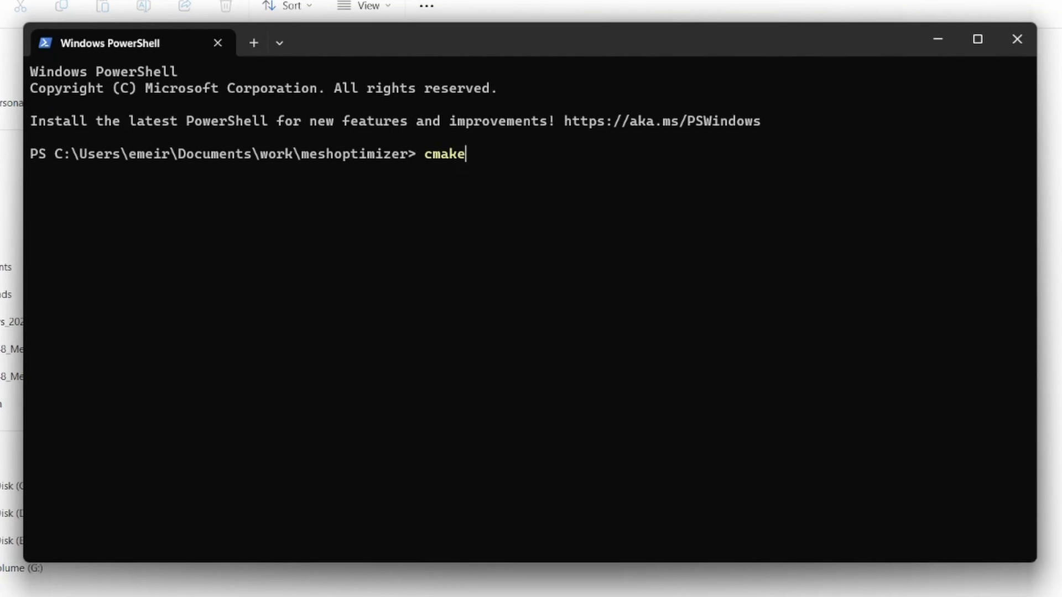
{"action": "key", "text": "Return"}
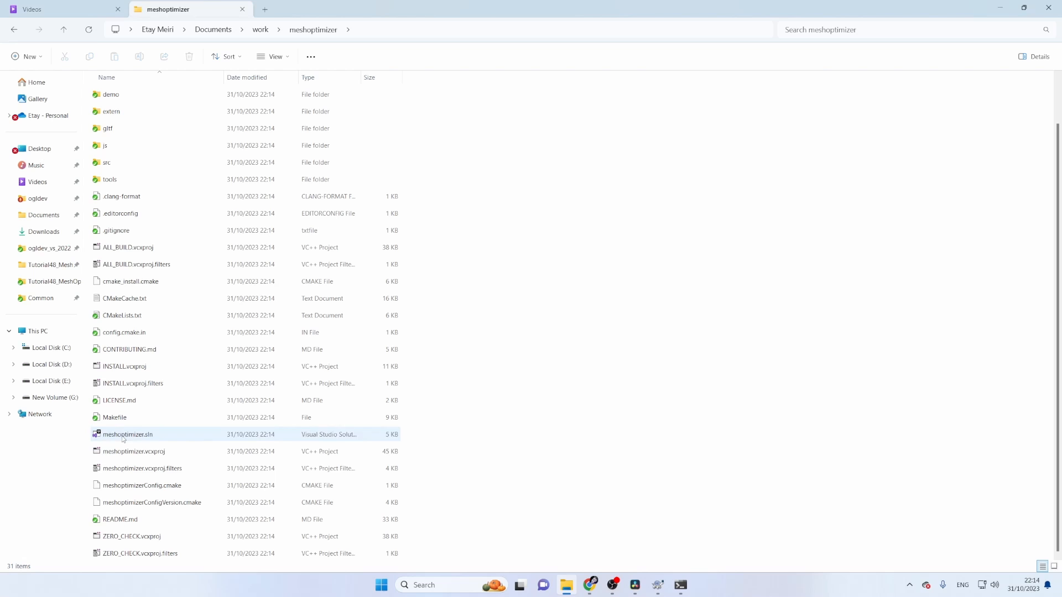
{"action": "double_click", "coordinate": [127, 433]}
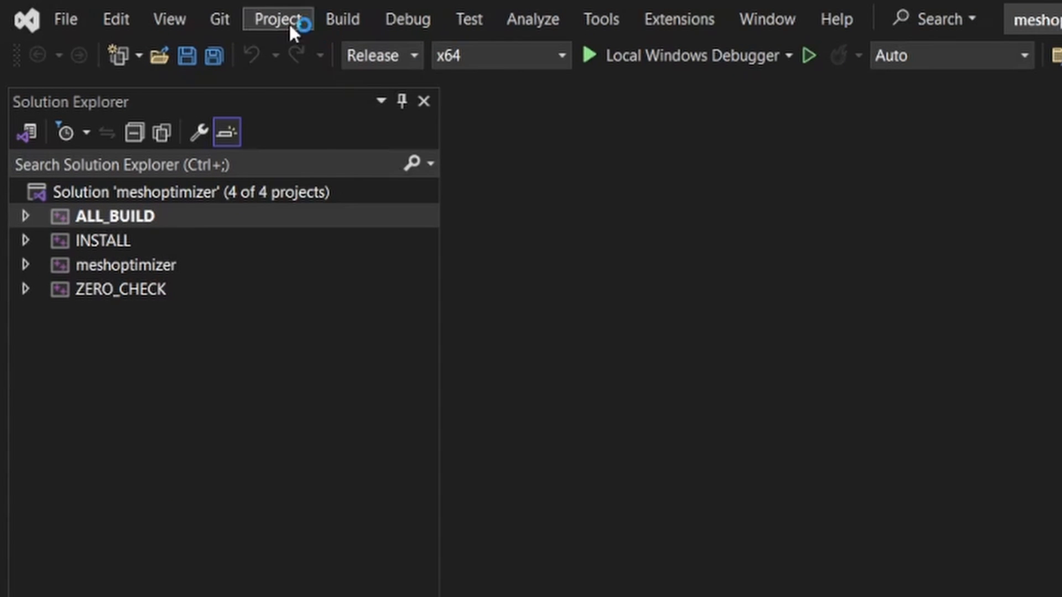
{"action": "mouse_move", "coordinate": [662, 283]}
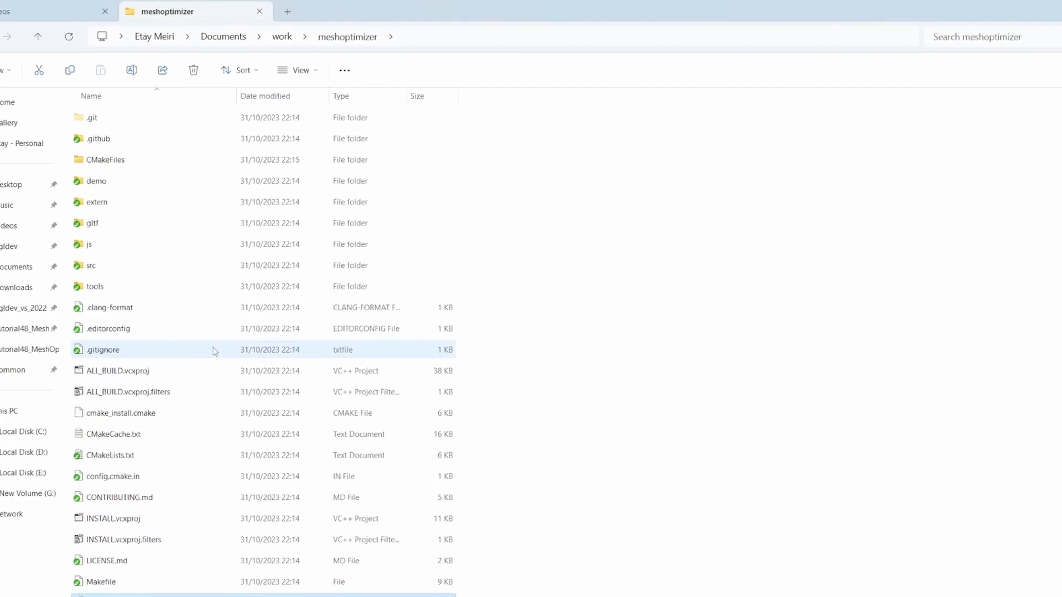
- Browse the meshoptimizer src folder in File Explorer, going back to the root and into src again
{"action": "double_click", "coordinate": [90, 265]}
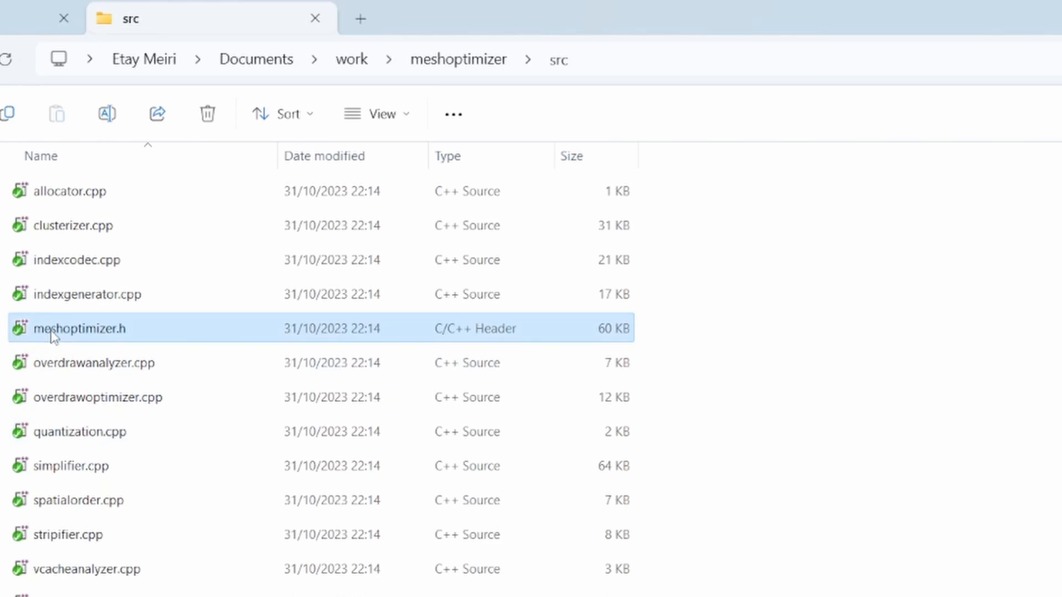
{"action": "left_click", "coordinate": [457, 58]}
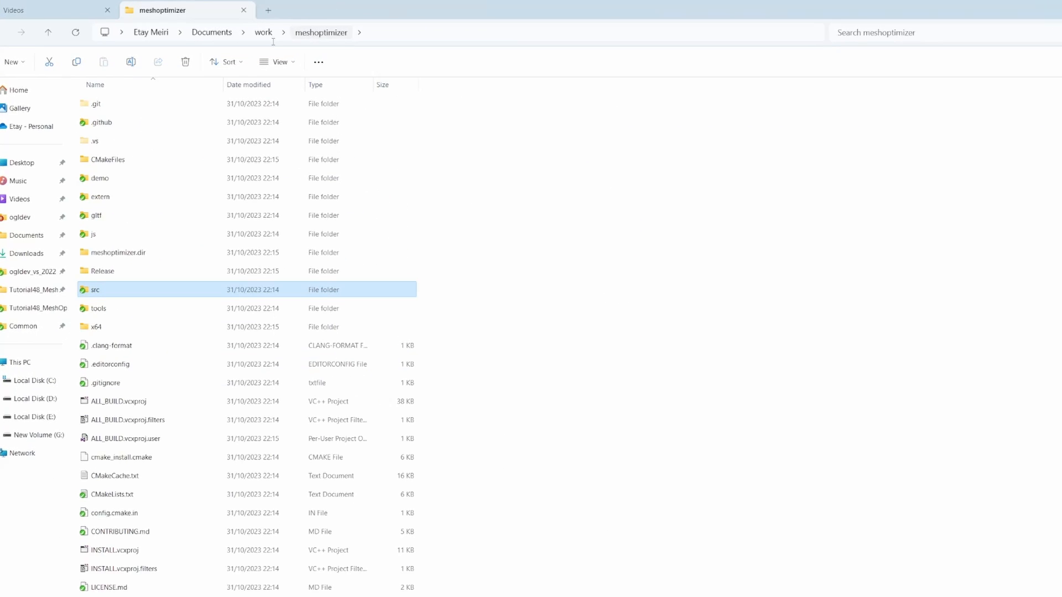
{"action": "double_click", "coordinate": [101, 271]}
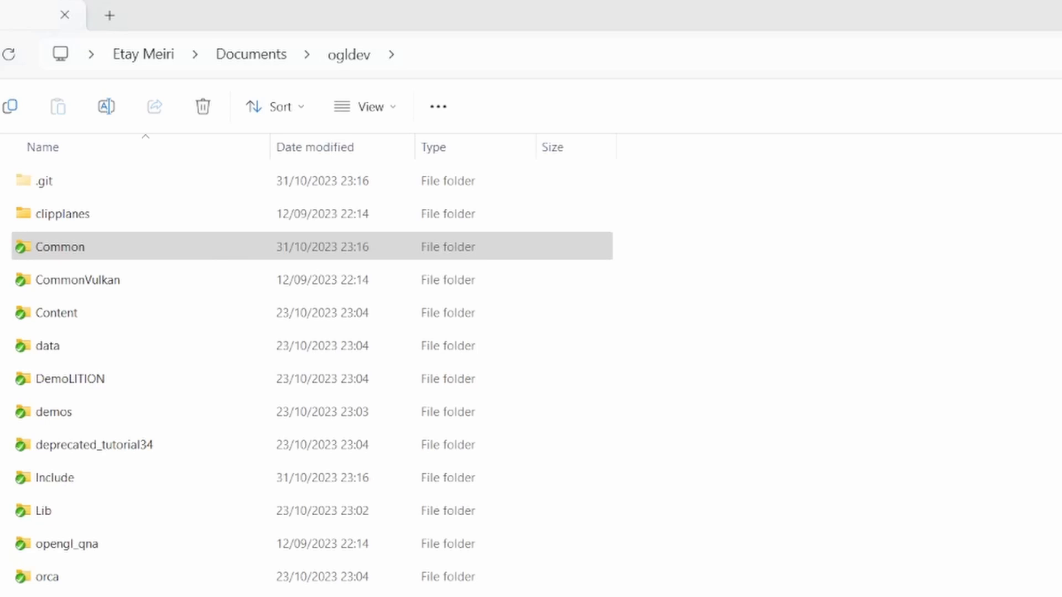
{"action": "mouse_move", "coordinate": [348, 54]}
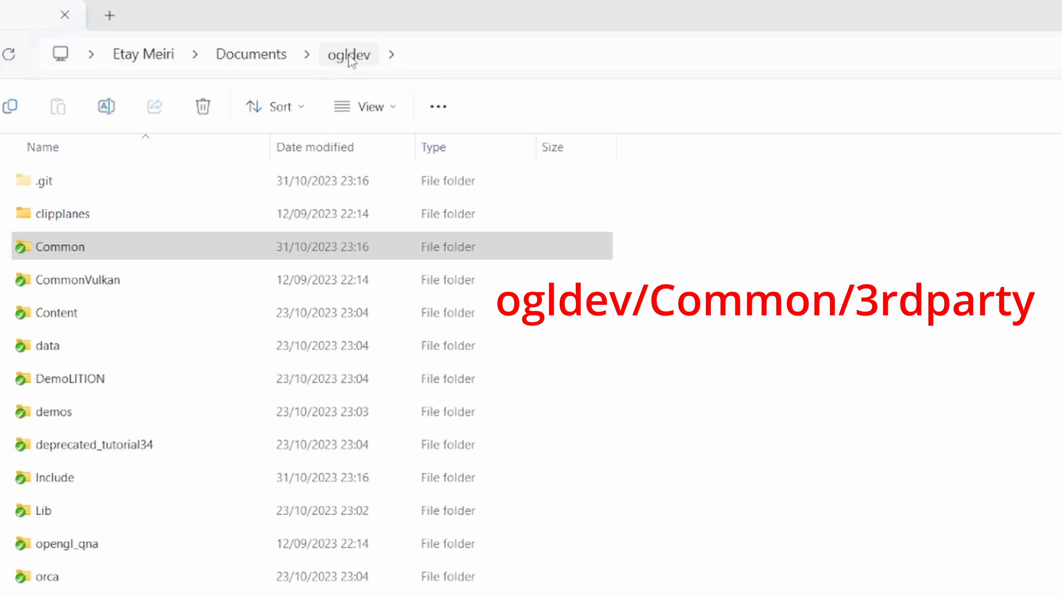
- Run git pull --recurse-submodules in a terminal opened in the ogldev folder
{"action": "double_click", "coordinate": [62, 246]}
{"action": "type", "text": "git"}
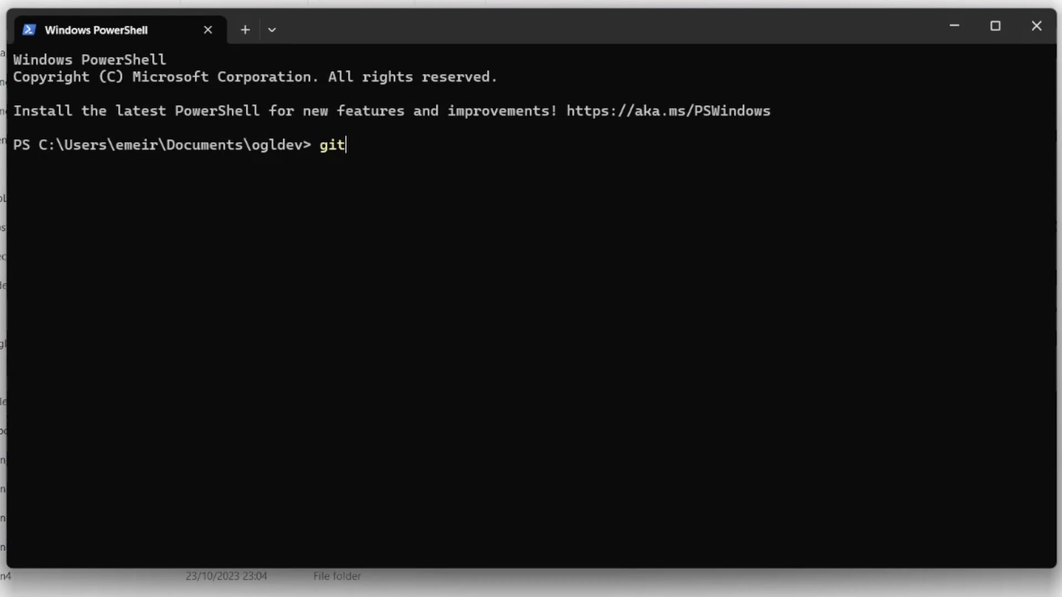
{"action": "type", "text": "pull --recur"}
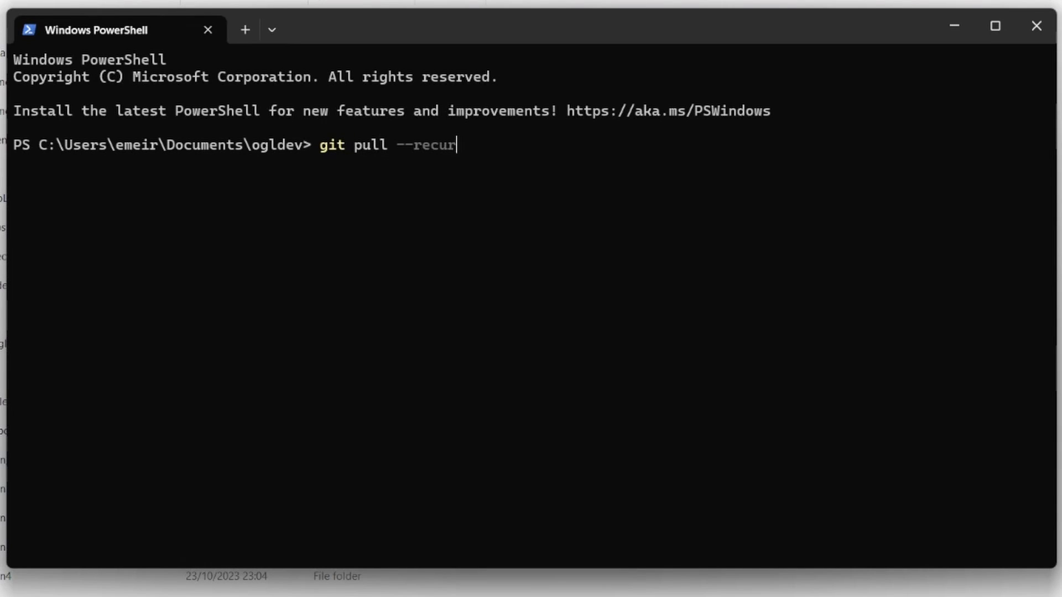
{"action": "type", "text": "se-submodules"}
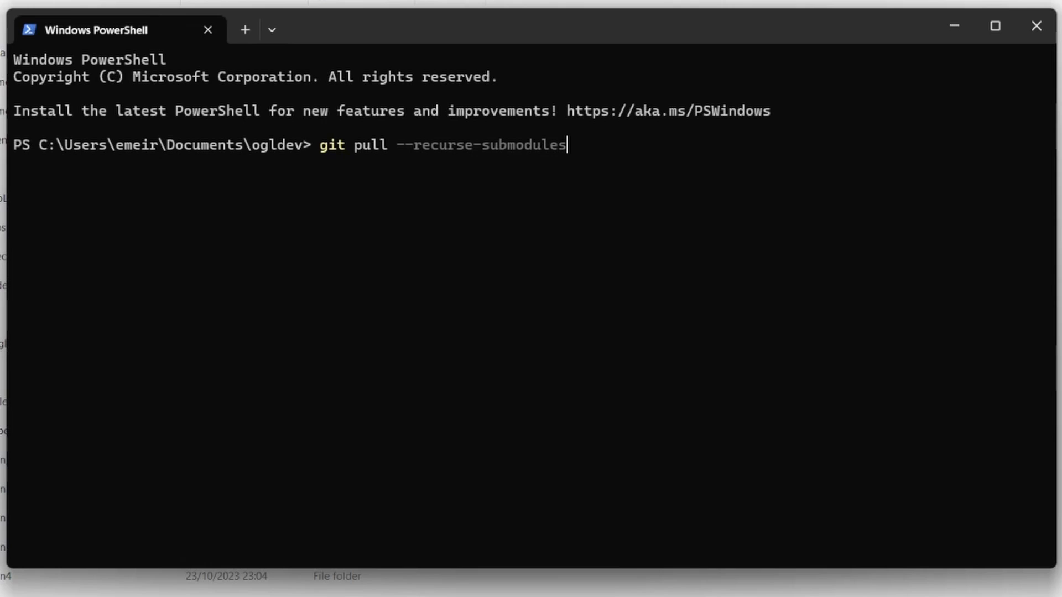
{"action": "key", "text": "Return"}
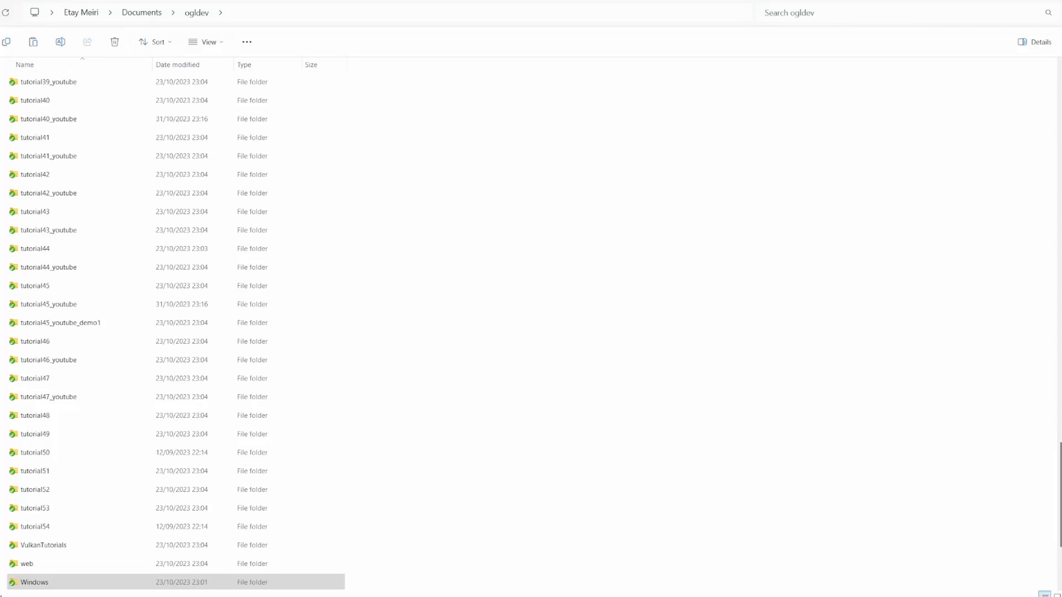
- Enter one of the tutorial folders in the ogldev listing
{"action": "left_click", "coordinate": [49, 266]}
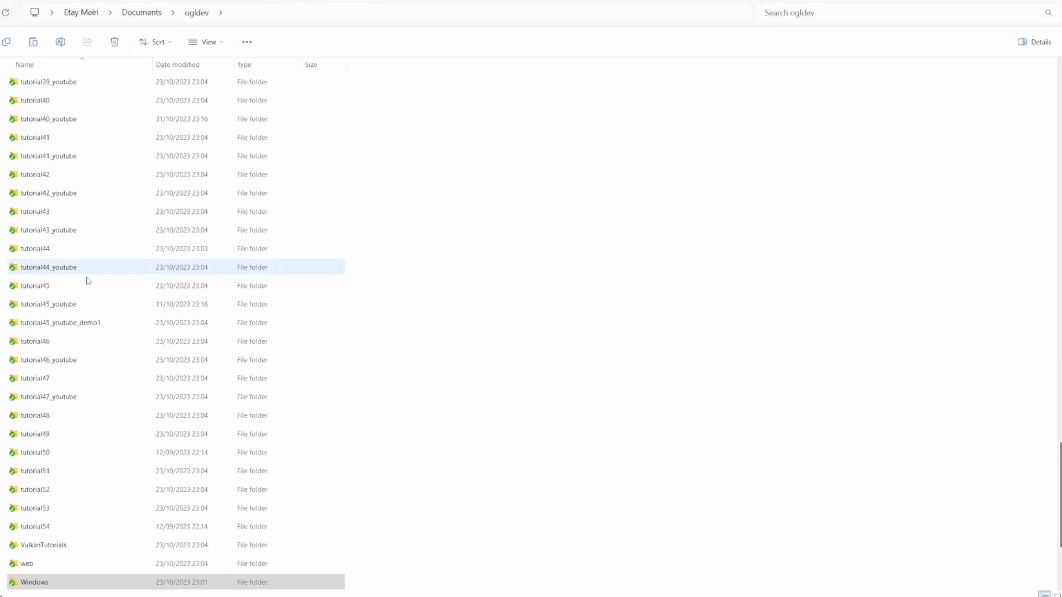
{"action": "double_click", "coordinate": [35, 582]}
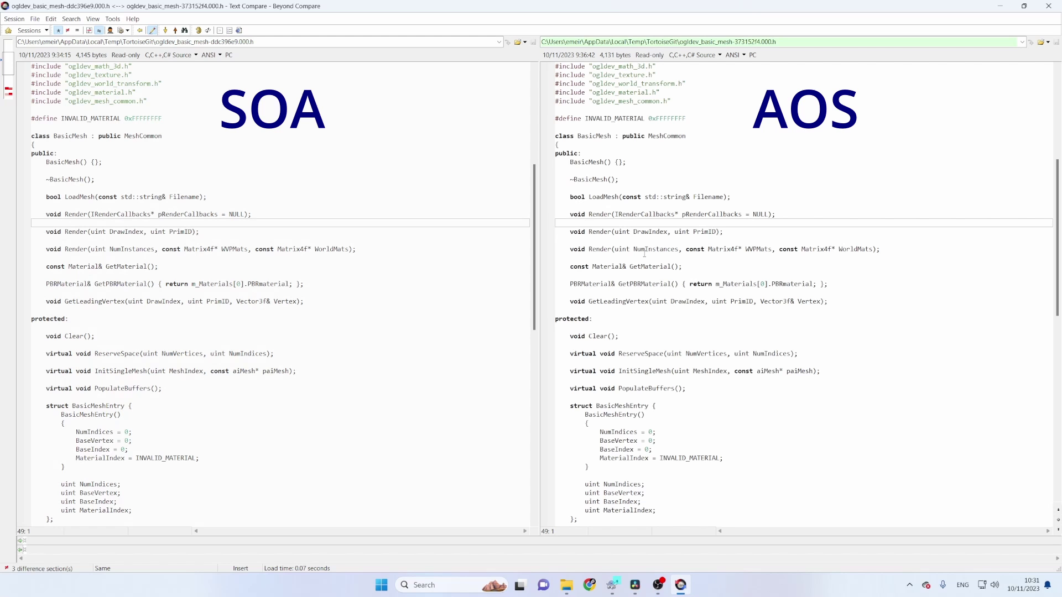
- Scroll to the header's end and compare the SOA vertex vectors against the AOS Vertex container declaration
{"action": "scroll", "scroll_direction": "down", "scroll_amount": 3}
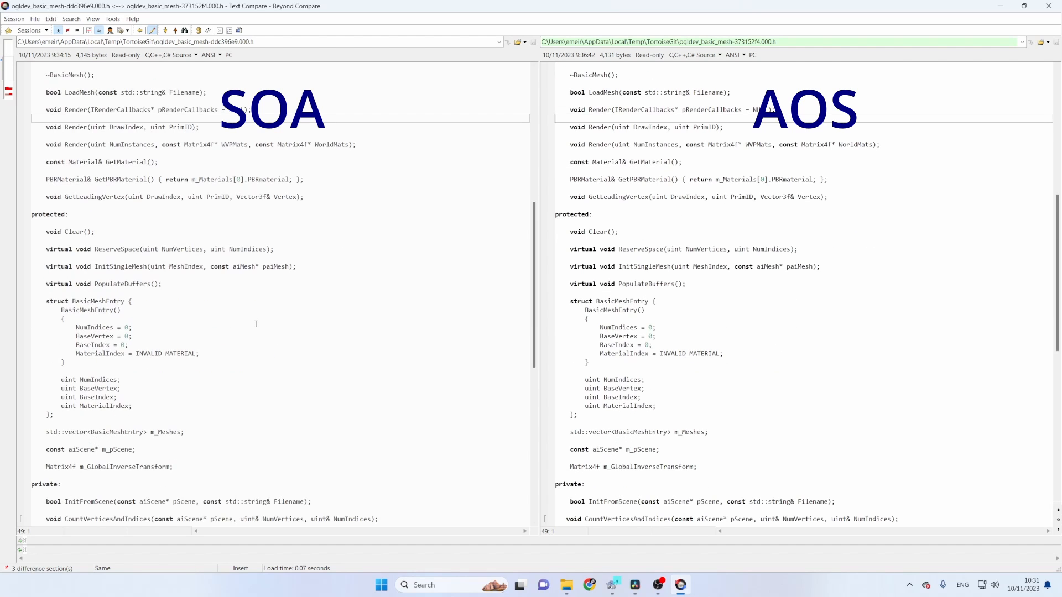
{"action": "scroll", "scroll_direction": "down", "scroll_amount": 3}
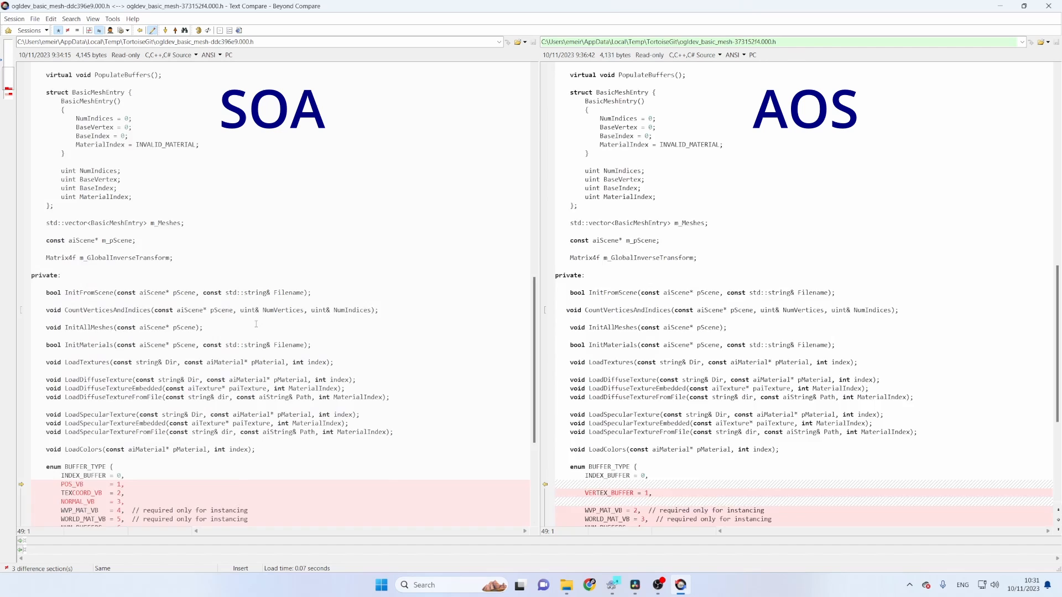
{"action": "scroll", "scroll_direction": "down", "scroll_amount": 3}
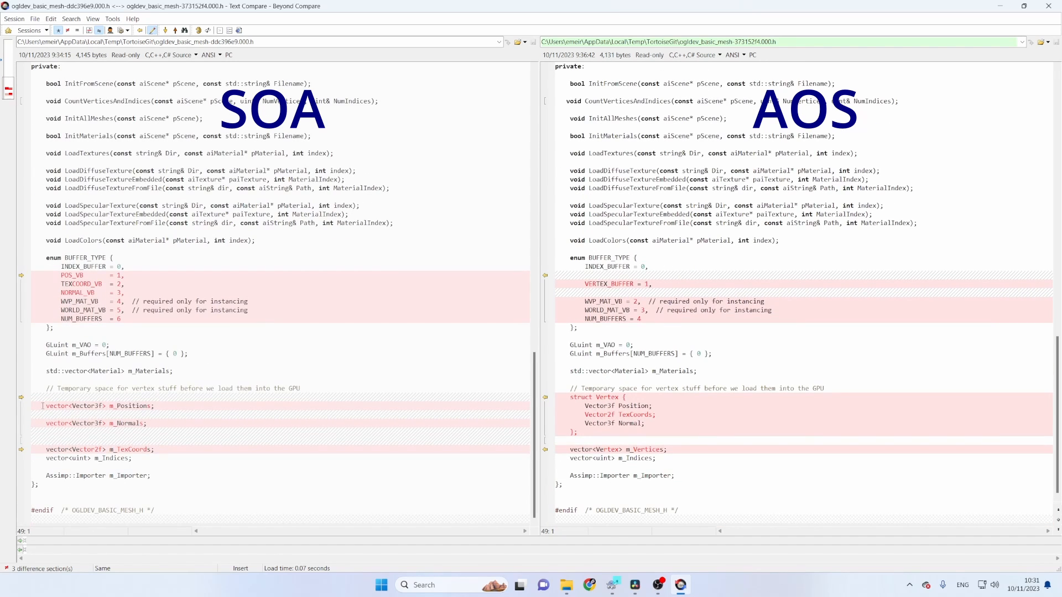
{"action": "left_click", "coordinate": [100, 449]}
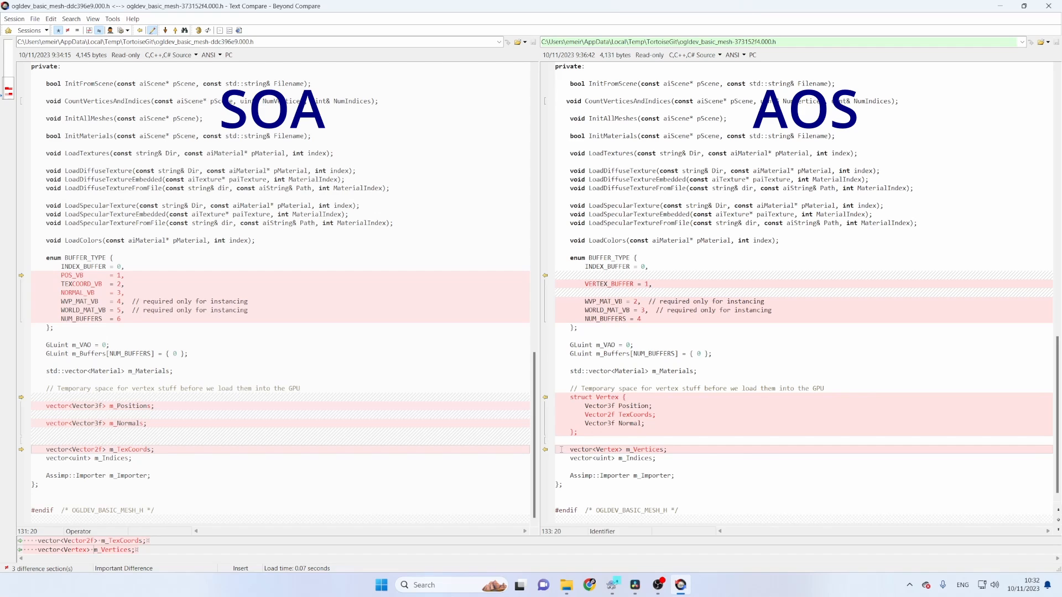
{"action": "left_click", "coordinate": [616, 449]}
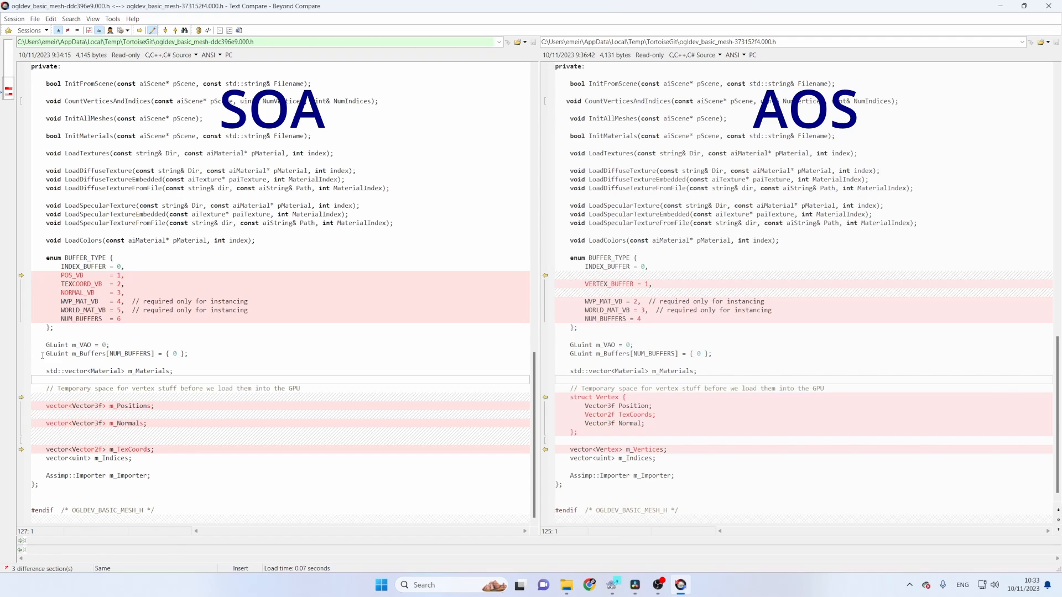
- Compare the buffer array declaration and the INDEX_BUFFER and NORMAL_VB enum lines between versions
{"action": "left_click", "coordinate": [108, 354]}
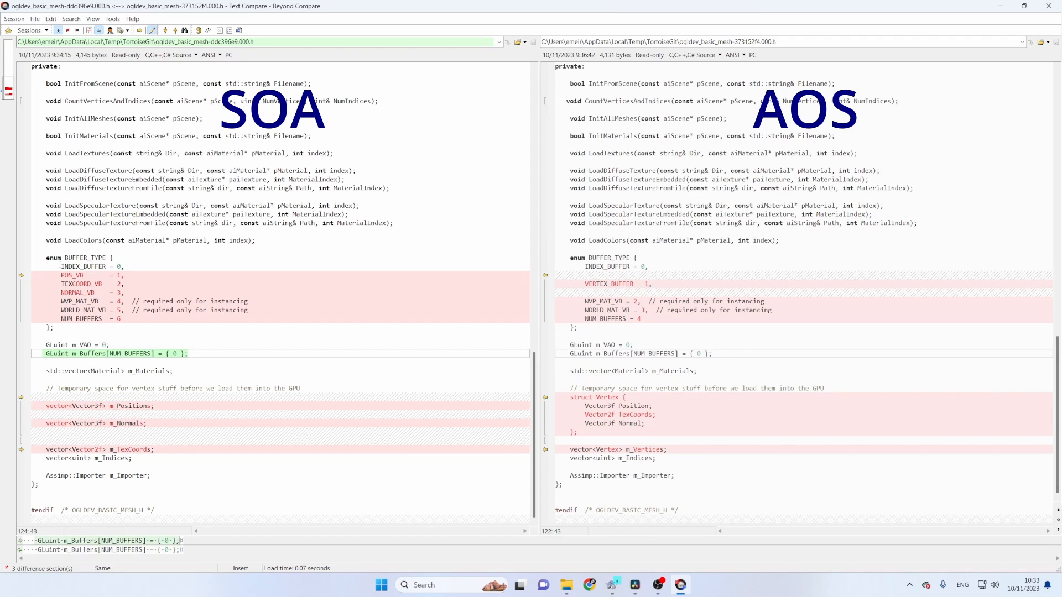
{"action": "left_click", "coordinate": [81, 266]}
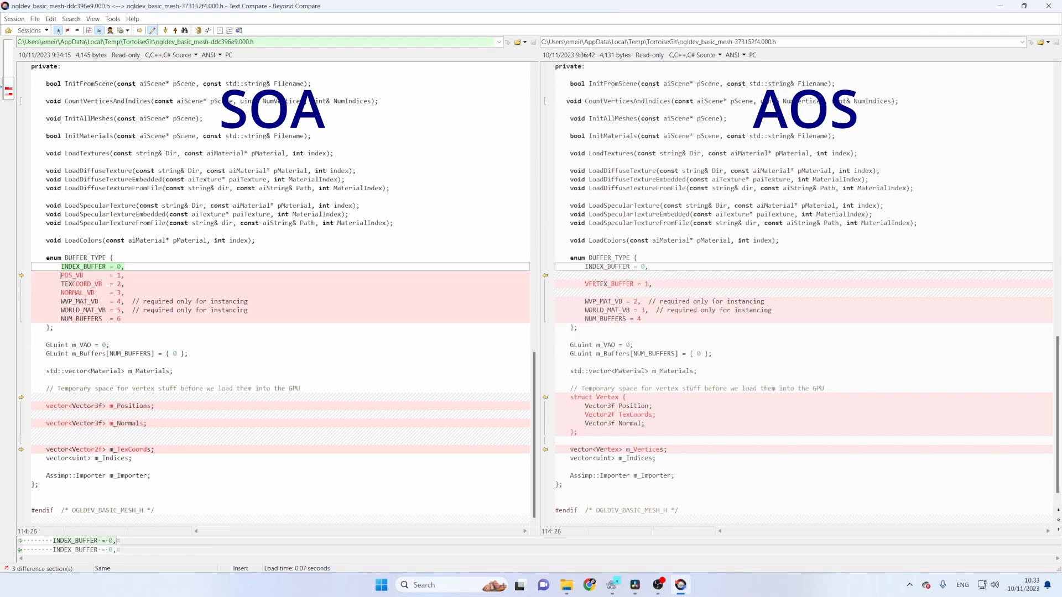
{"action": "left_click", "coordinate": [77, 292]}
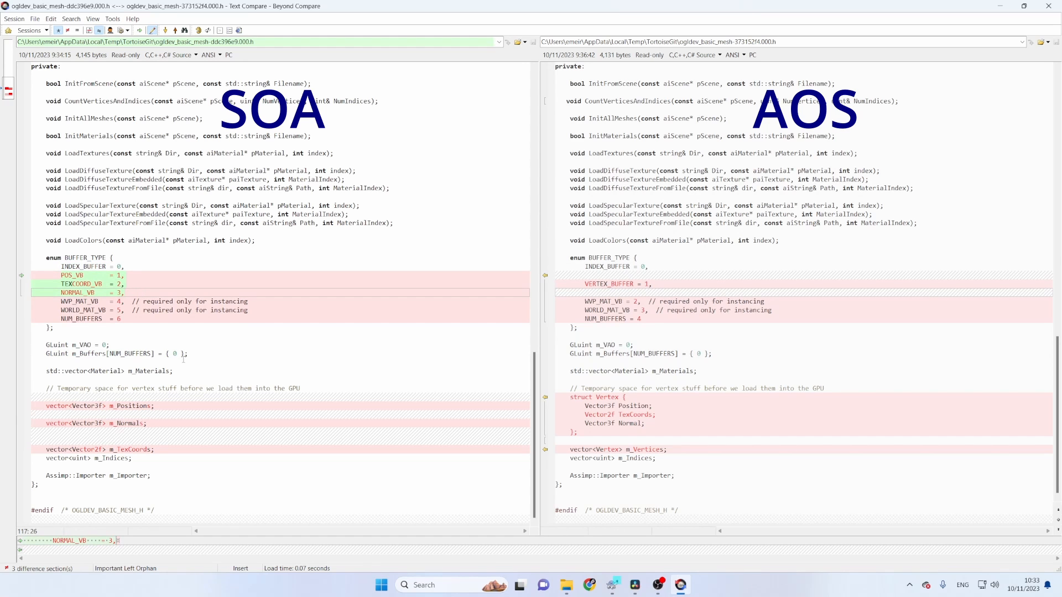
{"action": "mouse_move", "coordinate": [574, 266]}
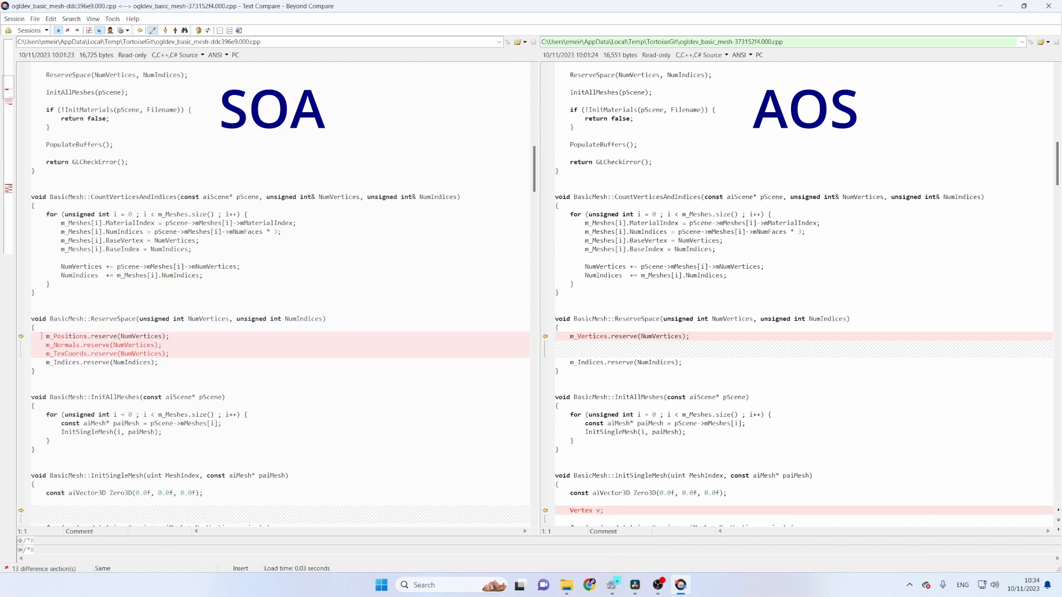
{"action": "left_click", "coordinate": [105, 354]}
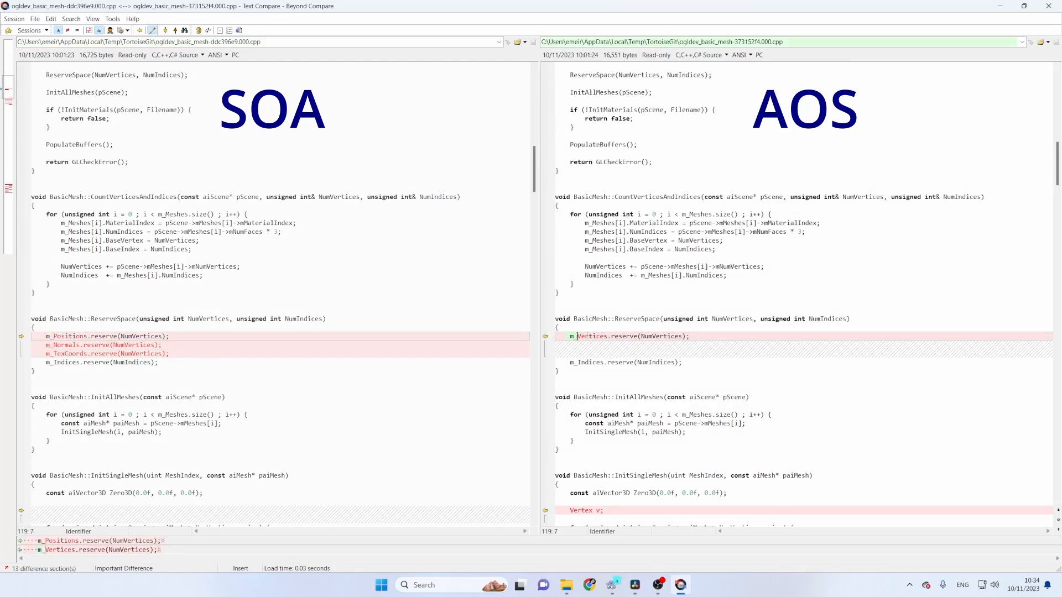
{"action": "scroll", "scroll_direction": "down", "scroll_amount": 3}
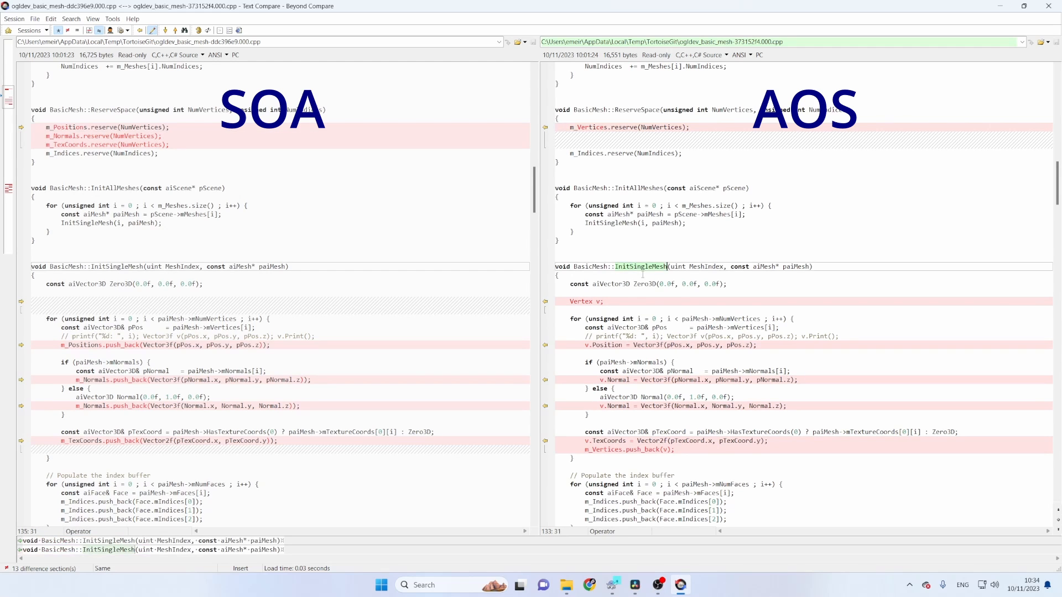
{"action": "scroll", "scroll_direction": "down", "scroll_amount": 3}
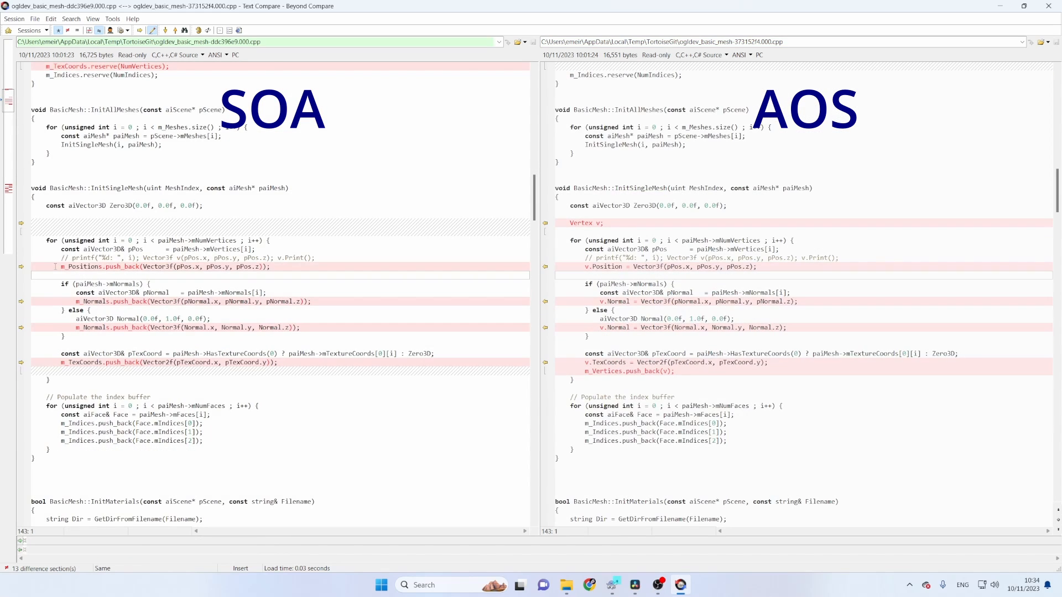
{"action": "left_click", "coordinate": [163, 267]}
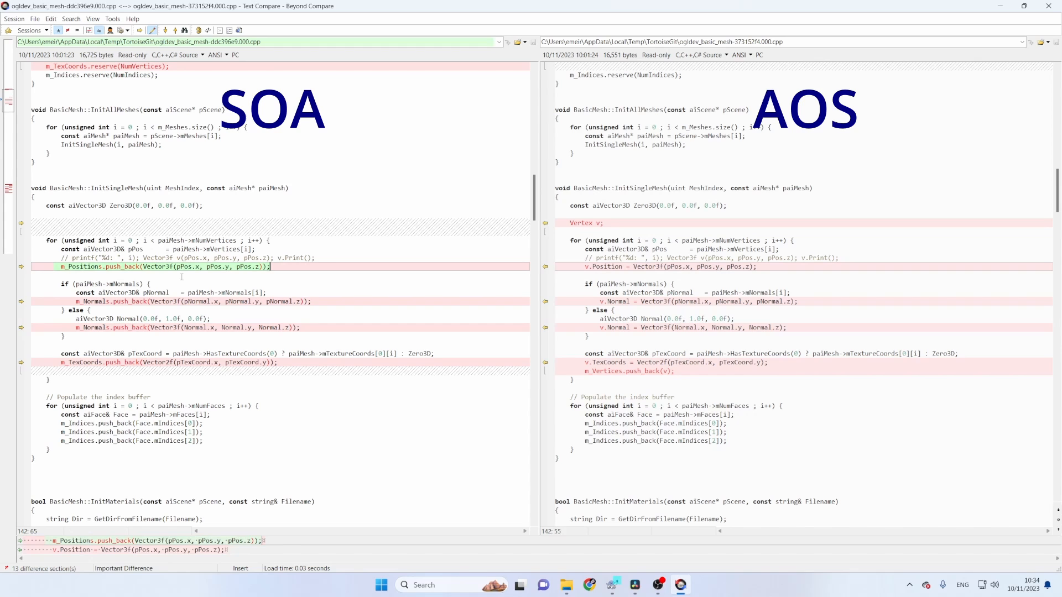
{"action": "left_click", "coordinate": [109, 301]}
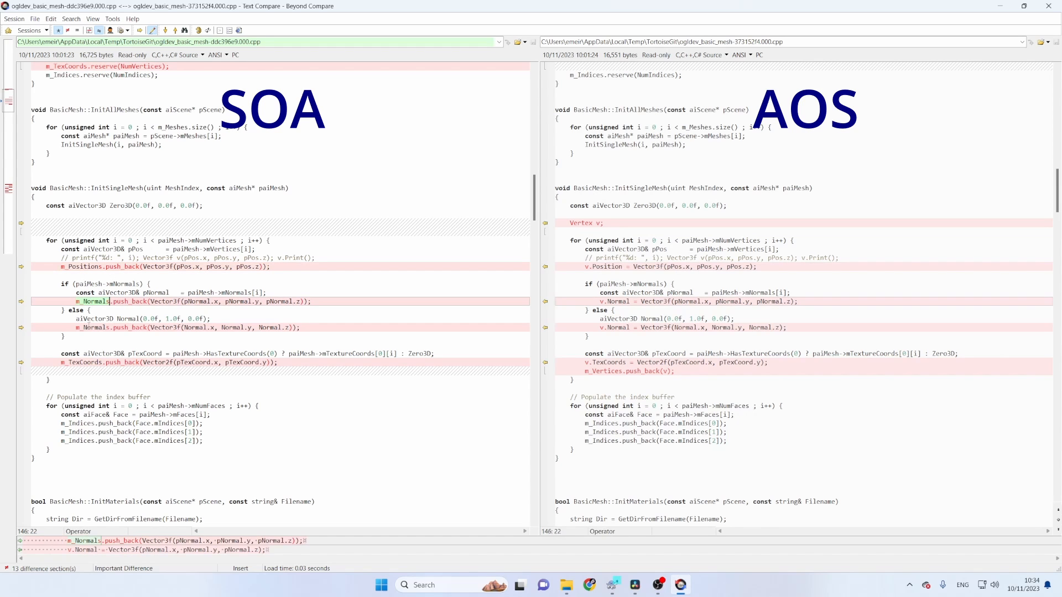
{"action": "left_click", "coordinate": [102, 362]}
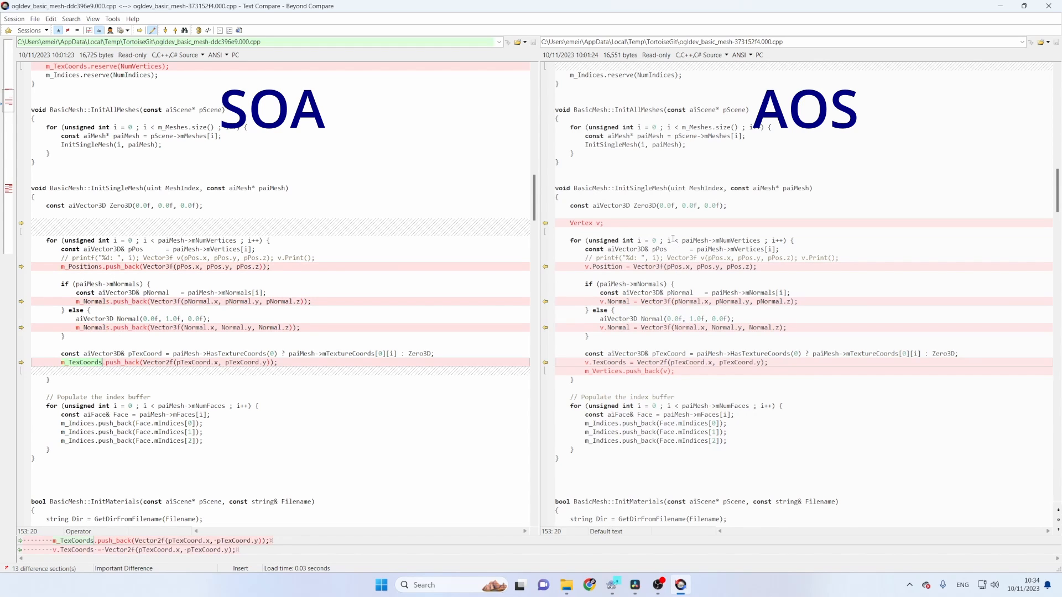
{"action": "left_click", "coordinate": [602, 222]}
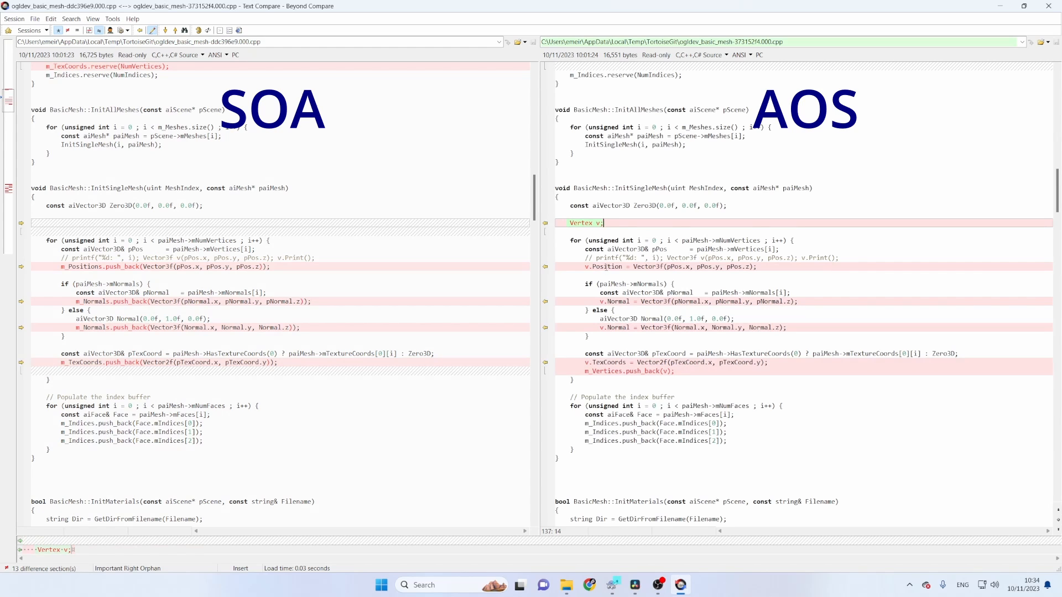
{"action": "left_click", "coordinate": [608, 363]}
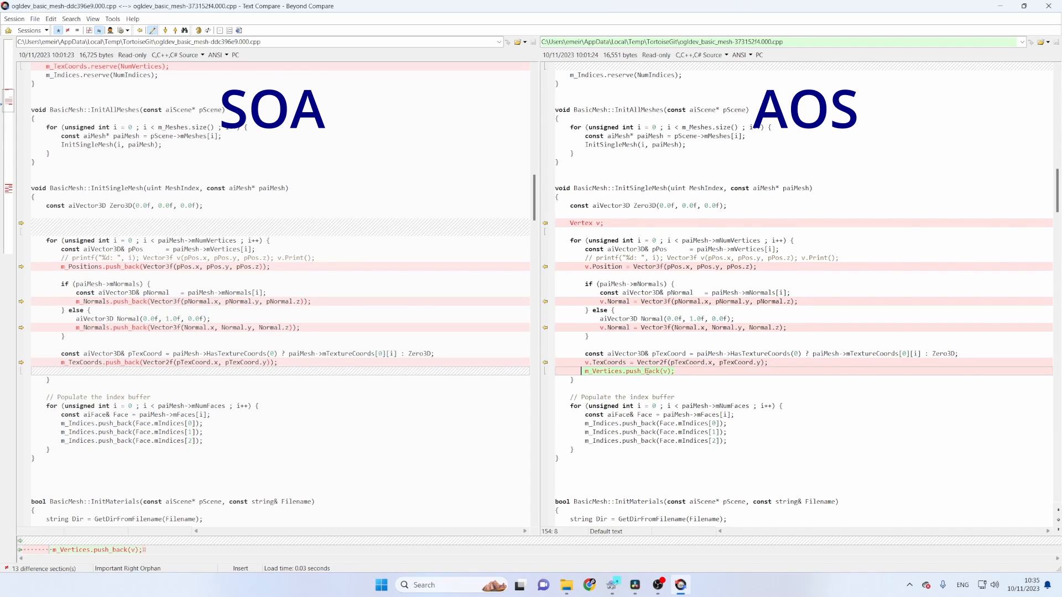
{"action": "scroll", "scroll_direction": "down", "scroll_amount": 3}
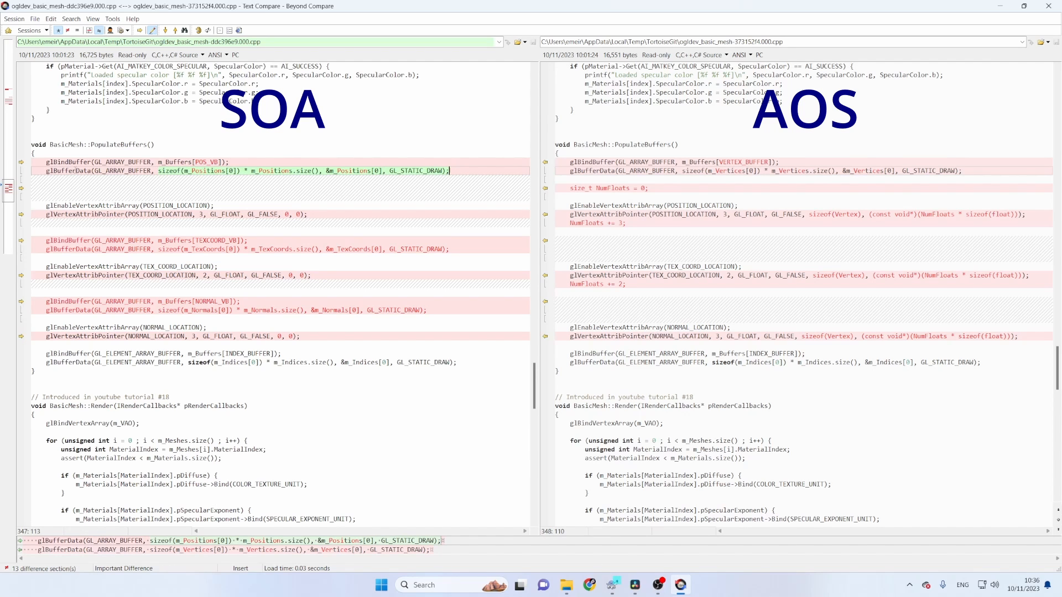
{"action": "left_click", "coordinate": [158, 249]}
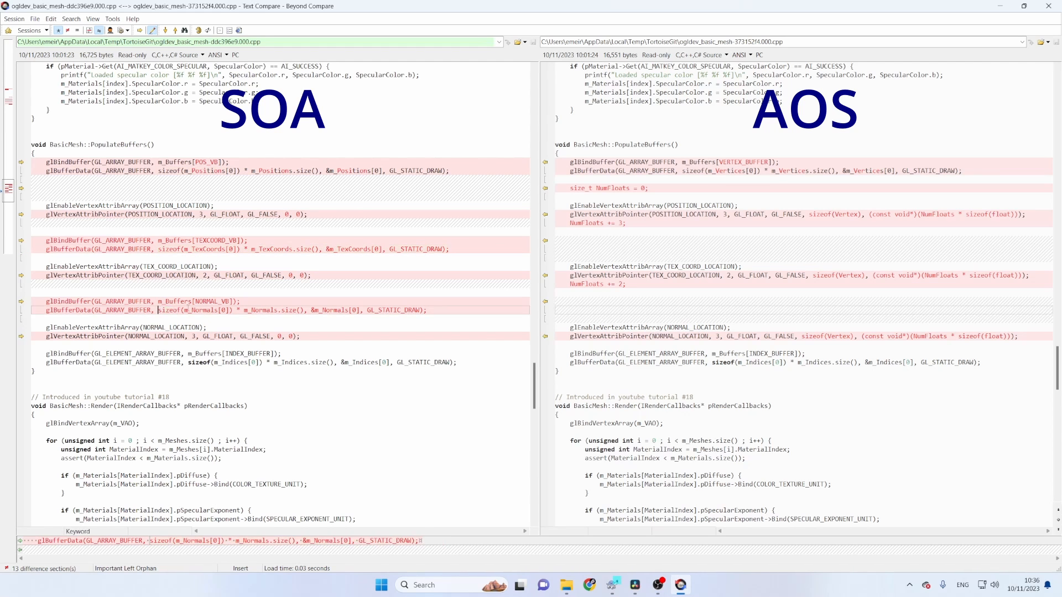
{"action": "left_click", "coordinate": [607, 223]}
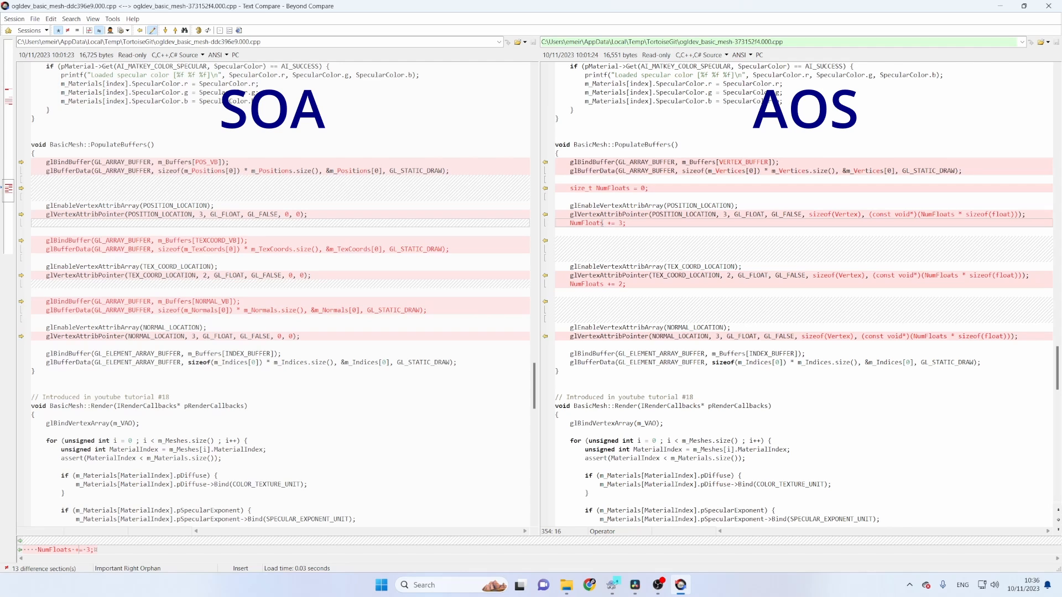
{"action": "left_click", "coordinate": [670, 161]}
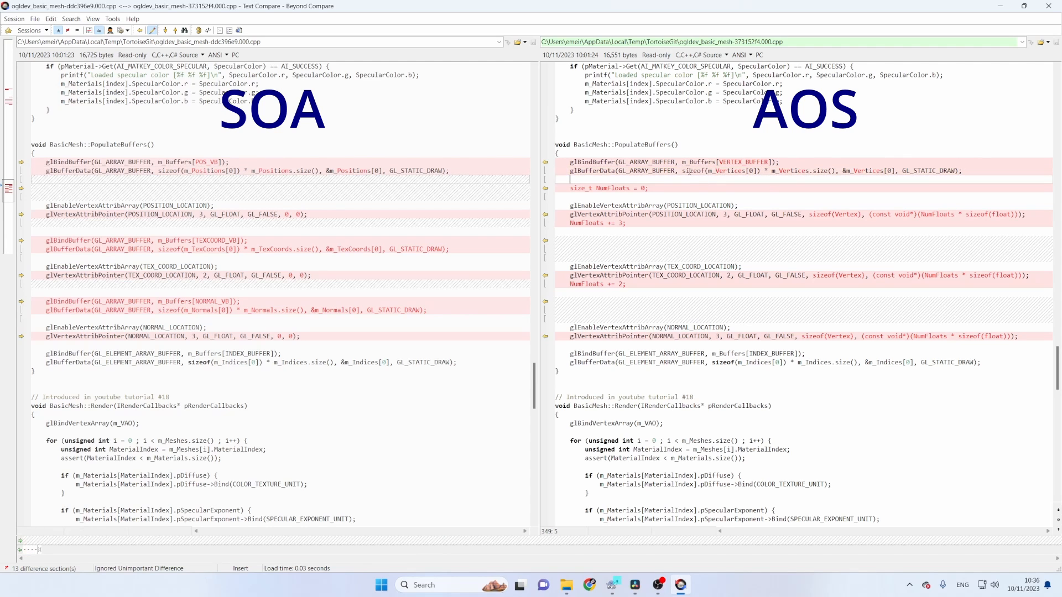
{"action": "left_click", "coordinate": [593, 171]}
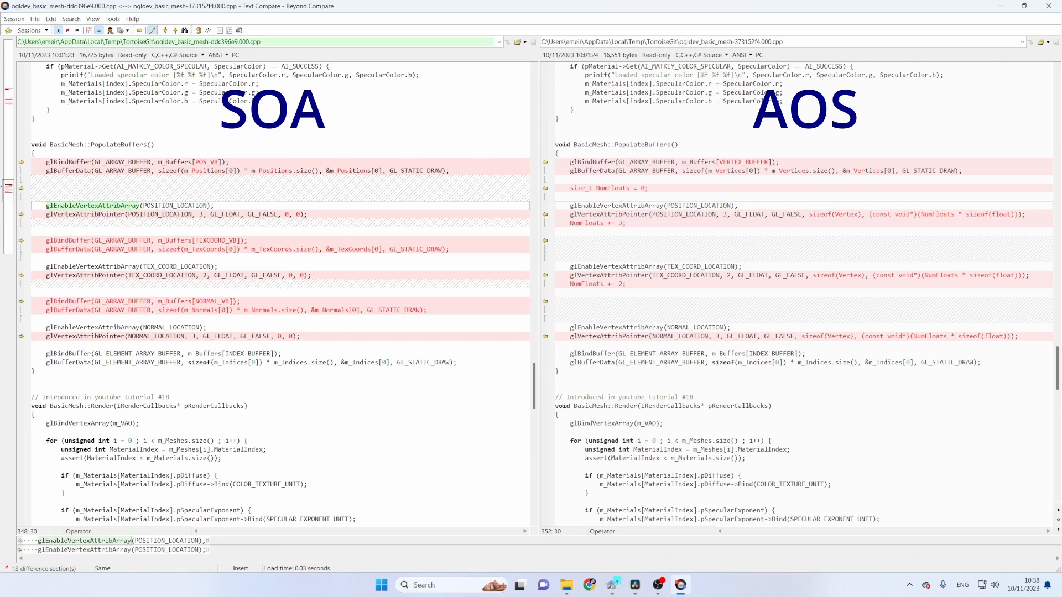
{"action": "left_click", "coordinate": [85, 213]}
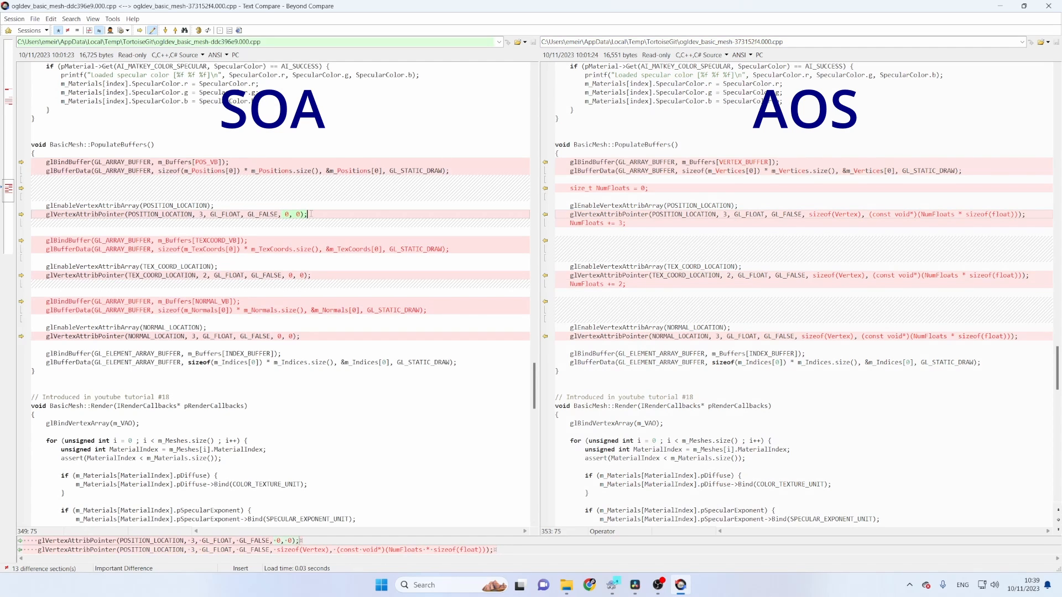
{"action": "left_click", "coordinate": [88, 213]}
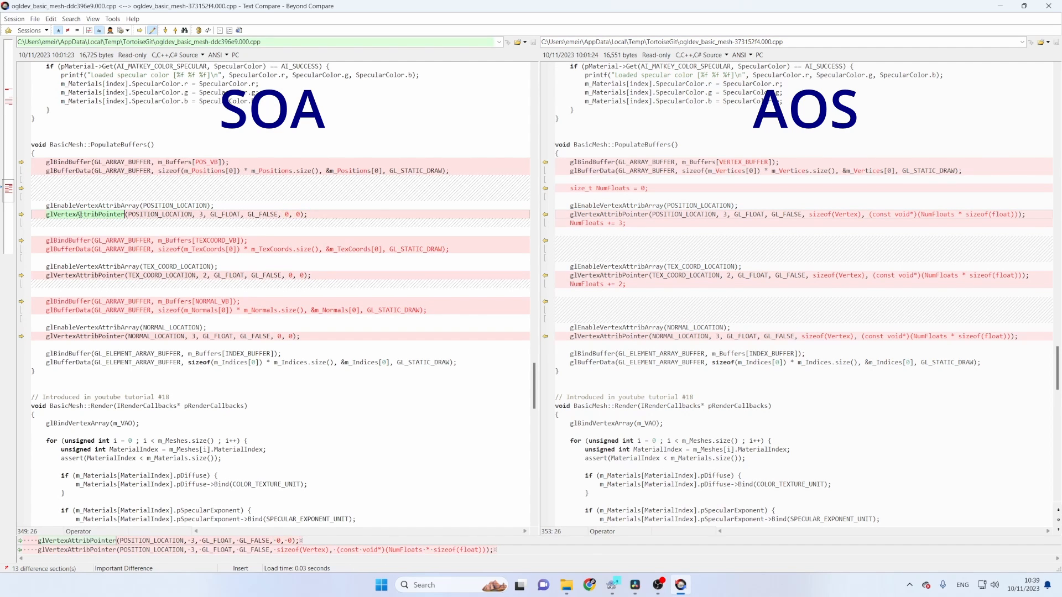
{"action": "left_click", "coordinate": [284, 214]}
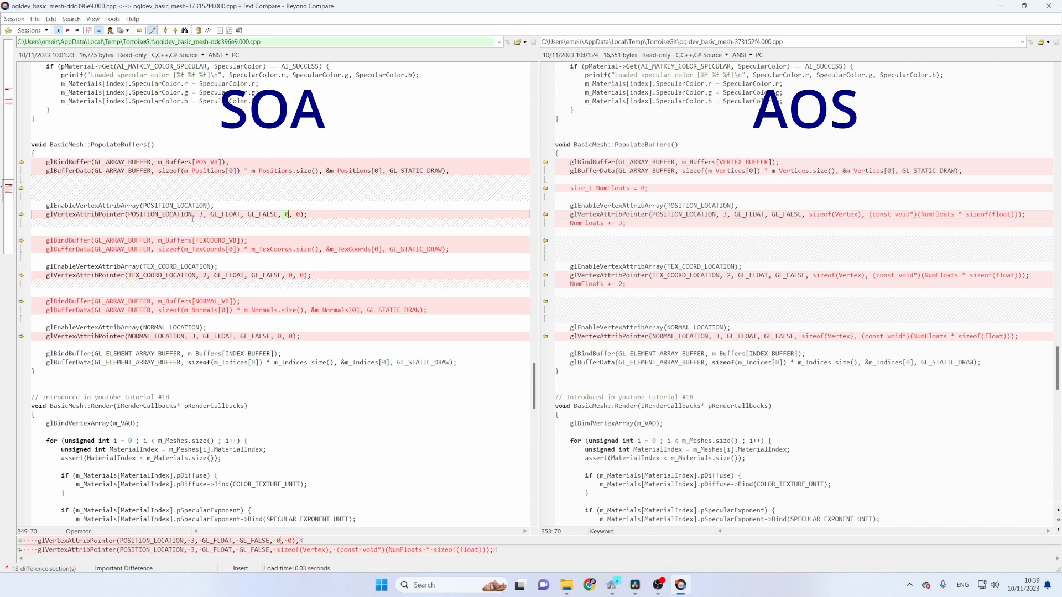
{"action": "left_click", "coordinate": [147, 213]}
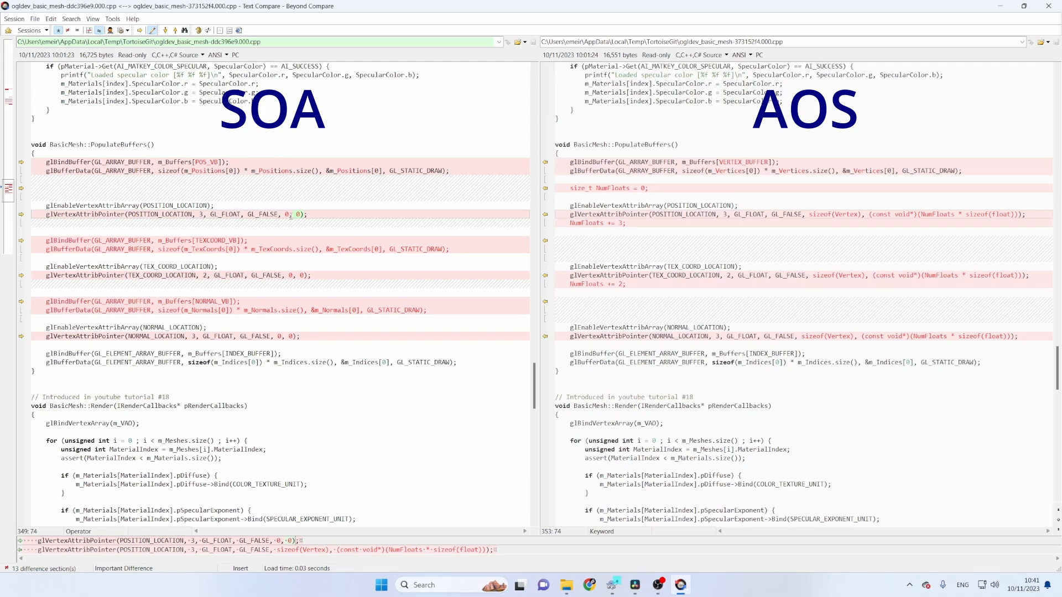
{"action": "mouse_move", "coordinate": [165, 263]}
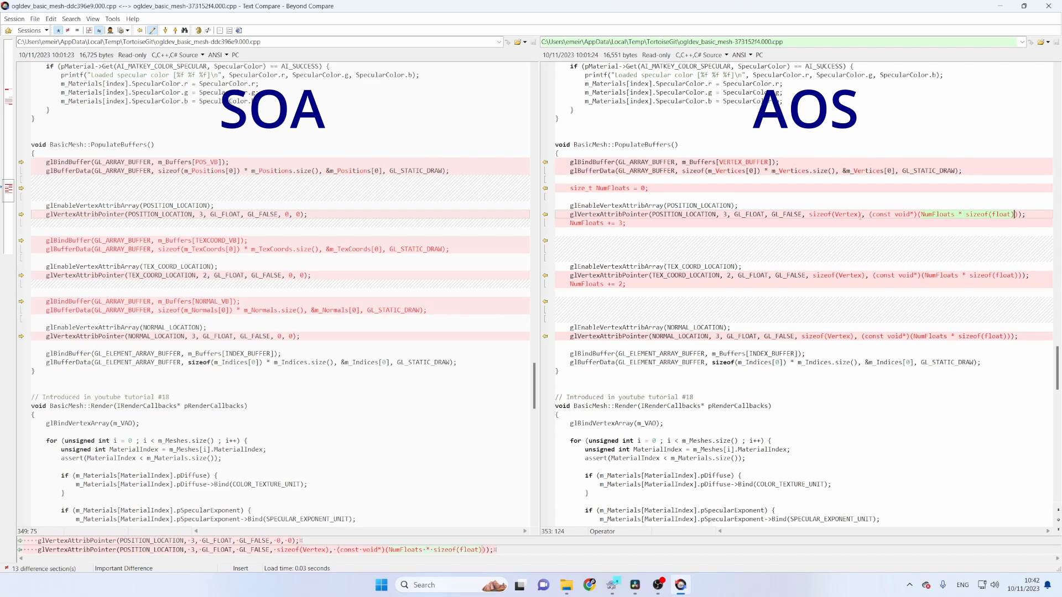
{"action": "left_click", "coordinate": [912, 215]}
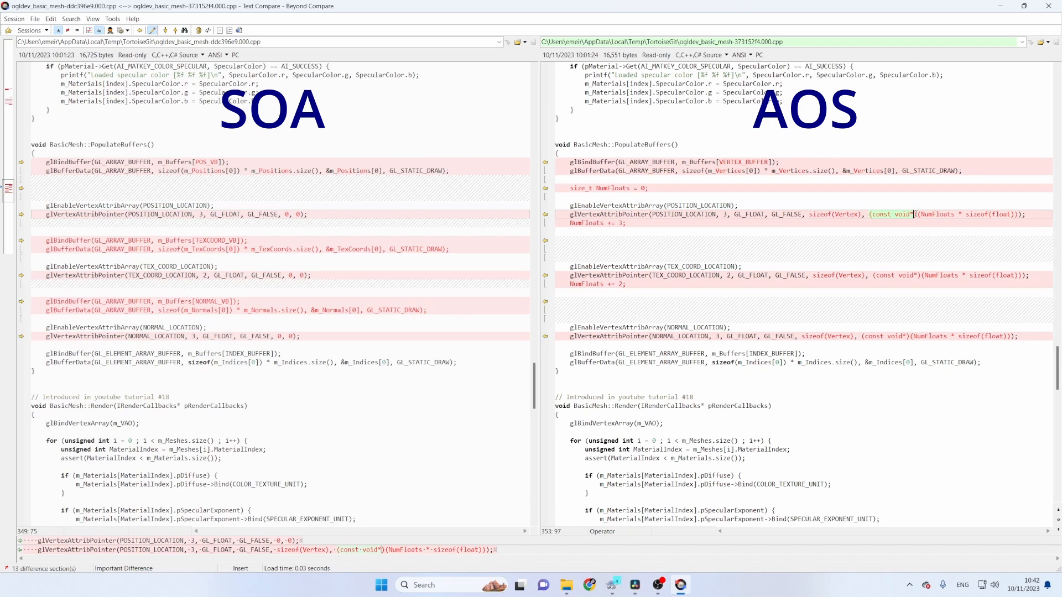
{"action": "mouse_move", "coordinate": [682, 237]}
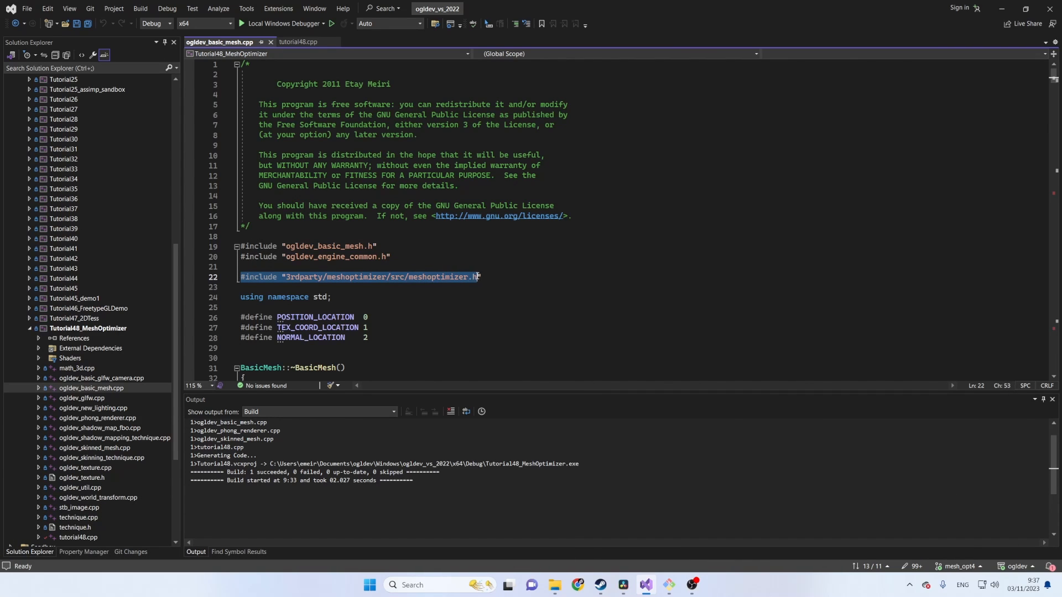
- Mark the #include meshoptimizer.h line in Tutorial48's ogldev_basic_mesh.cpp
{"action": "left_click", "coordinate": [474, 298]}
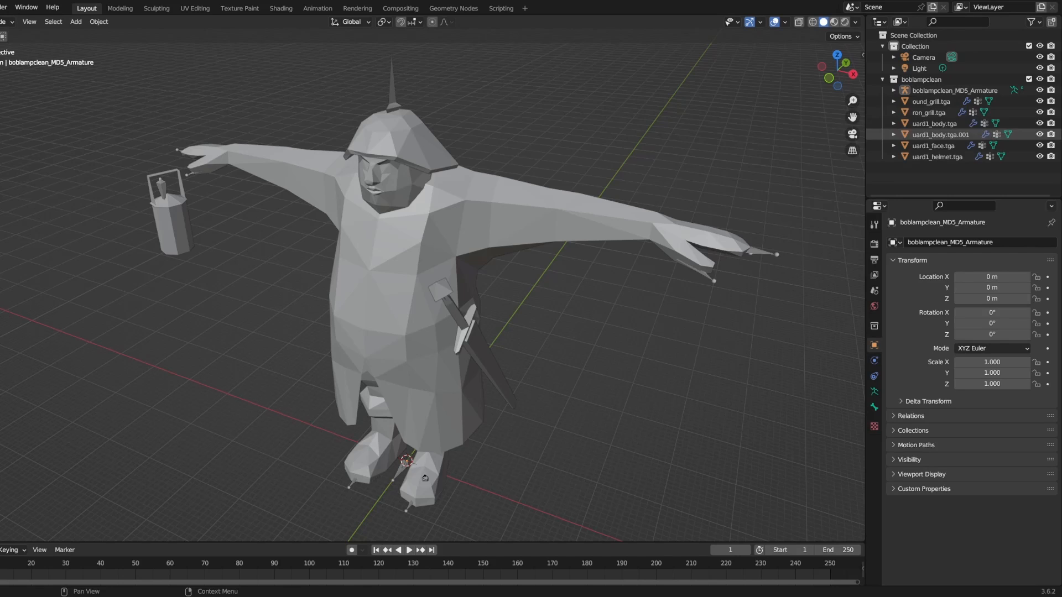
{"action": "left_click", "coordinate": [929, 112]}
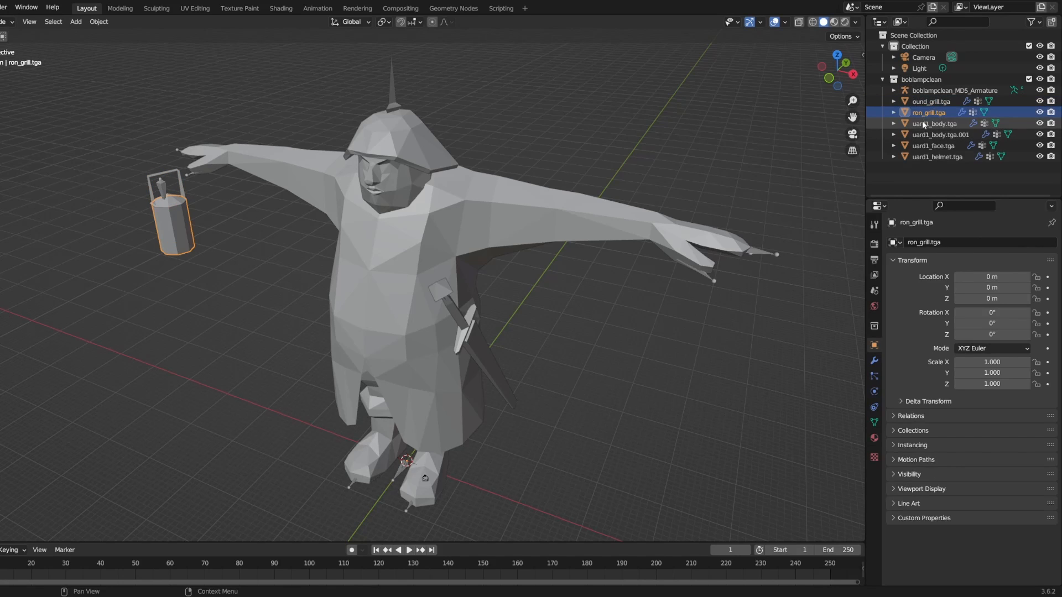
{"action": "left_click", "coordinate": [940, 134]}
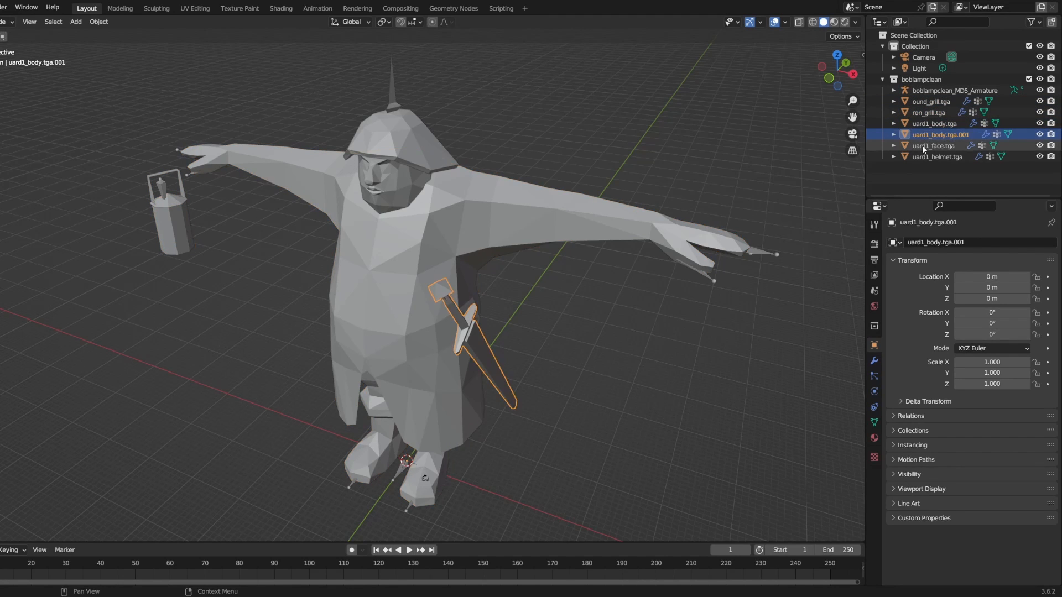
{"action": "left_click", "coordinate": [940, 156]}
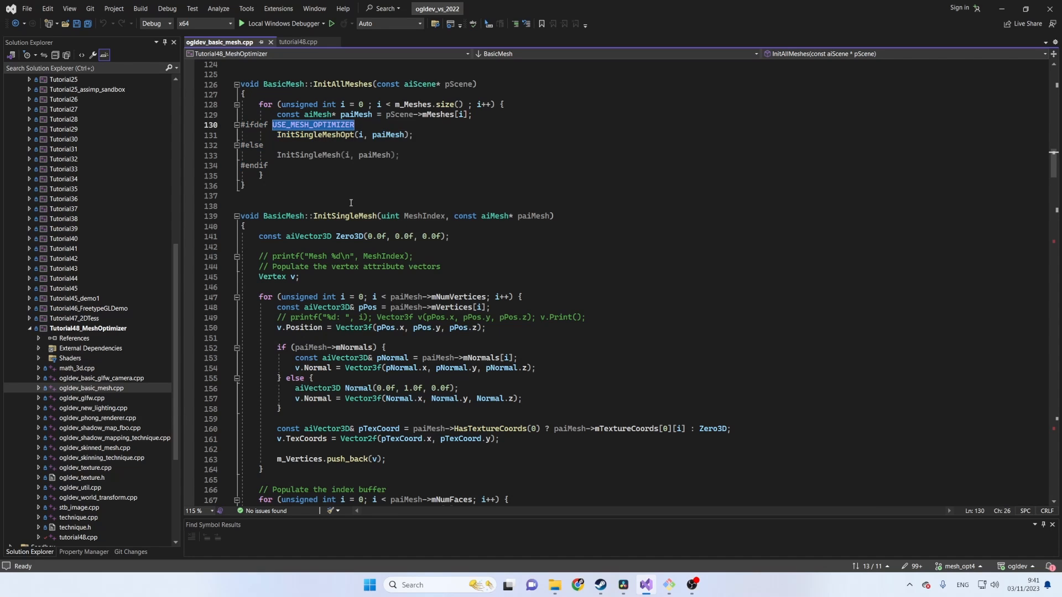
- Scroll past InitSingleMeshOpt and the OptimizeMesh call to the BasicMesh::OptimizeMesh definition and mark its name
{"action": "scroll", "scroll_direction": "down", "scroll_amount": 3}
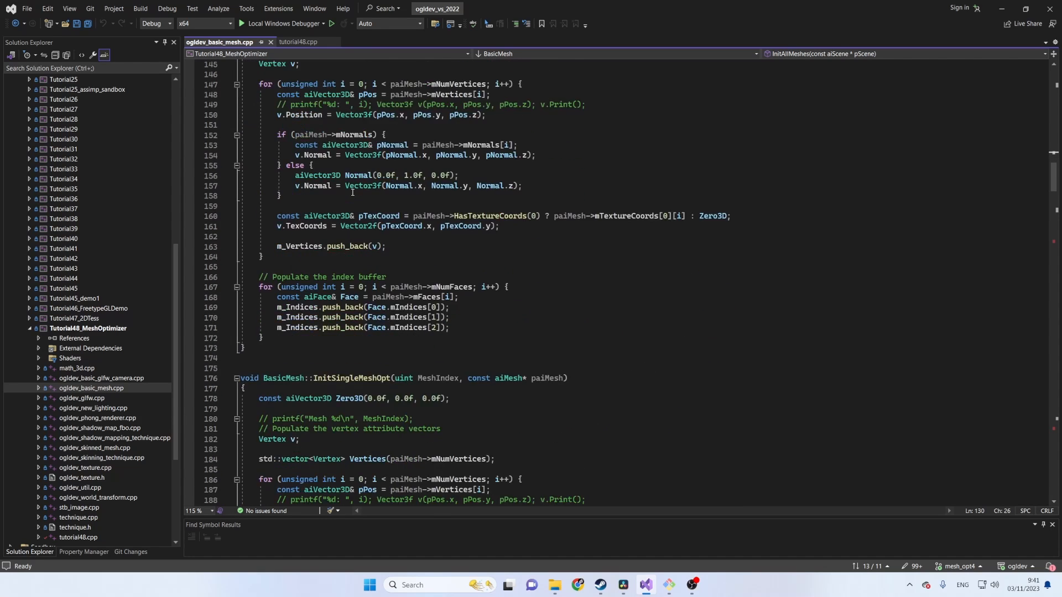
{"action": "scroll", "scroll_direction": "down", "scroll_amount": 3}
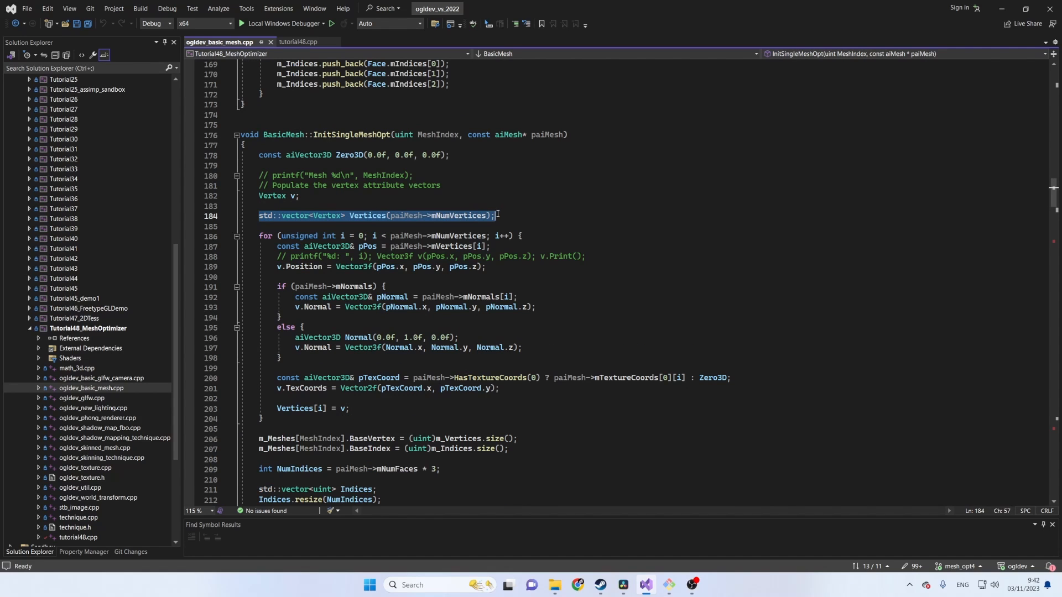
{"action": "scroll", "scroll_direction": "down", "scroll_amount": 3}
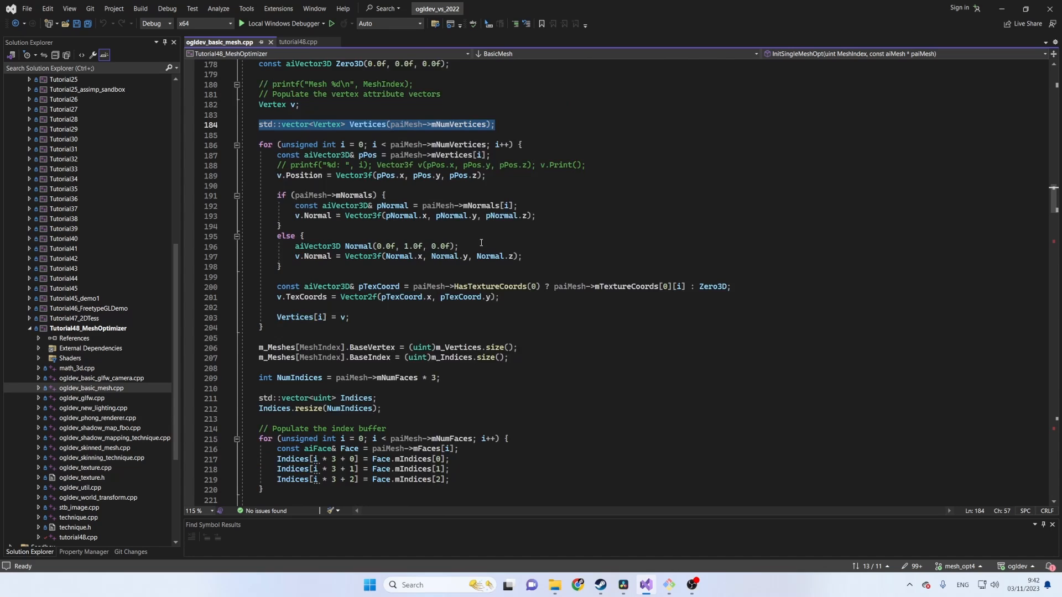
{"action": "scroll", "scroll_direction": "down", "scroll_amount": 3}
{"action": "type", "text": "OptimizeMesh(MeshIndex, Indices, Vertices);"}
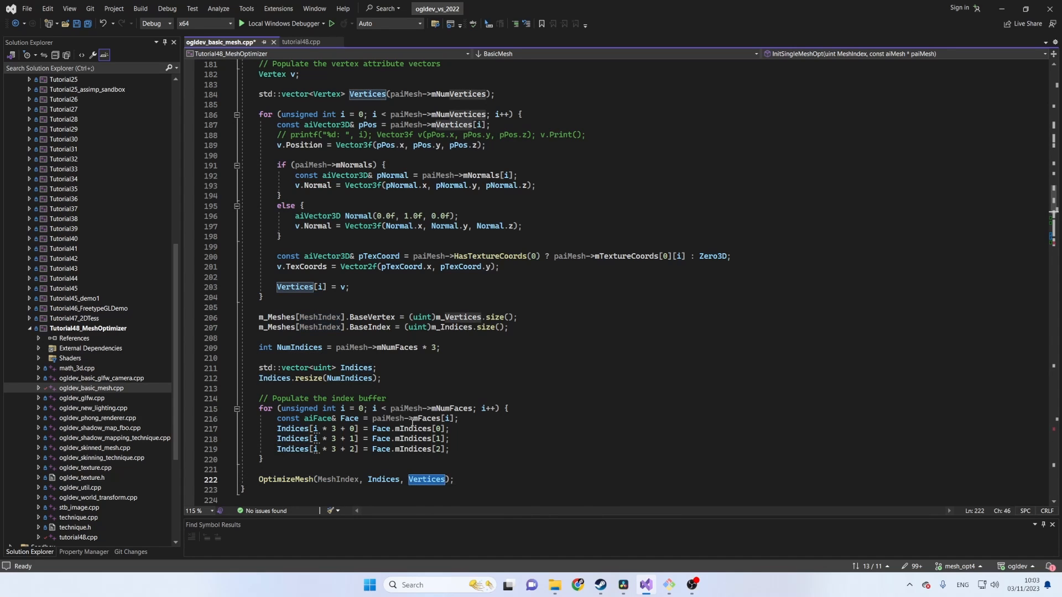
{"action": "scroll", "scroll_direction": "down", "scroll_amount": 3}
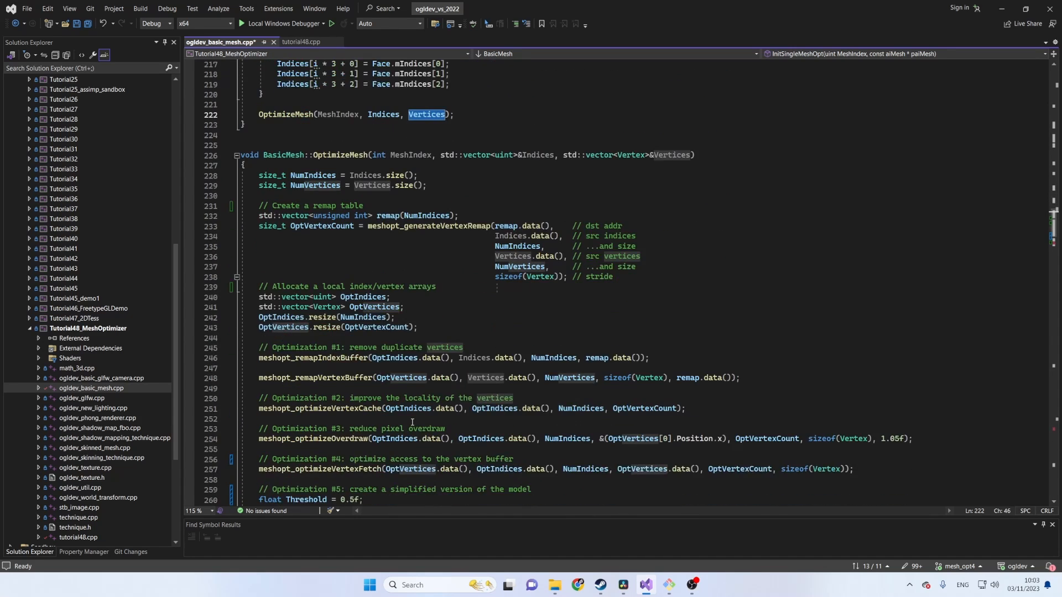
{"action": "scroll", "scroll_direction": "down", "scroll_amount": 3}
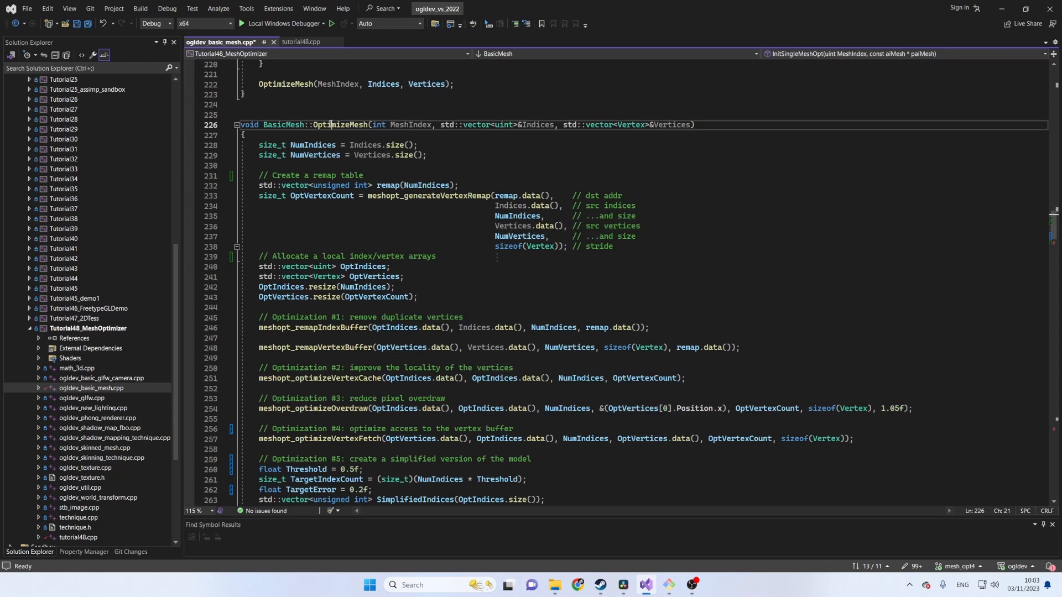
{"action": "double_click", "coordinate": [340, 125]}
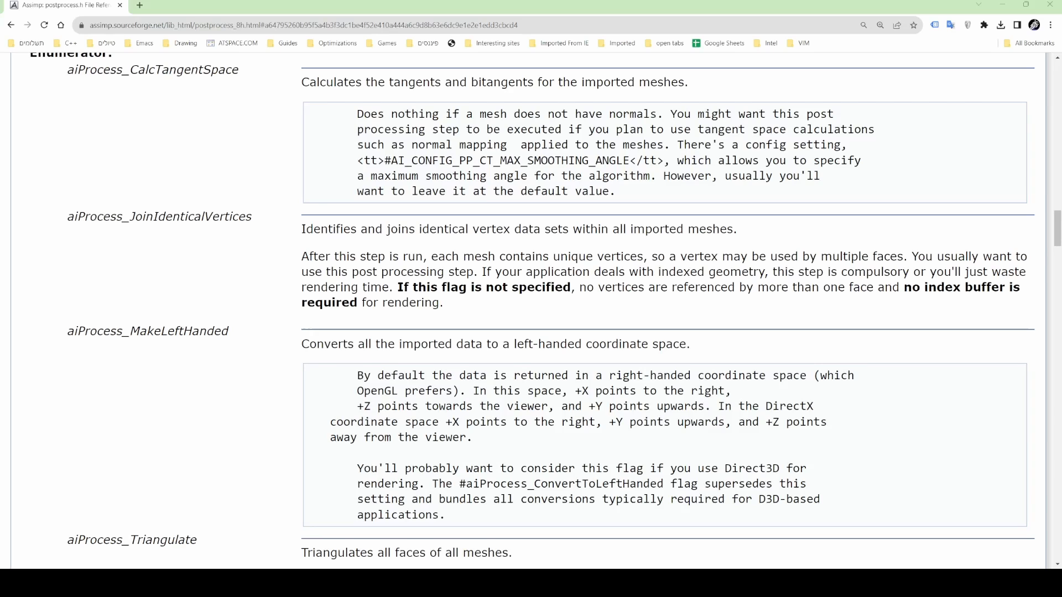
{"action": "double_click", "coordinate": [140, 215]}
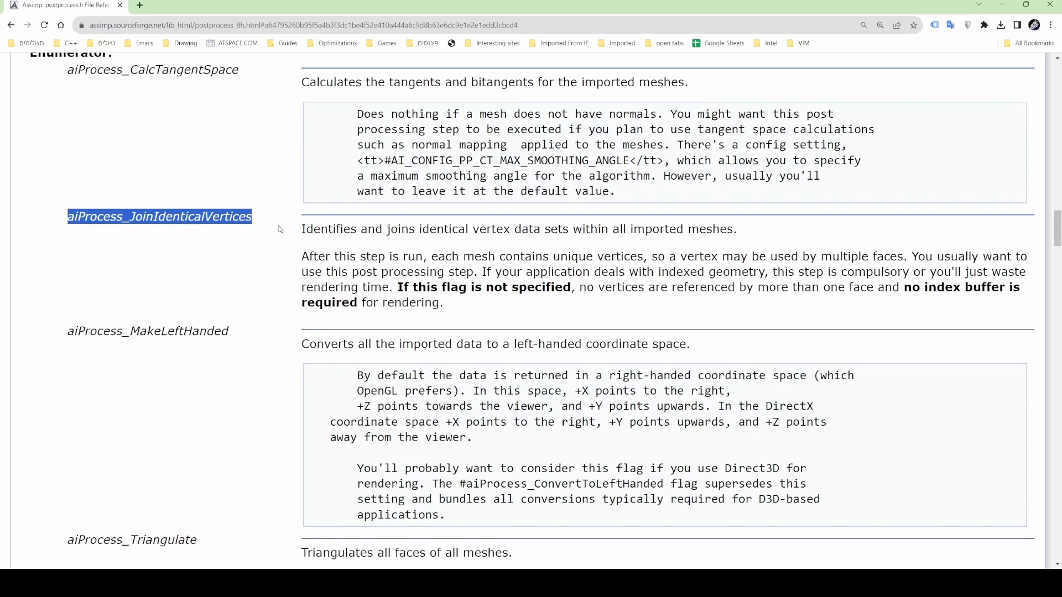
{"action": "left_click", "coordinate": [302, 229]}
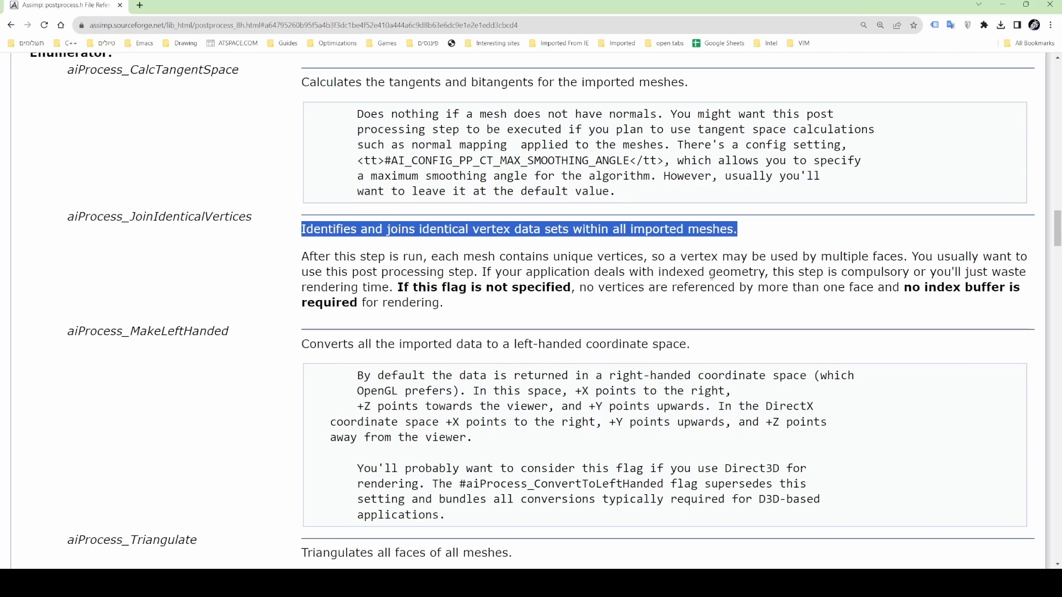
{"action": "mouse_move", "coordinate": [698, 315]}
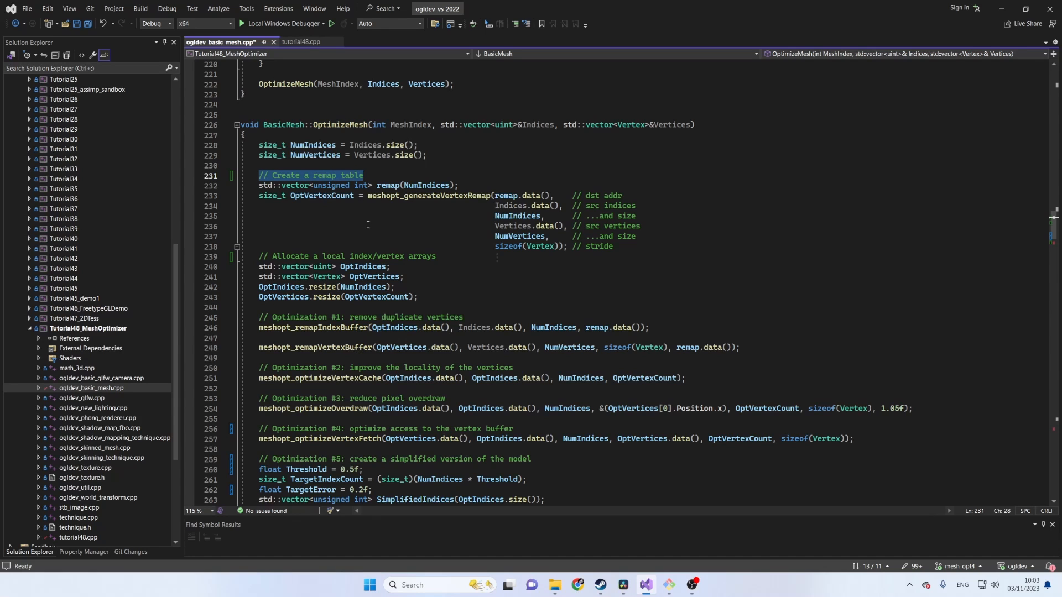
{"action": "double_click", "coordinate": [387, 184]}
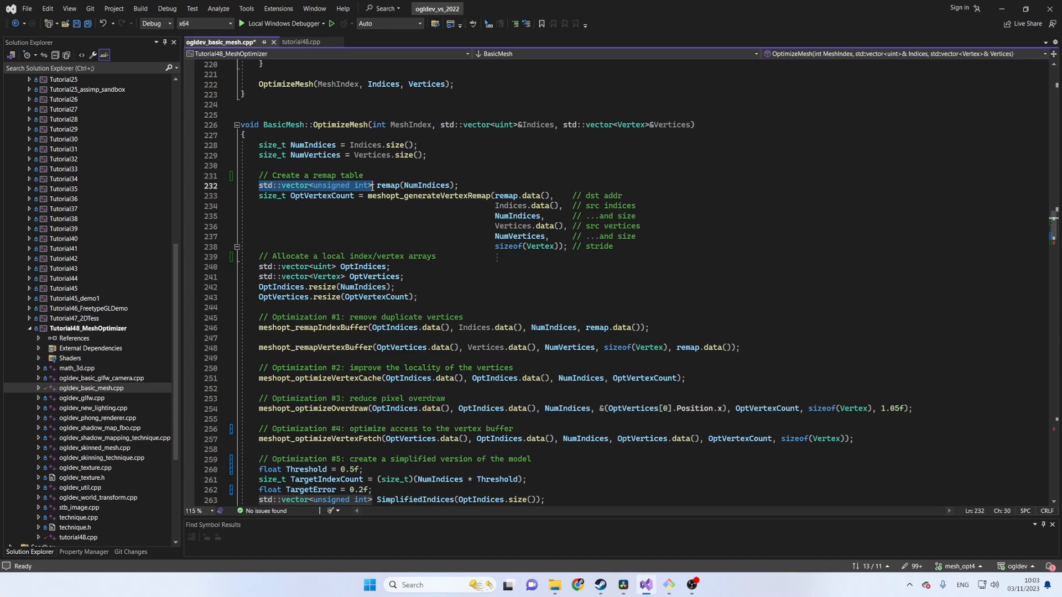
{"action": "mouse_move", "coordinate": [430, 185]}
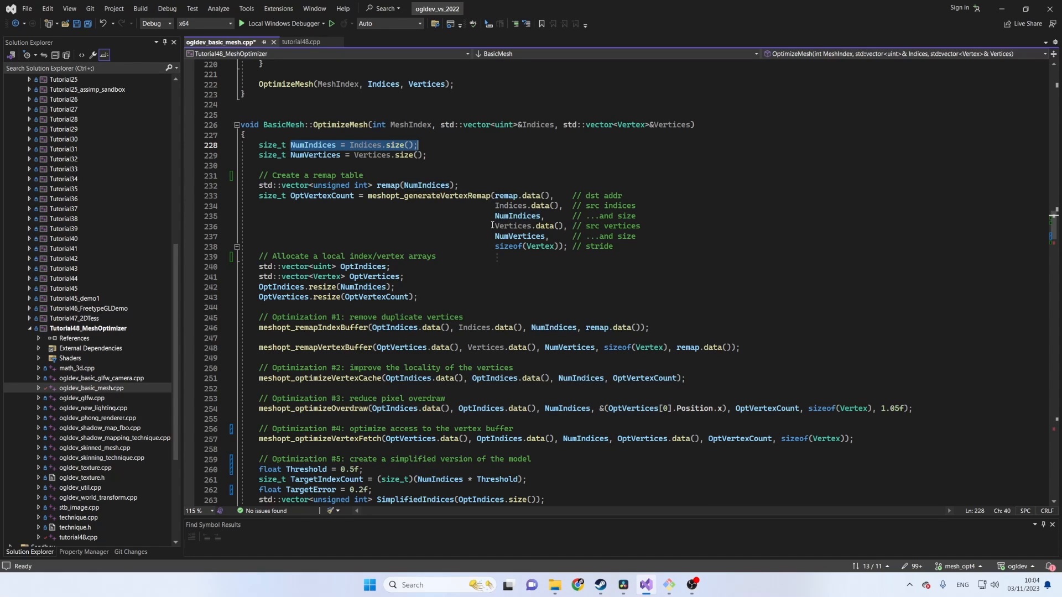
{"action": "left_click", "coordinate": [543, 205]}
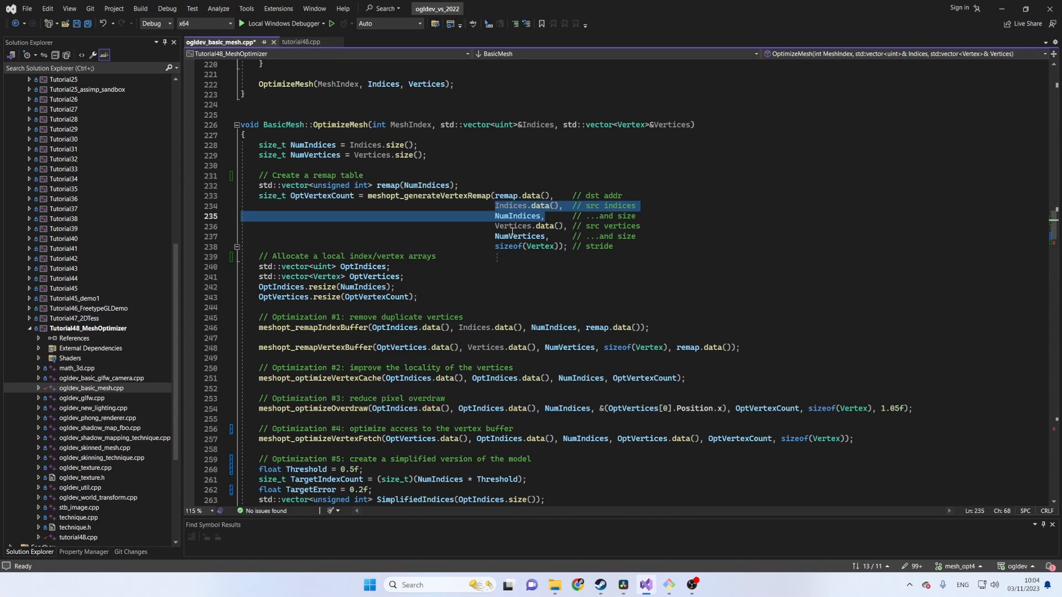
{"action": "left_click", "coordinate": [549, 235]}
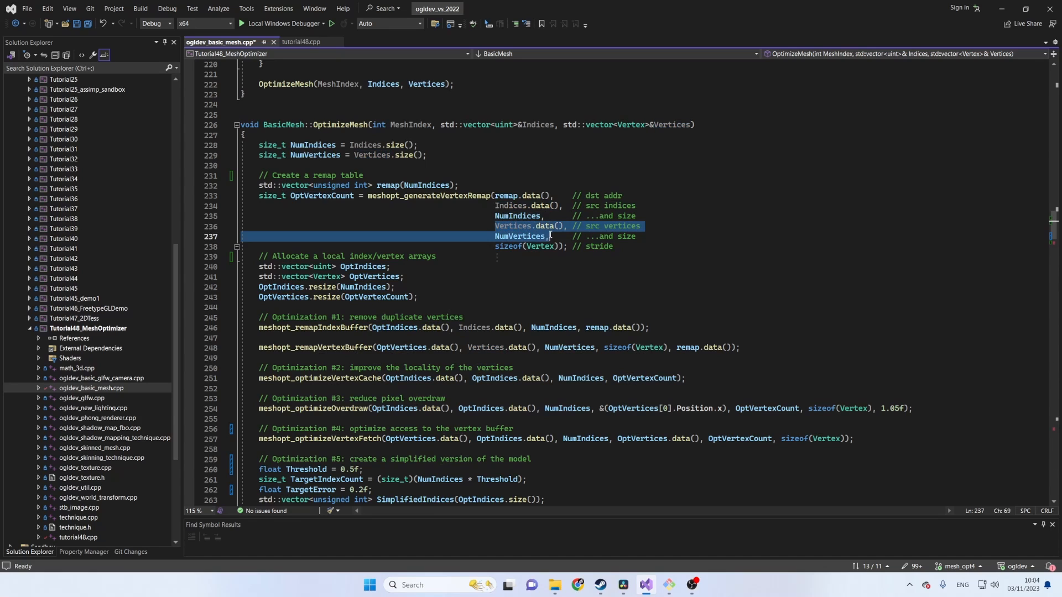
{"action": "double_click", "coordinate": [526, 245]}
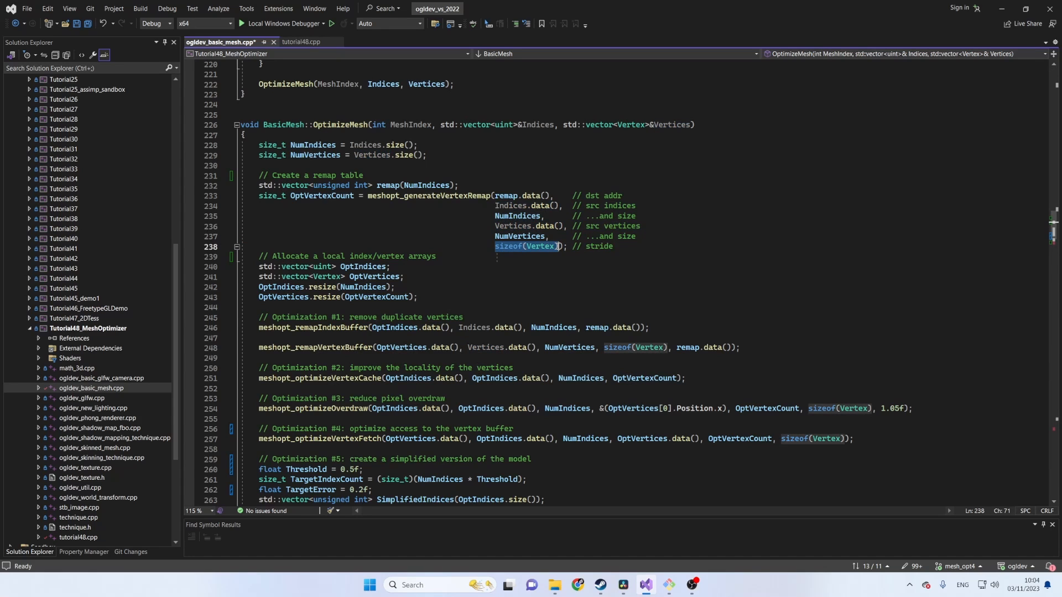
{"action": "mouse_move", "coordinate": [516, 250]}
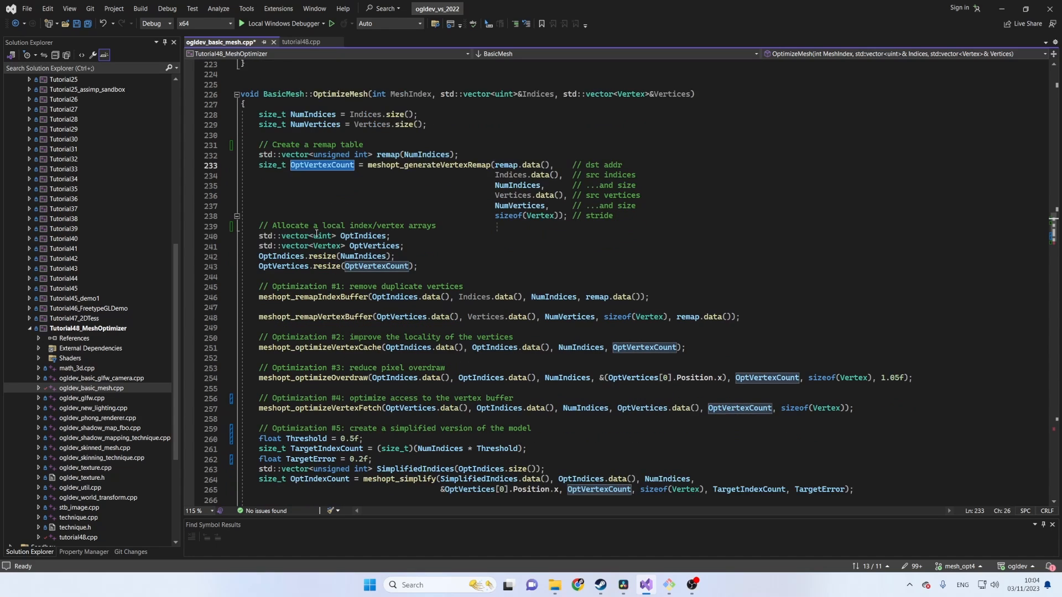
{"action": "scroll", "scroll_direction": "down", "scroll_amount": 3}
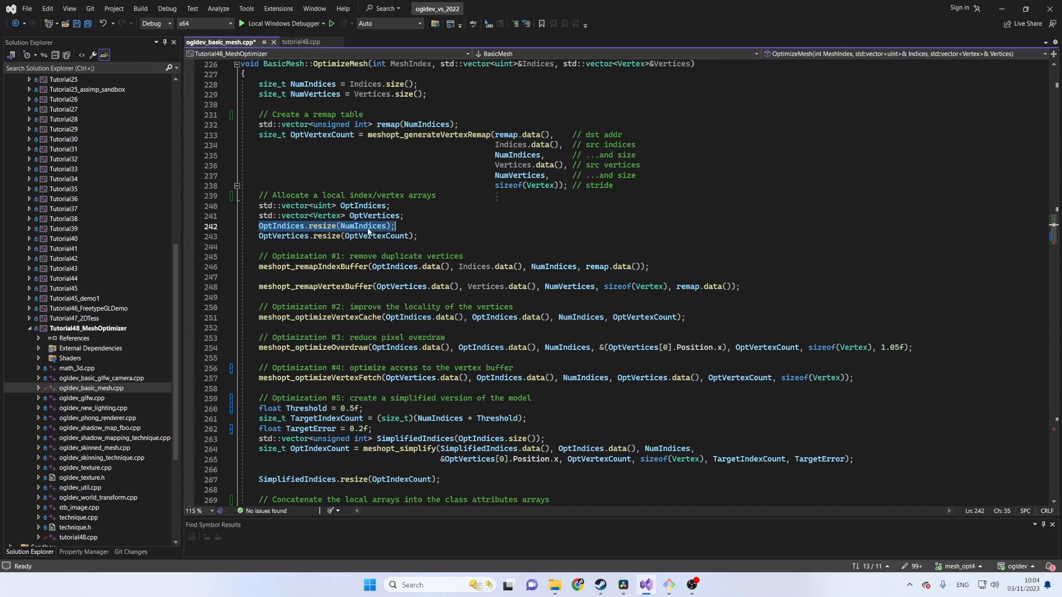
{"action": "double_click", "coordinate": [364, 226]}
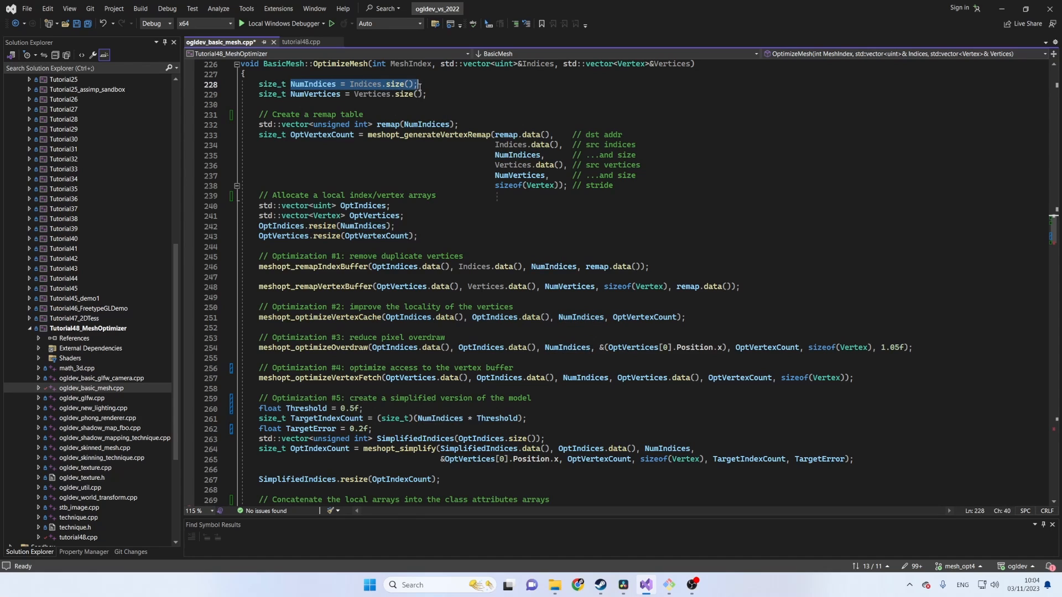
{"action": "mouse_move", "coordinate": [270, 236]}
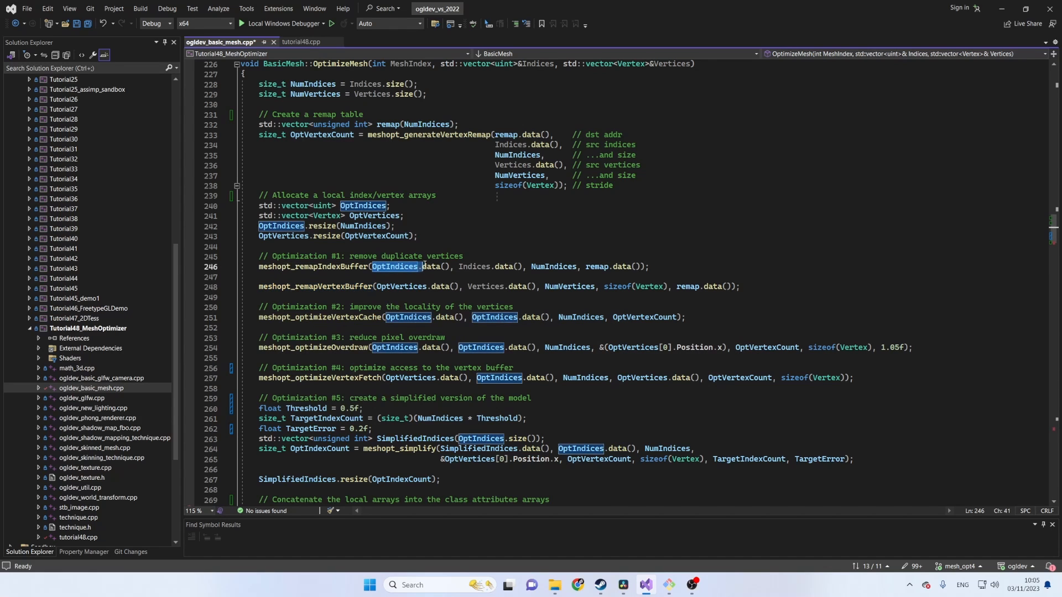
{"action": "left_click", "coordinate": [399, 286]}
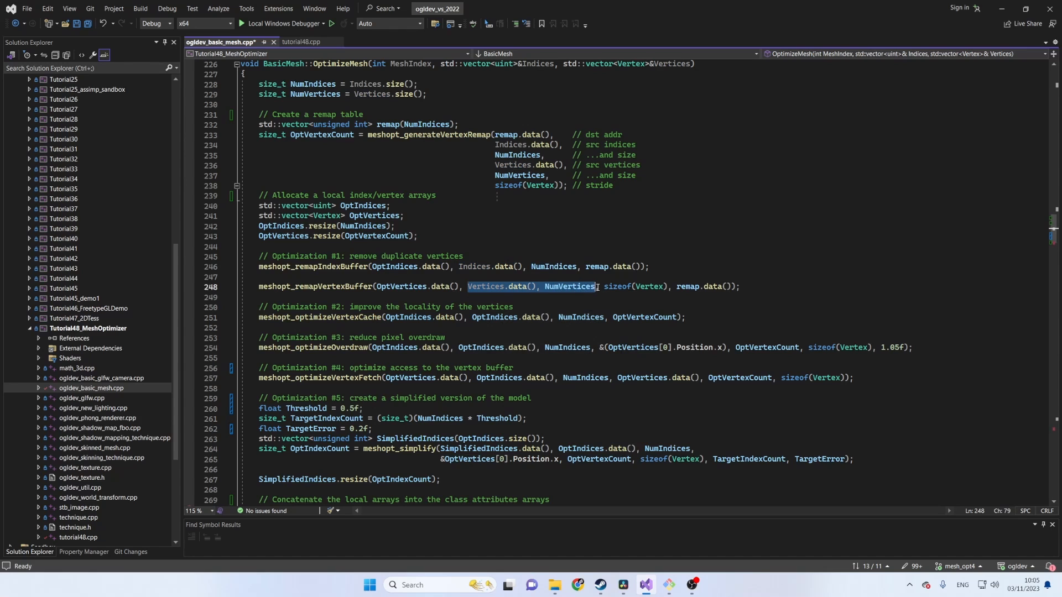
{"action": "left_click", "coordinate": [596, 267]}
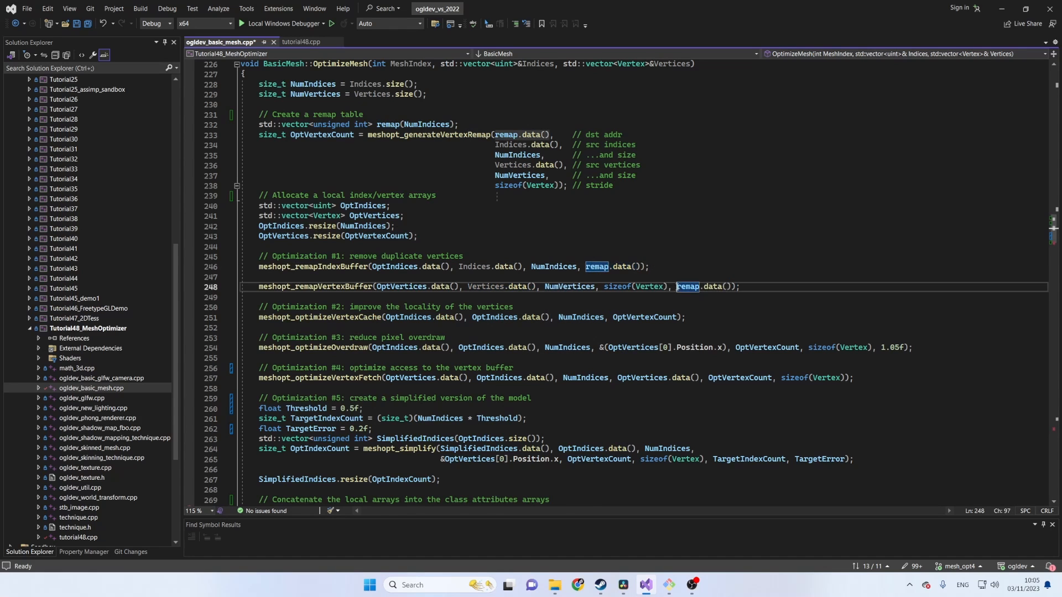
{"action": "left_click", "coordinate": [340, 286]}
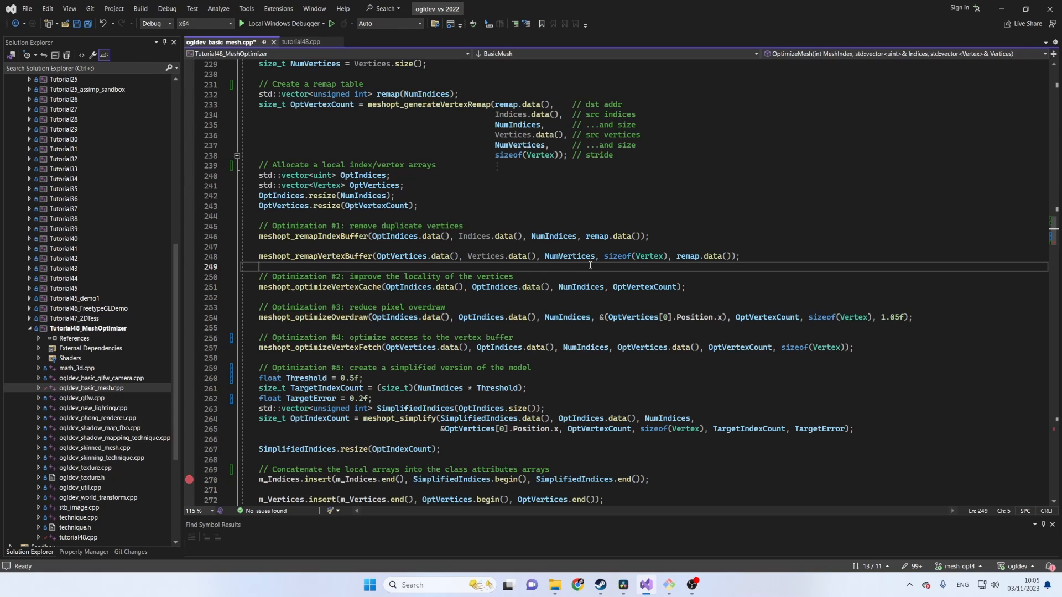
{"action": "left_click", "coordinate": [496, 114]}
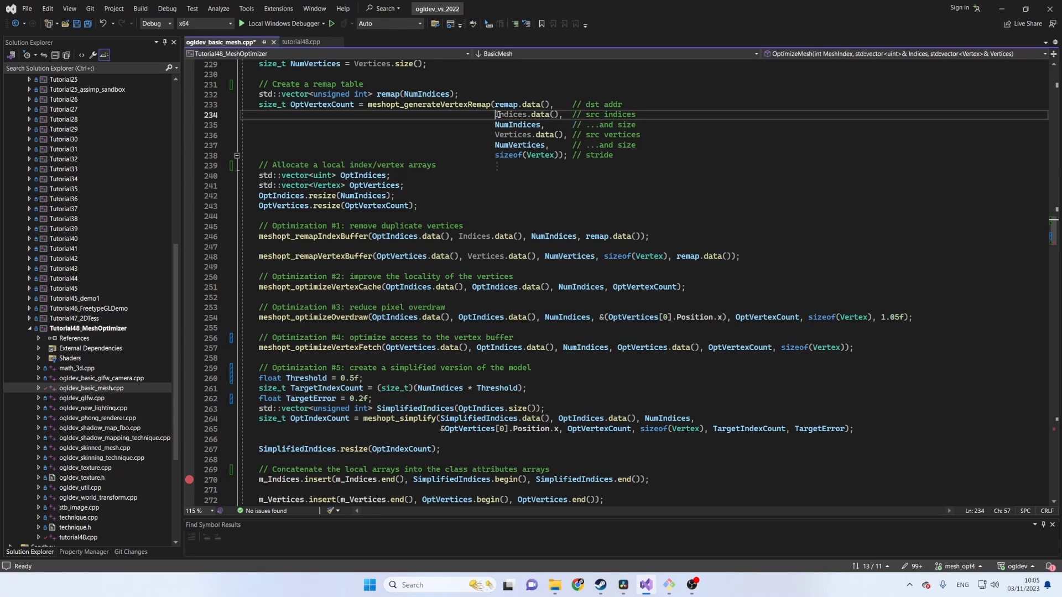
{"action": "double_click", "coordinate": [525, 114]}
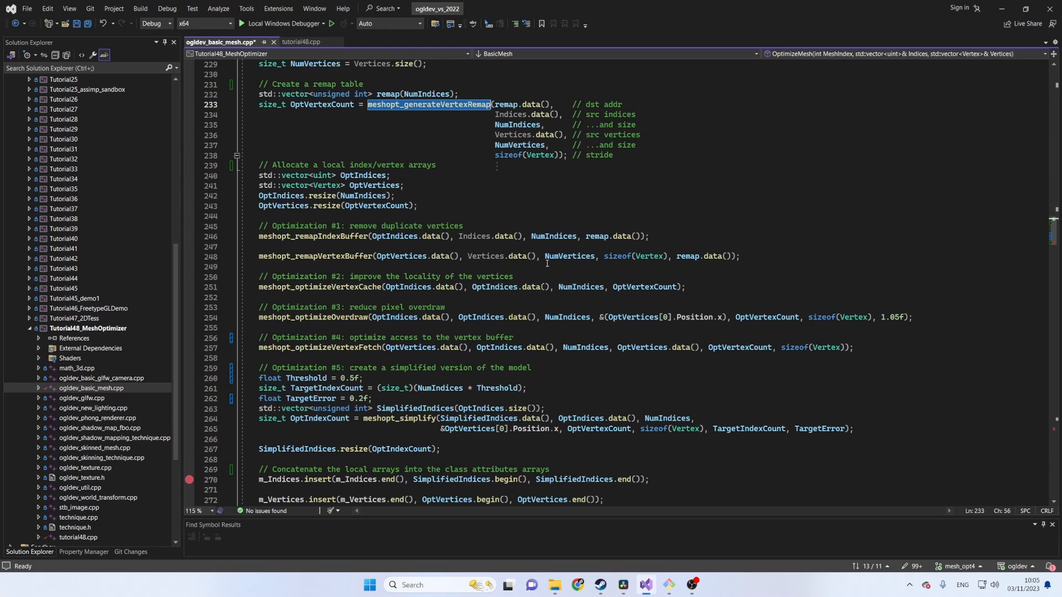
{"action": "double_click", "coordinate": [473, 236]}
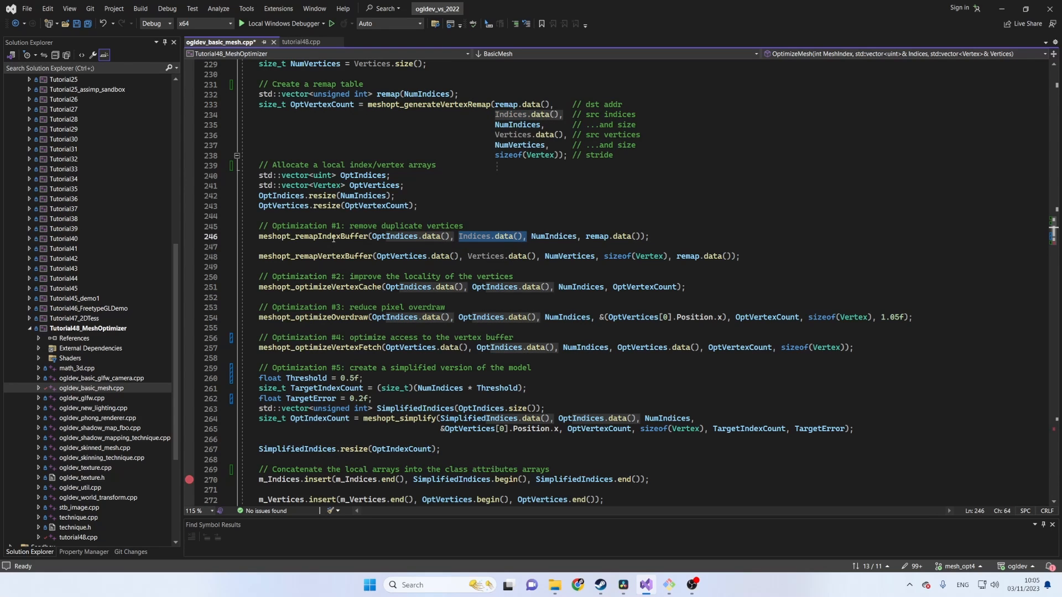
{"action": "double_click", "coordinate": [312, 235]}
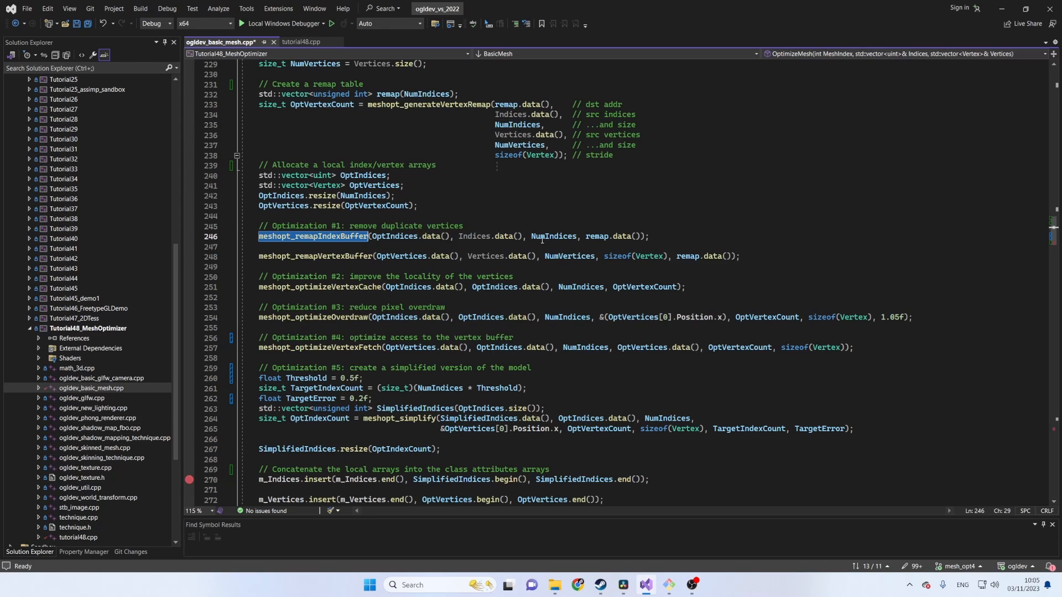
{"action": "double_click", "coordinate": [555, 237]}
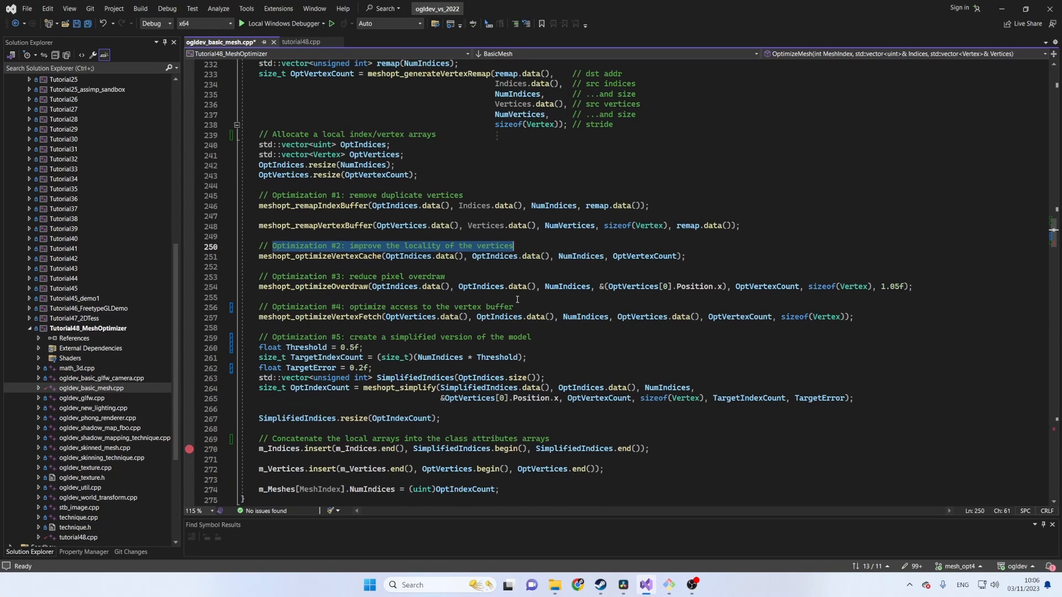
{"action": "scroll", "scroll_direction": "down", "scroll_amount": 3}
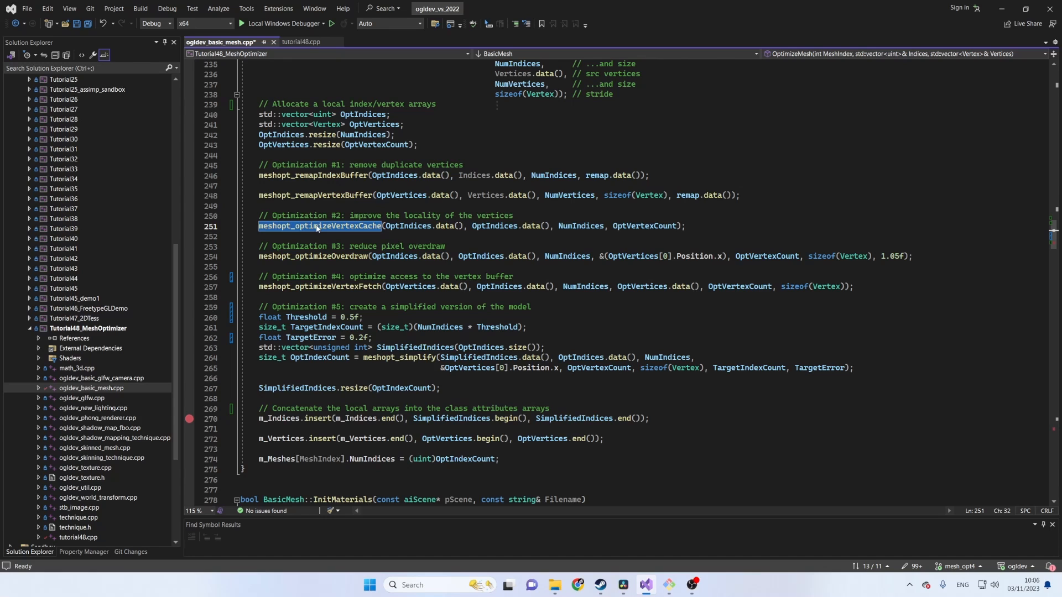
{"action": "mouse_move", "coordinate": [391, 233]}
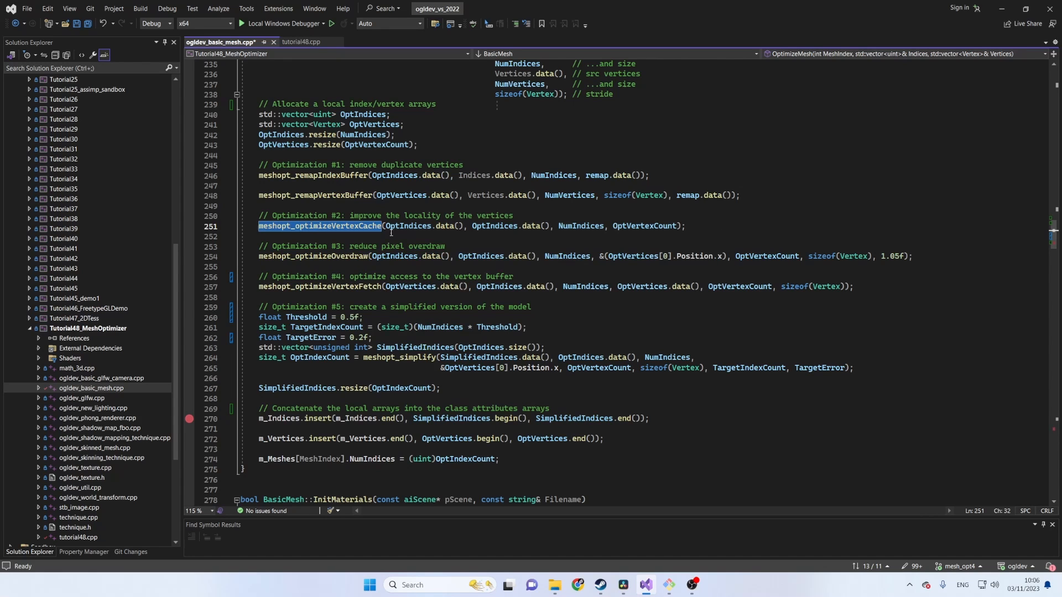
{"action": "mouse_move", "coordinate": [382, 231]}
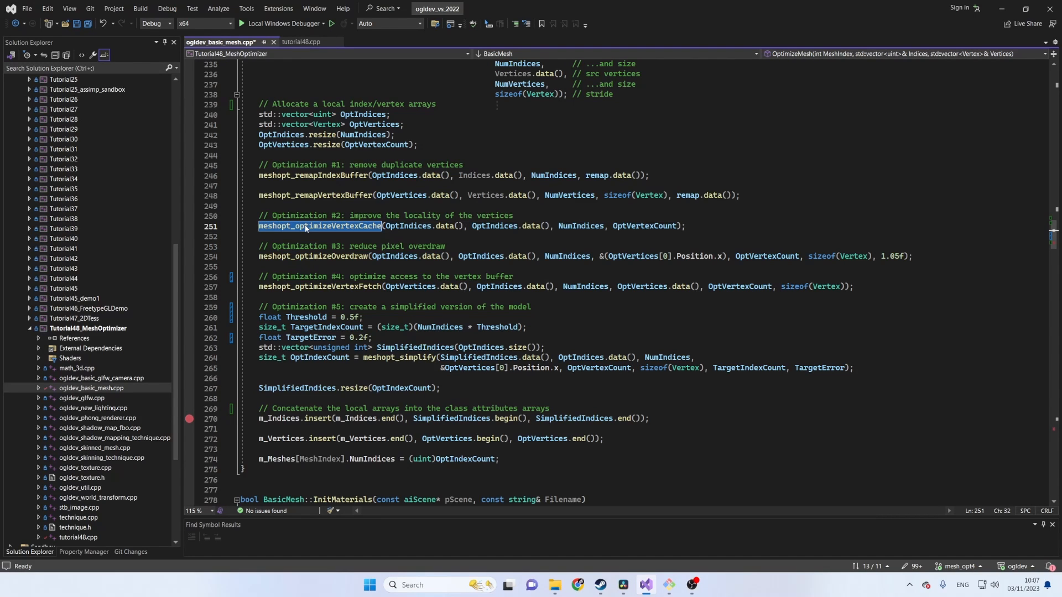
{"action": "left_click", "coordinate": [319, 256]}
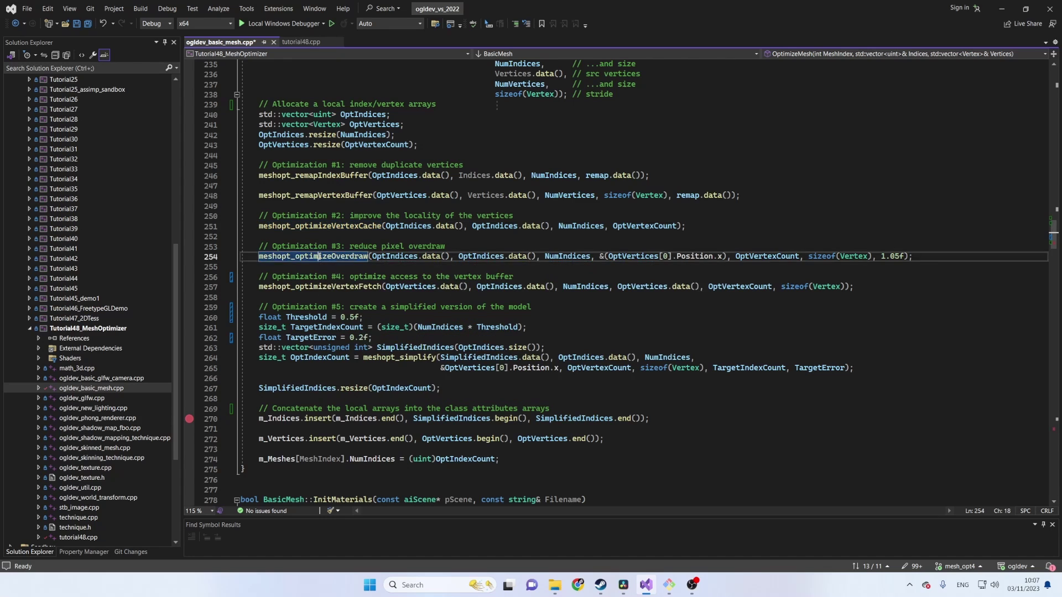
{"action": "double_click", "coordinate": [312, 256]}
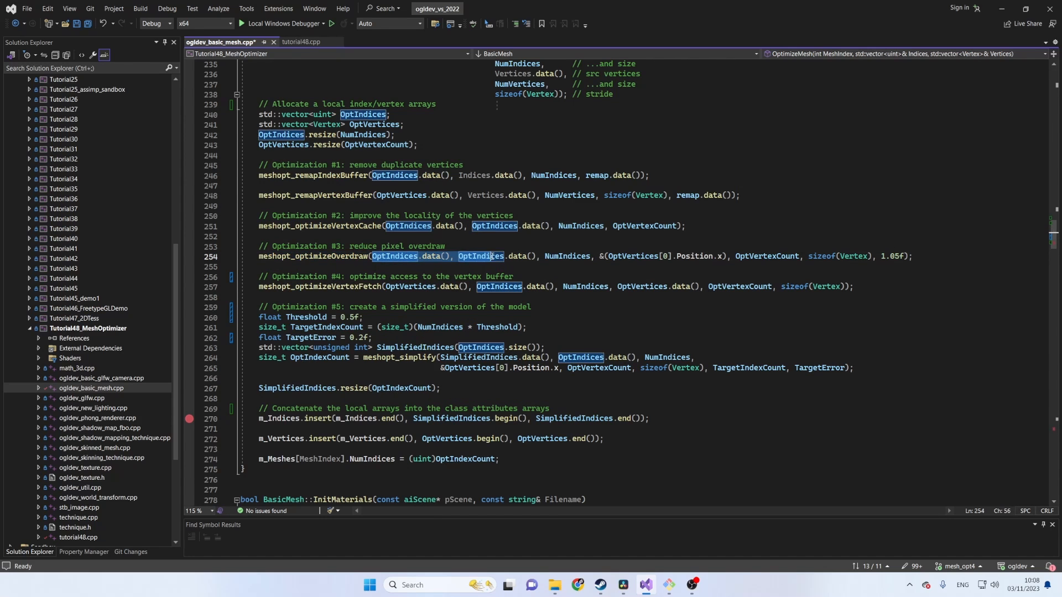
{"action": "left_click", "coordinate": [538, 255]}
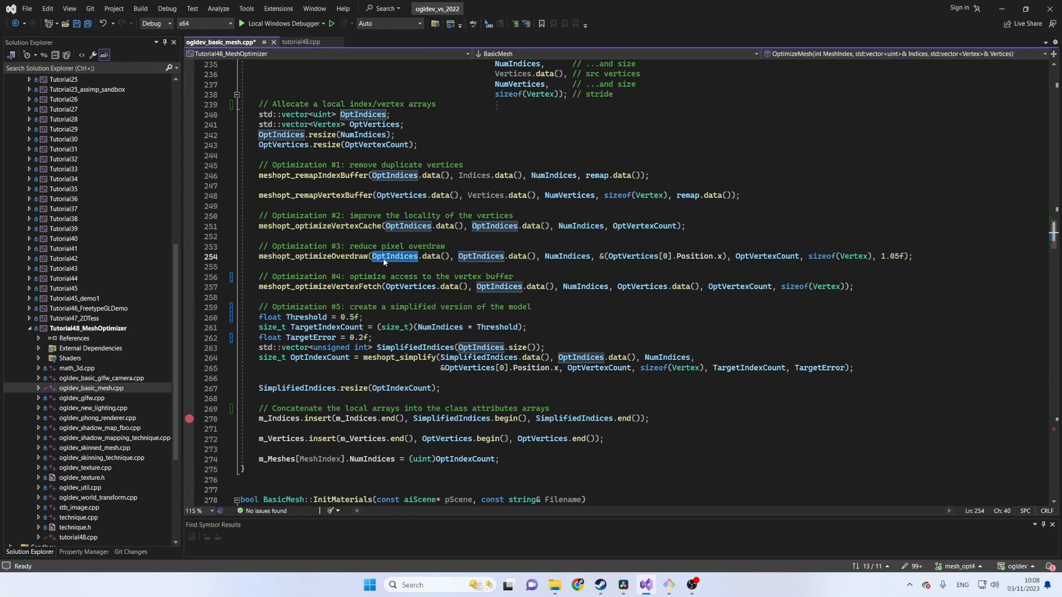
{"action": "double_click", "coordinate": [566, 256]}
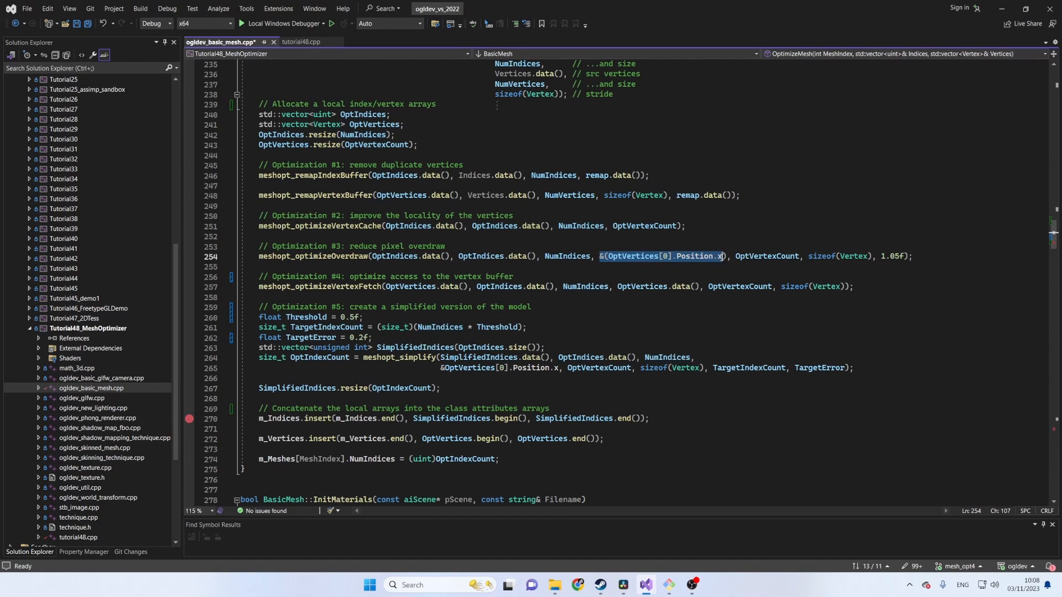
{"action": "left_click", "coordinate": [693, 259]}
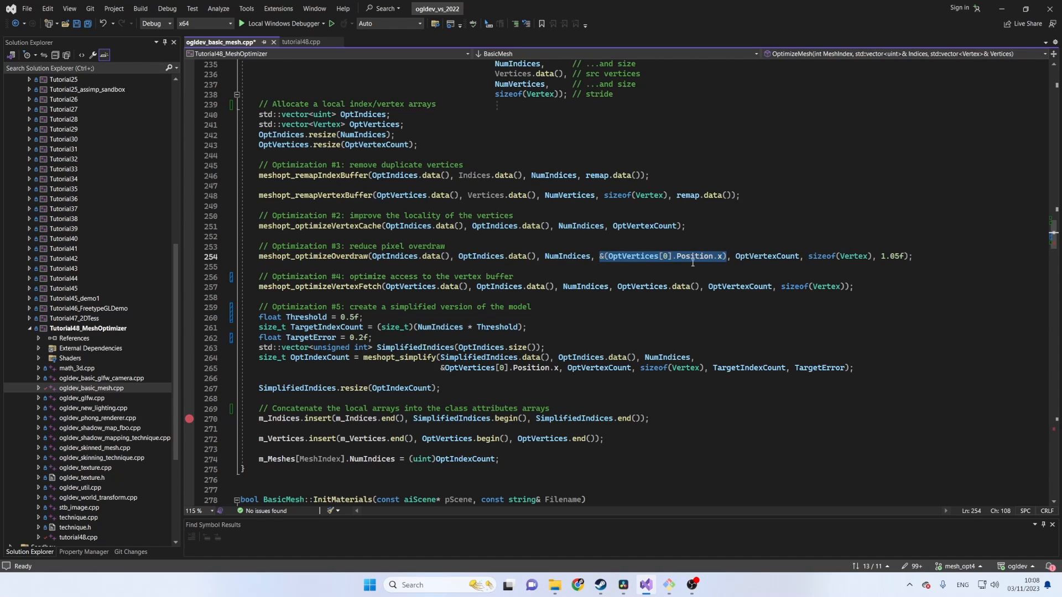
{"action": "double_click", "coordinate": [694, 255]}
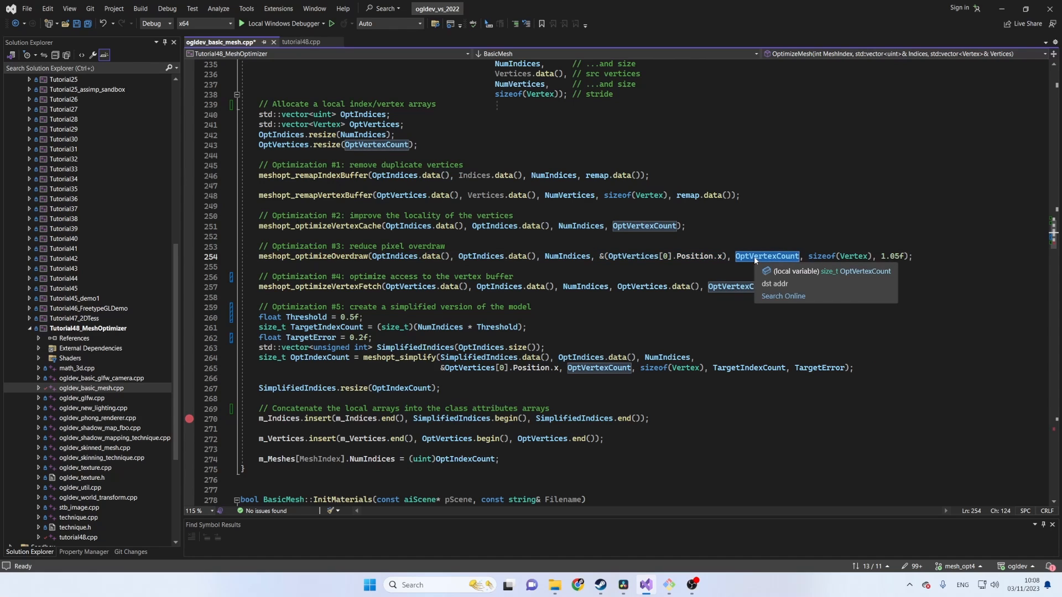
{"action": "mouse_move", "coordinate": [811, 255]}
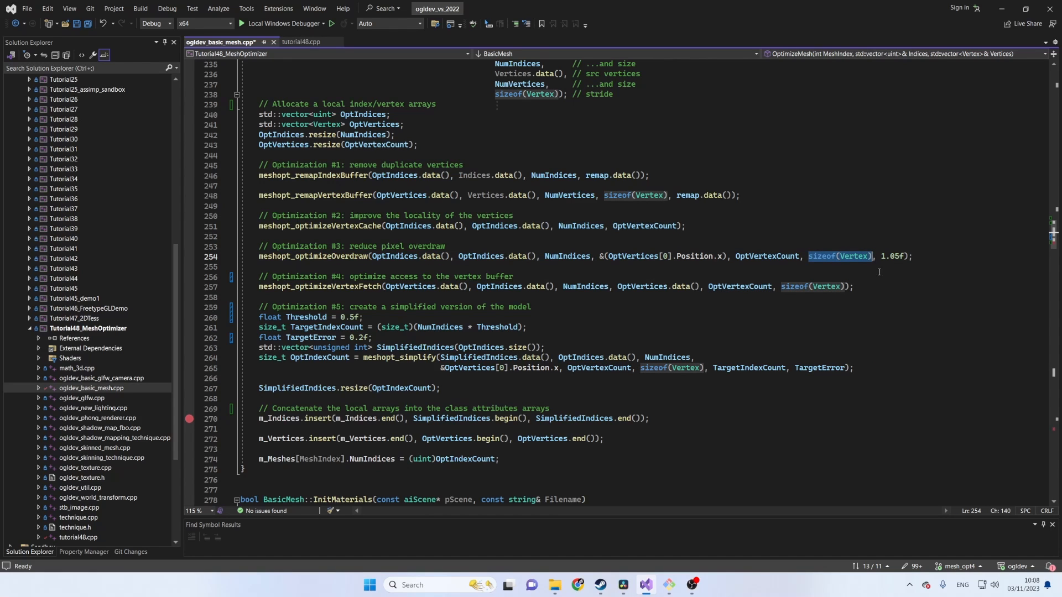
{"action": "mouse_move", "coordinate": [886, 278]}
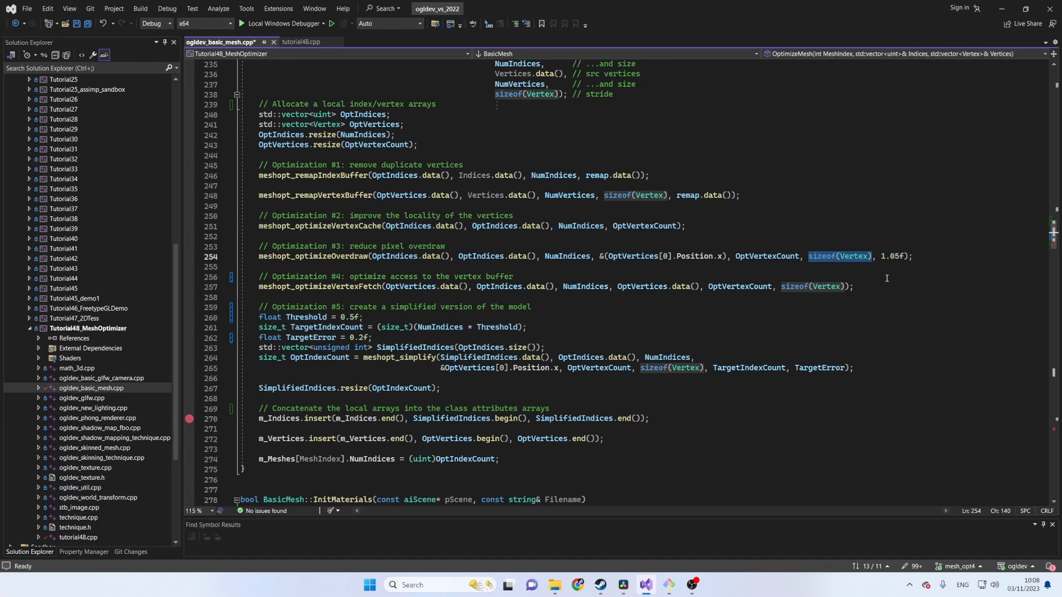
{"action": "mouse_move", "coordinate": [880, 271]}
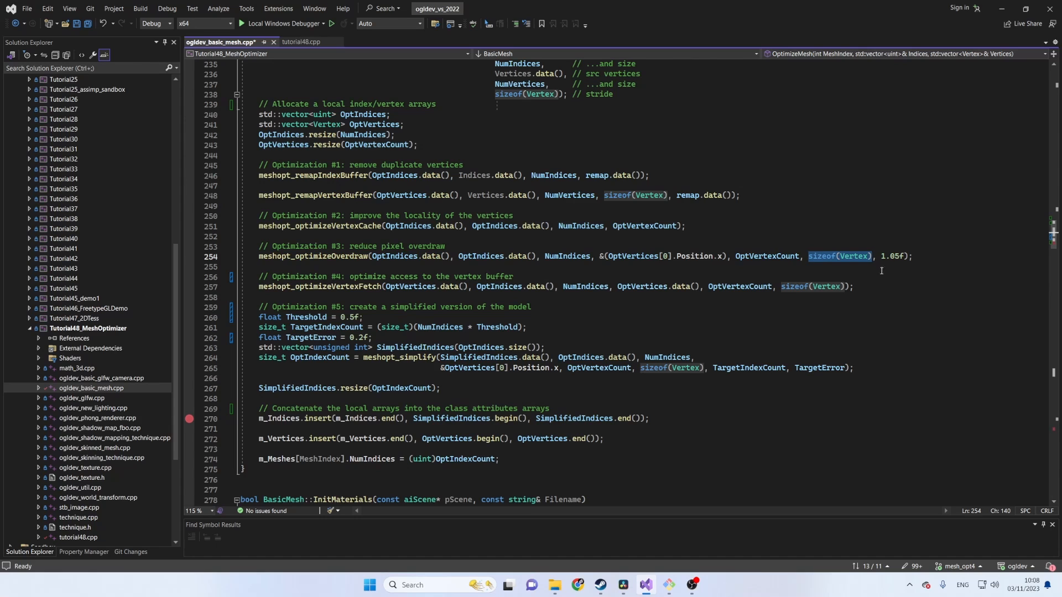
{"action": "left_click", "coordinate": [902, 256]}
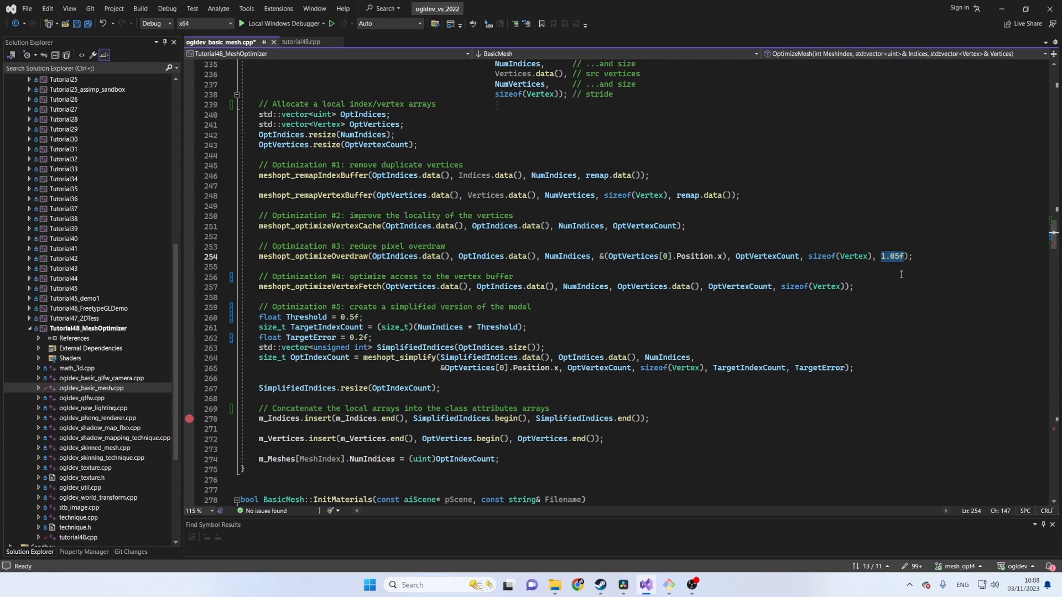
{"action": "left_click", "coordinate": [882, 255]}
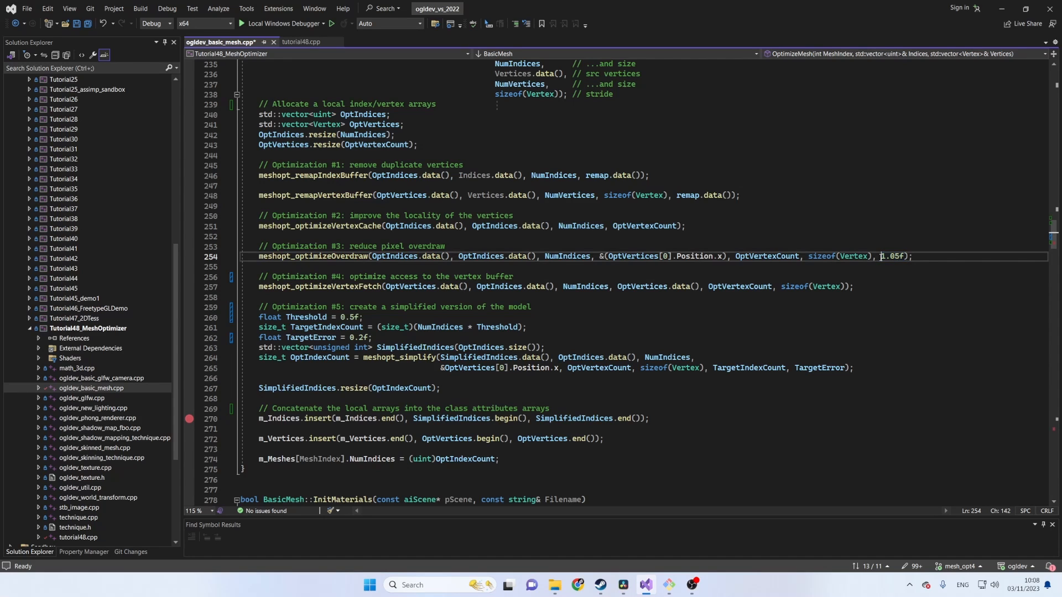
{"action": "double_click", "coordinate": [891, 255]}
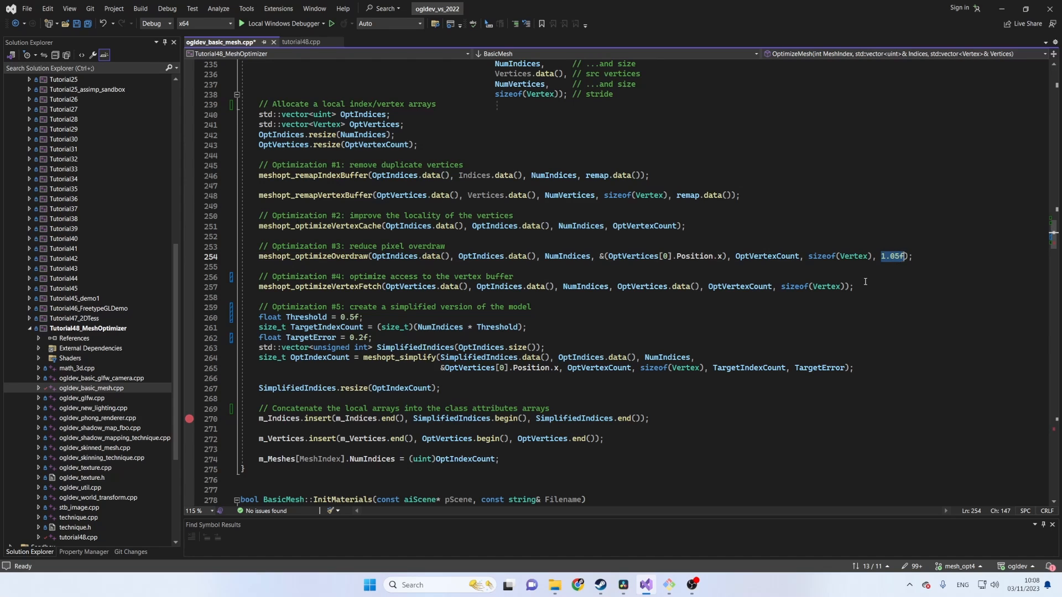
{"action": "double_click", "coordinate": [319, 286]}
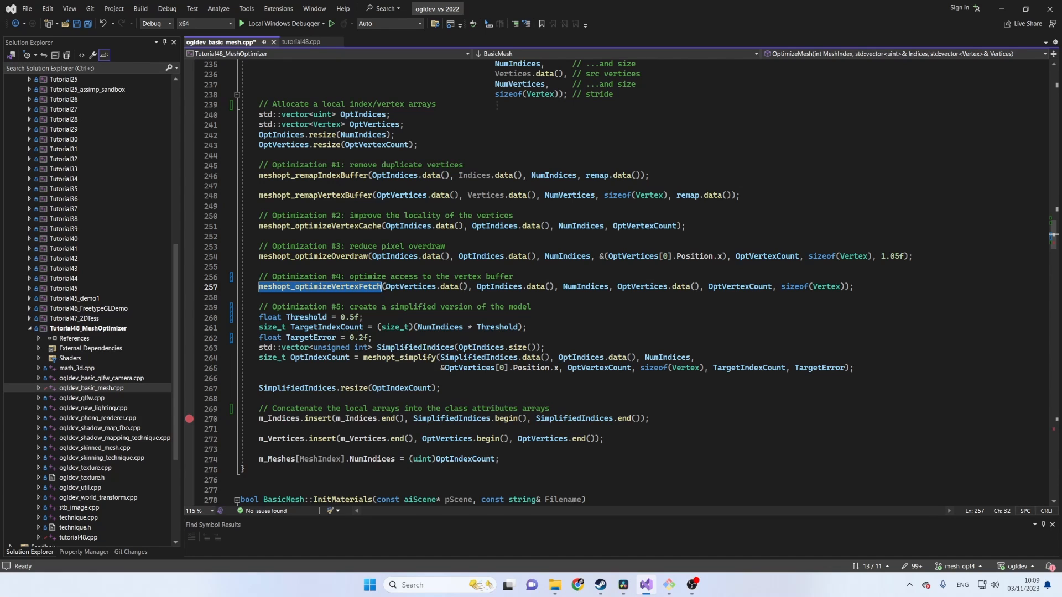
{"action": "left_click", "coordinate": [421, 286]}
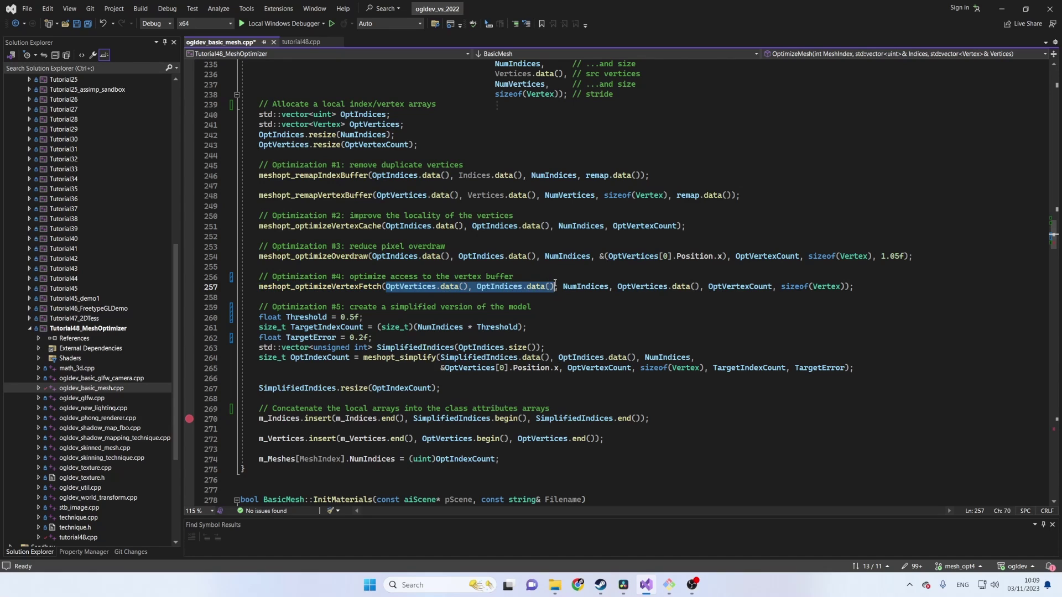
{"action": "double_click", "coordinate": [585, 285]}
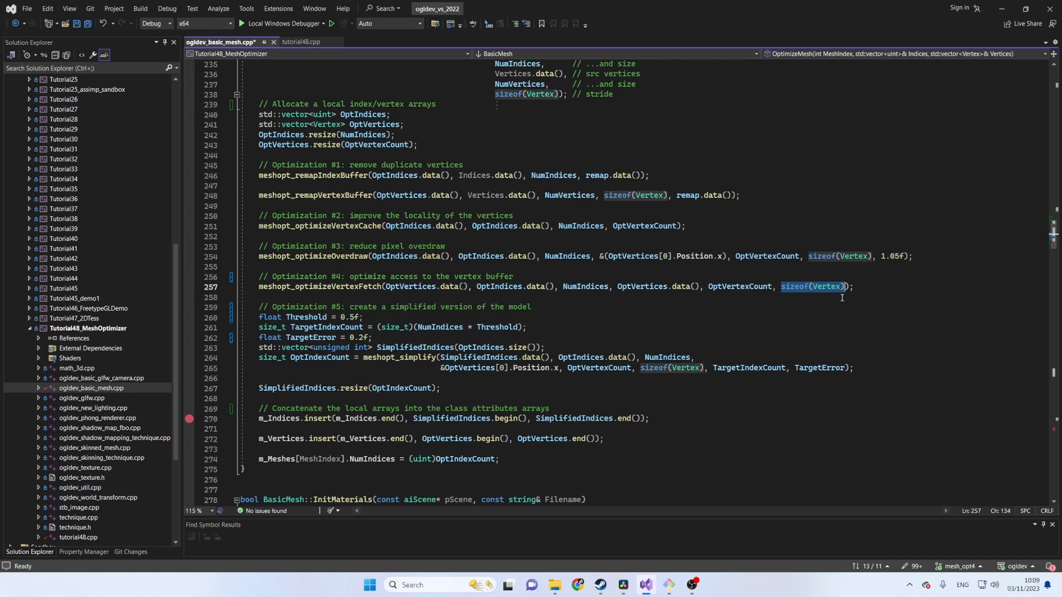
{"action": "mouse_move", "coordinate": [823, 319]}
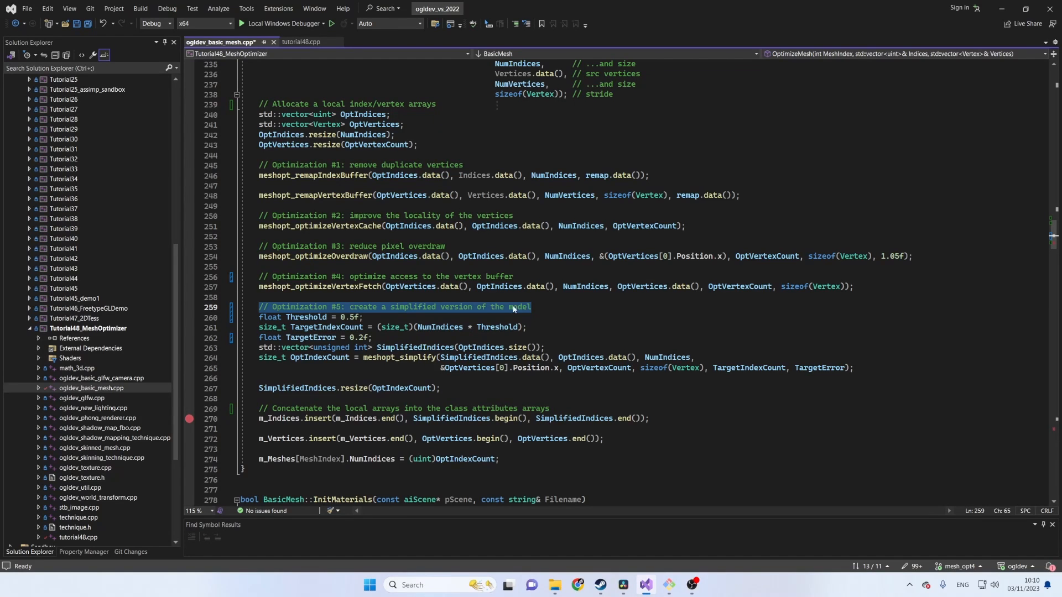
{"action": "mouse_move", "coordinate": [482, 316]}
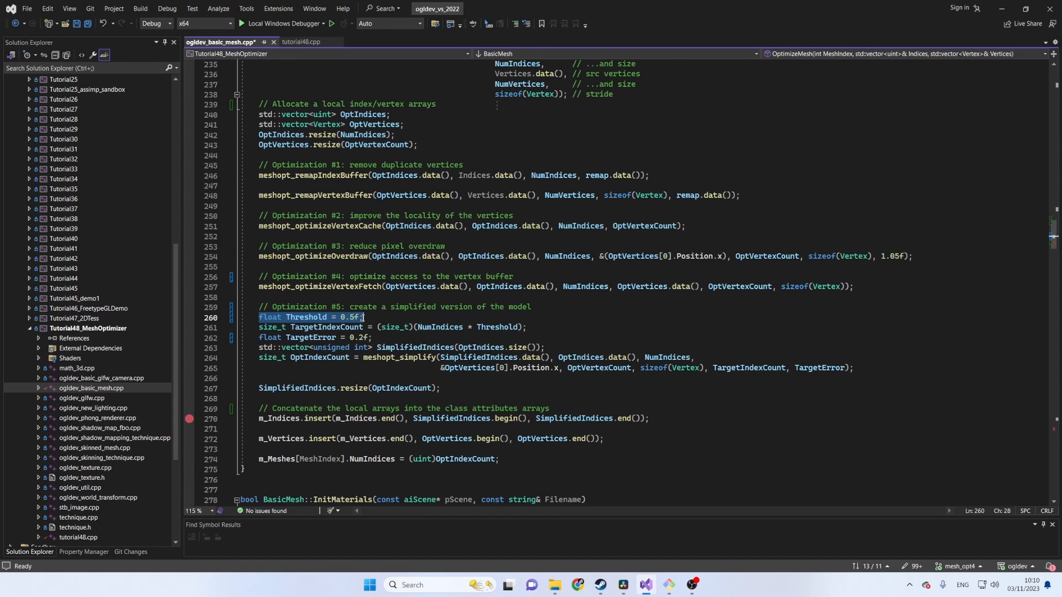
{"action": "mouse_move", "coordinate": [386, 318]}
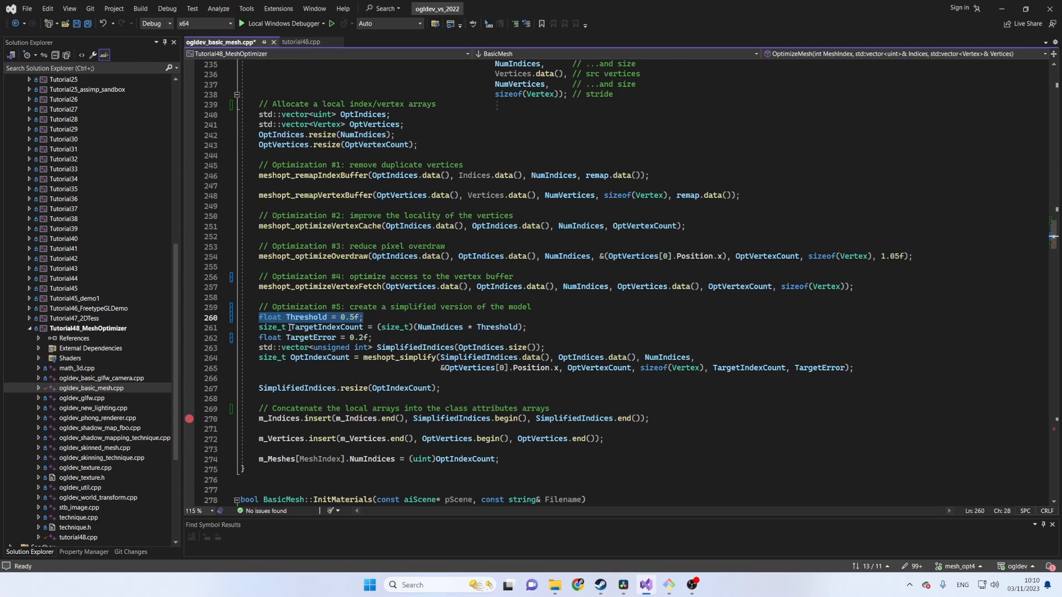
{"action": "double_click", "coordinate": [325, 328]}
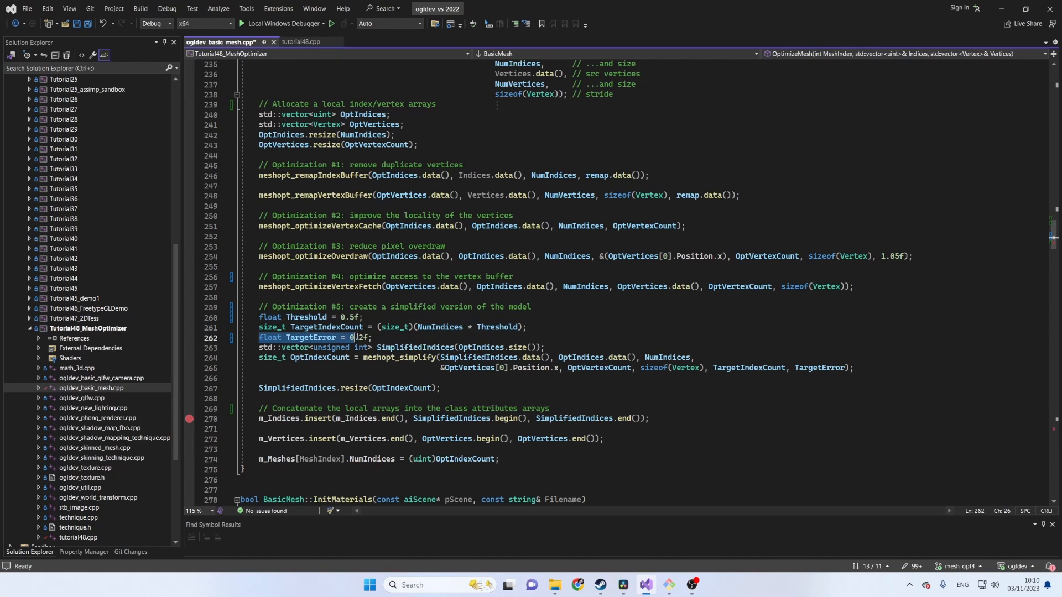
{"action": "type", "text": "0.2f"}
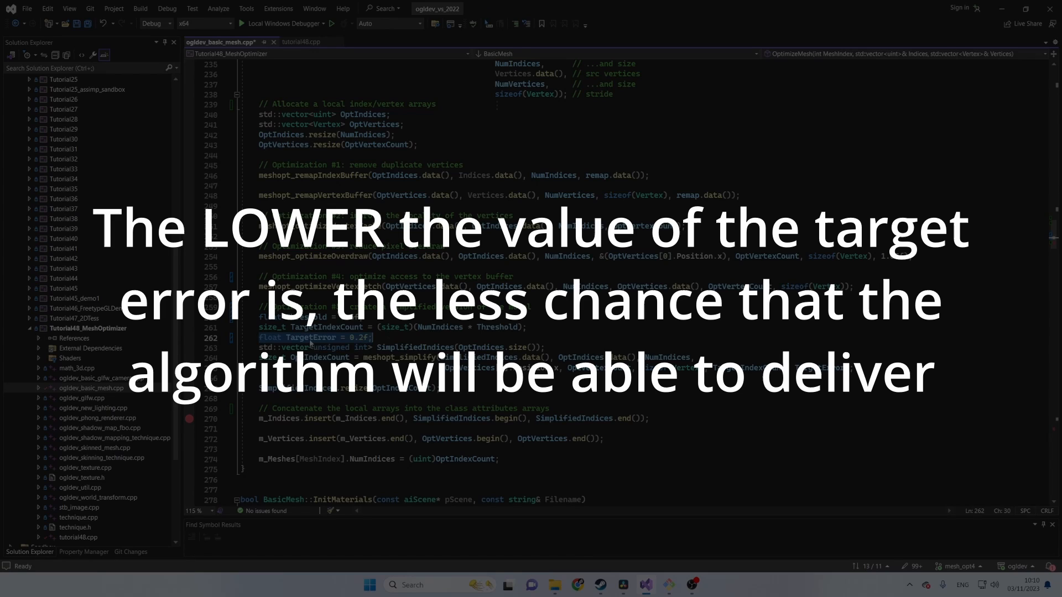
{"action": "double_click", "coordinate": [306, 337]}
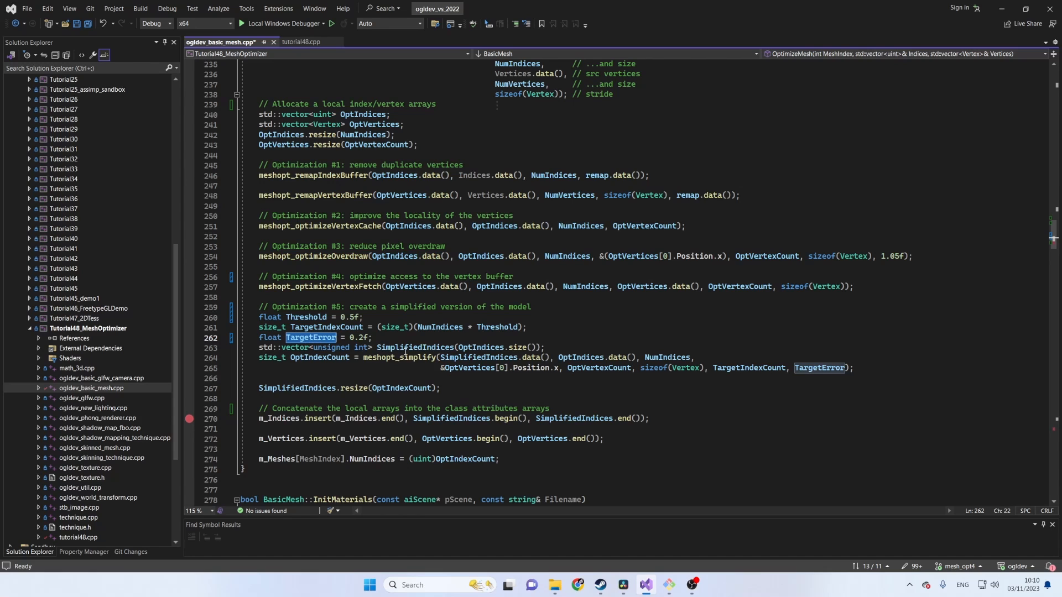
{"action": "double_click", "coordinate": [415, 348]}
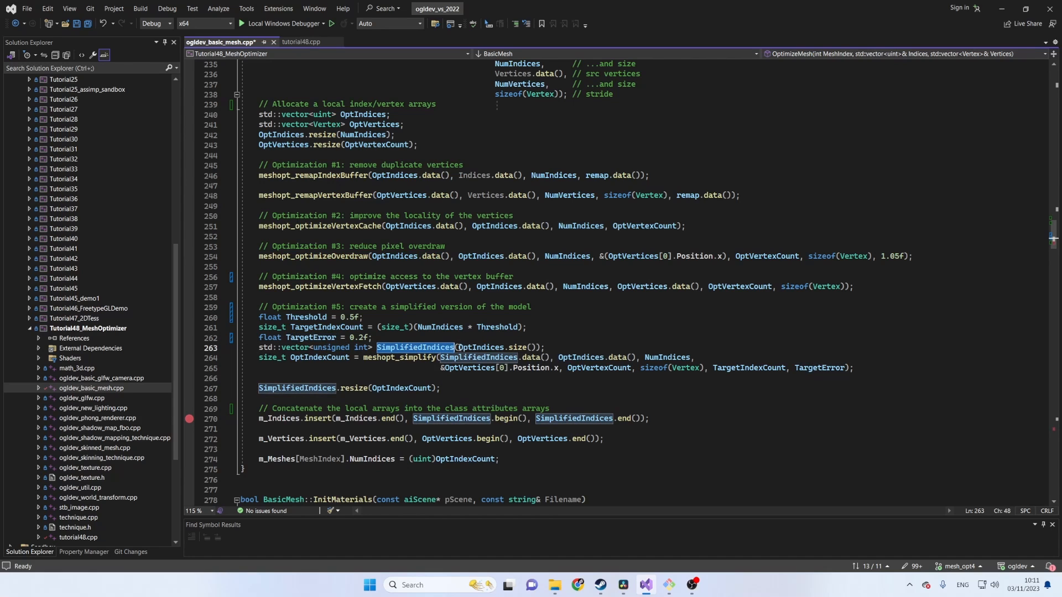
{"action": "double_click", "coordinate": [494, 348]}
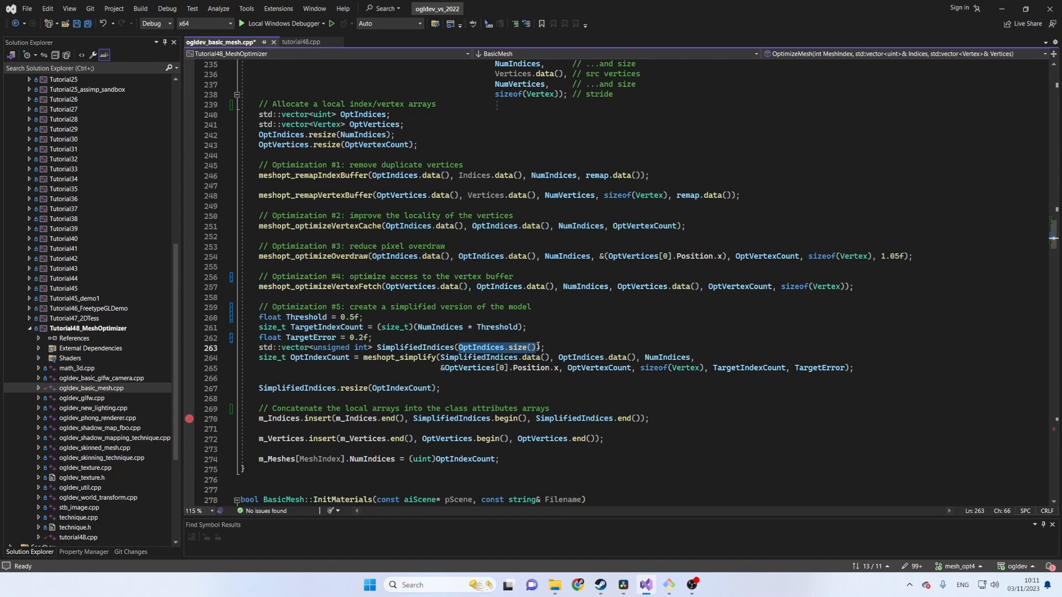
{"action": "mouse_move", "coordinate": [439, 377]}
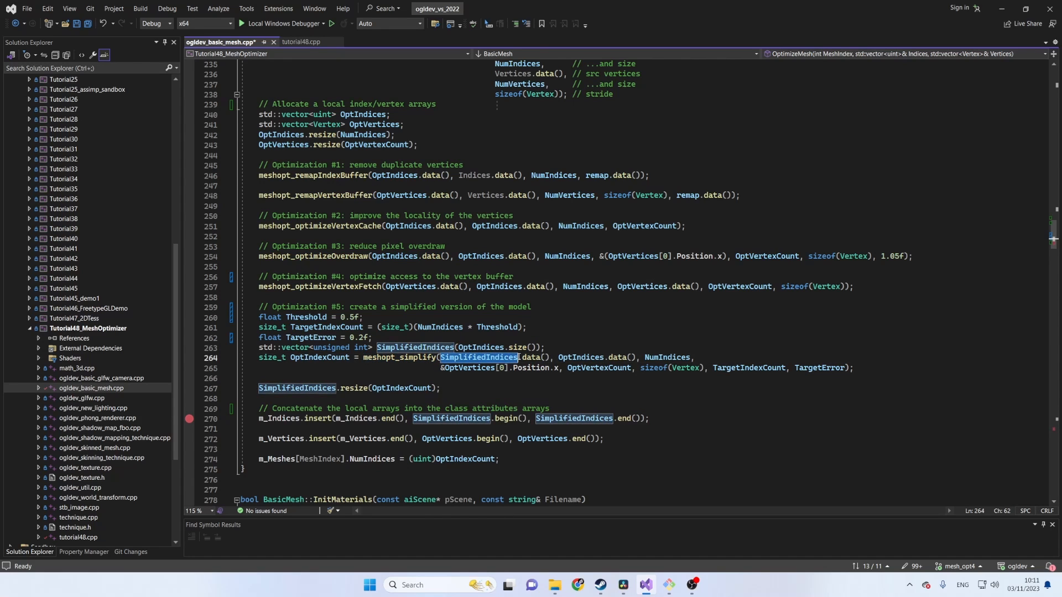
{"action": "mouse_move", "coordinate": [565, 395]}
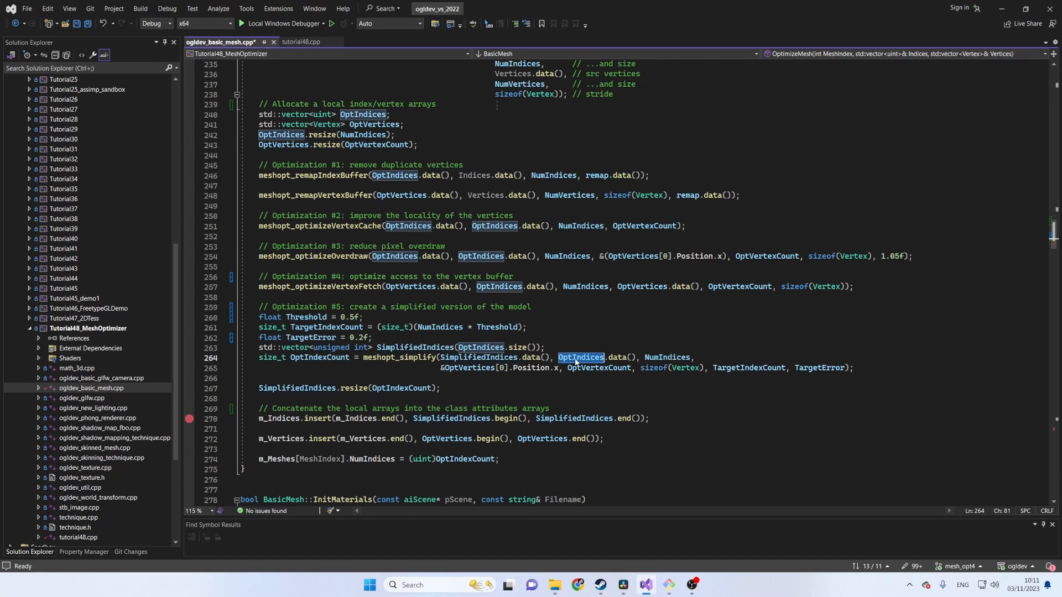
{"action": "double_click", "coordinate": [666, 357]}
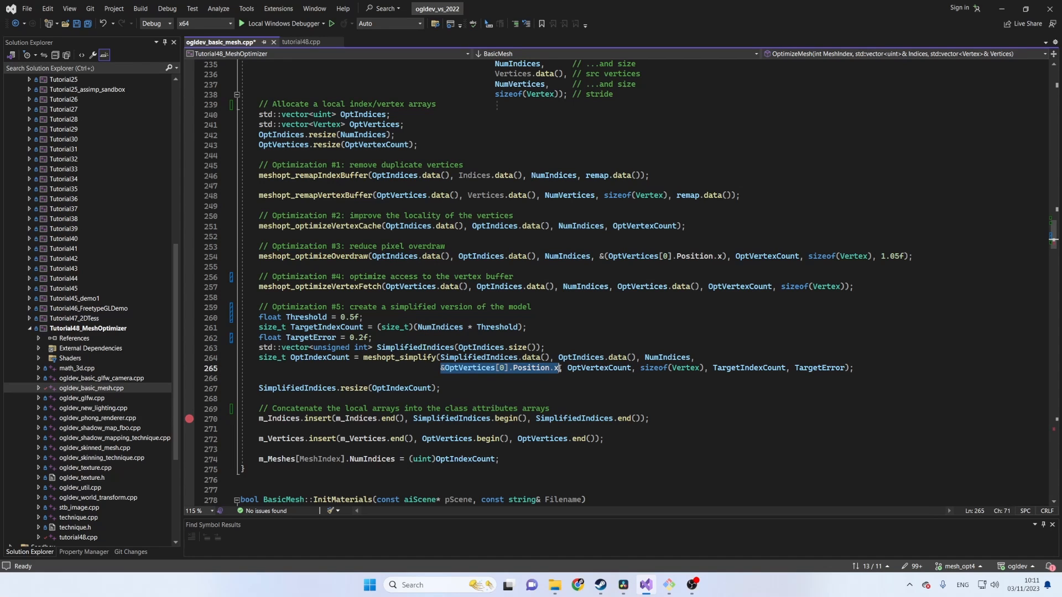
{"action": "mouse_move", "coordinate": [549, 387]}
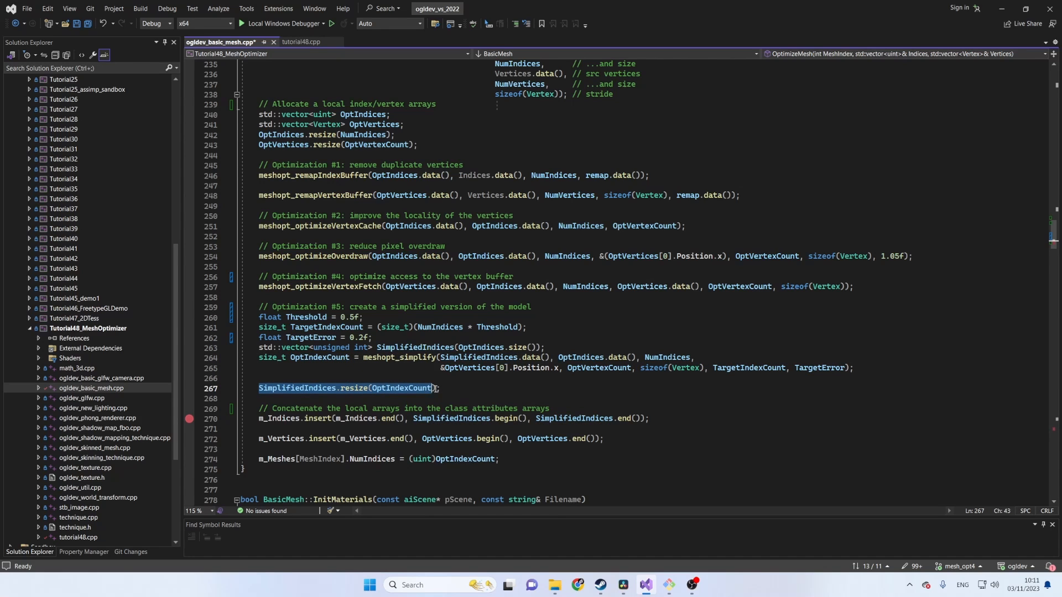
{"action": "double_click", "coordinate": [402, 388]}
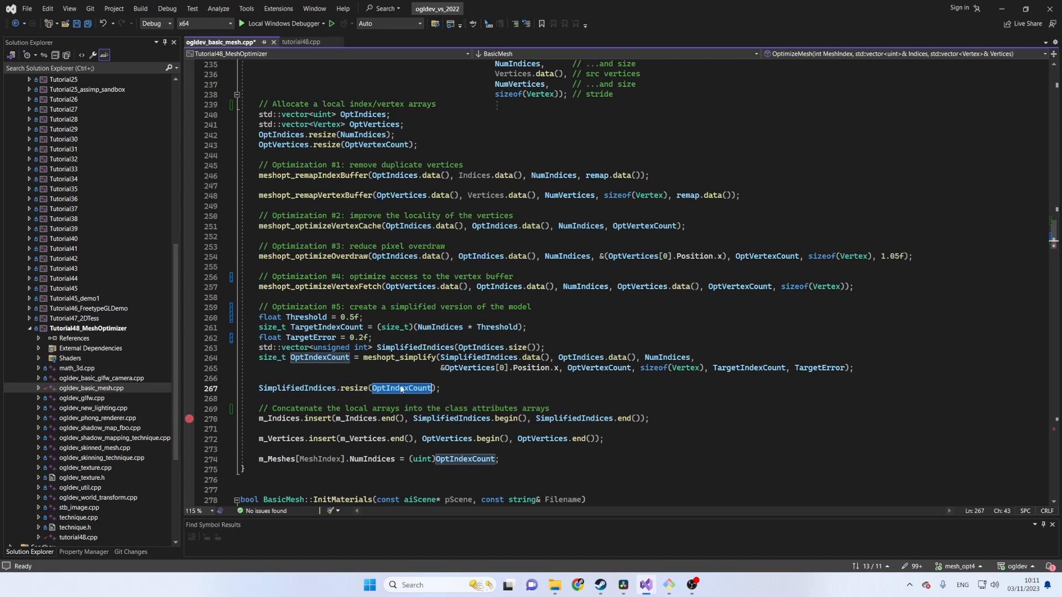
{"action": "mouse_move", "coordinate": [460, 360]}
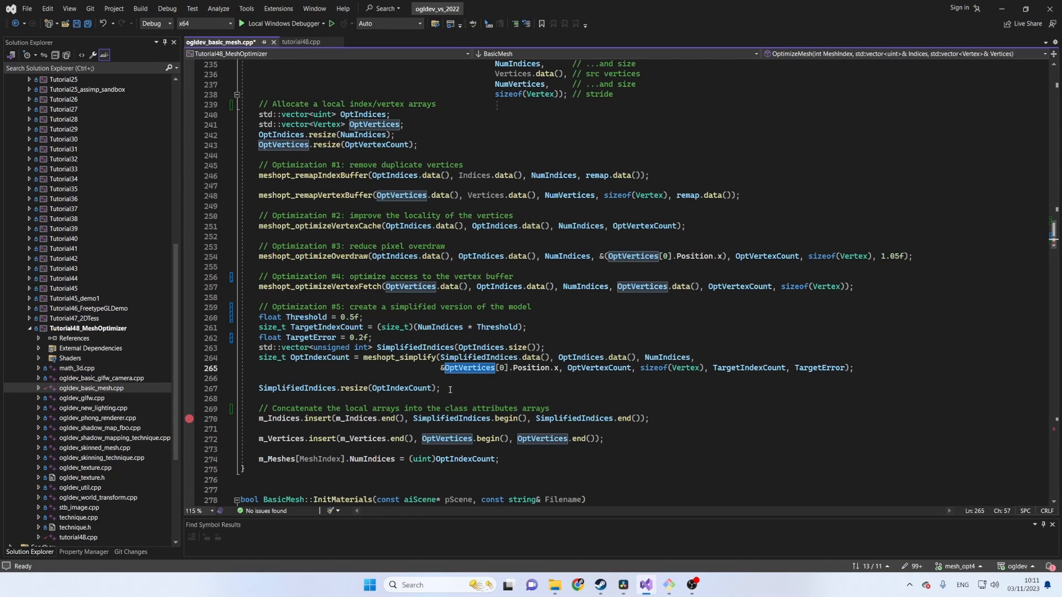
{"action": "mouse_move", "coordinate": [258, 409]}
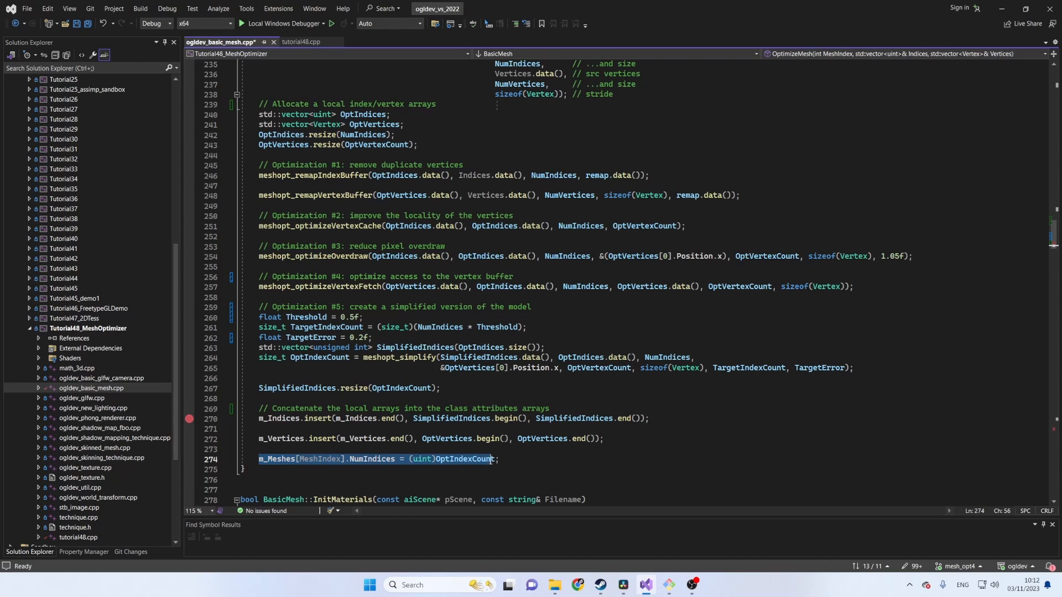
{"action": "mouse_move", "coordinate": [359, 459]}
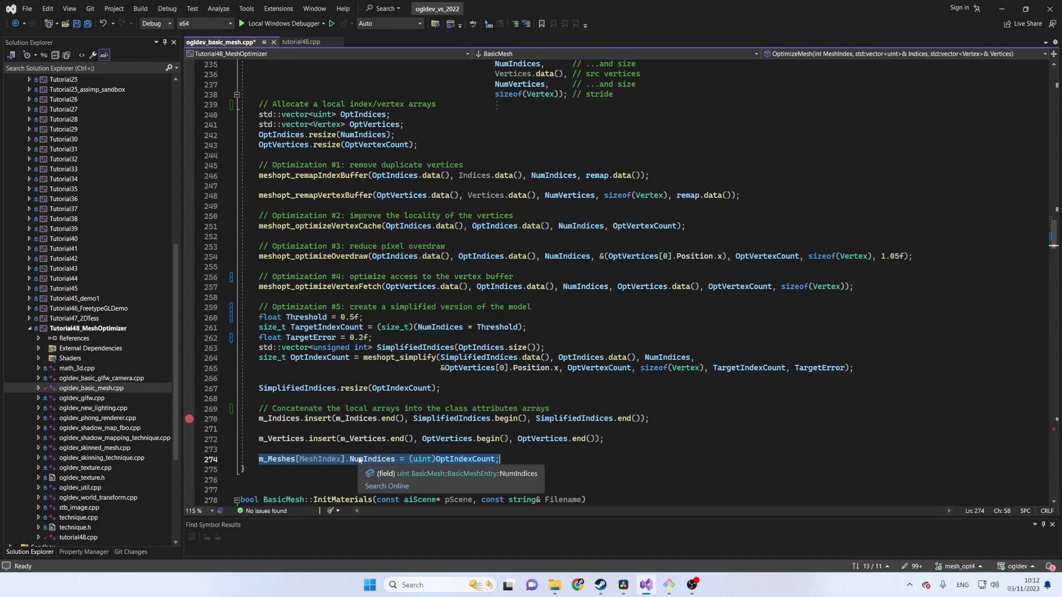